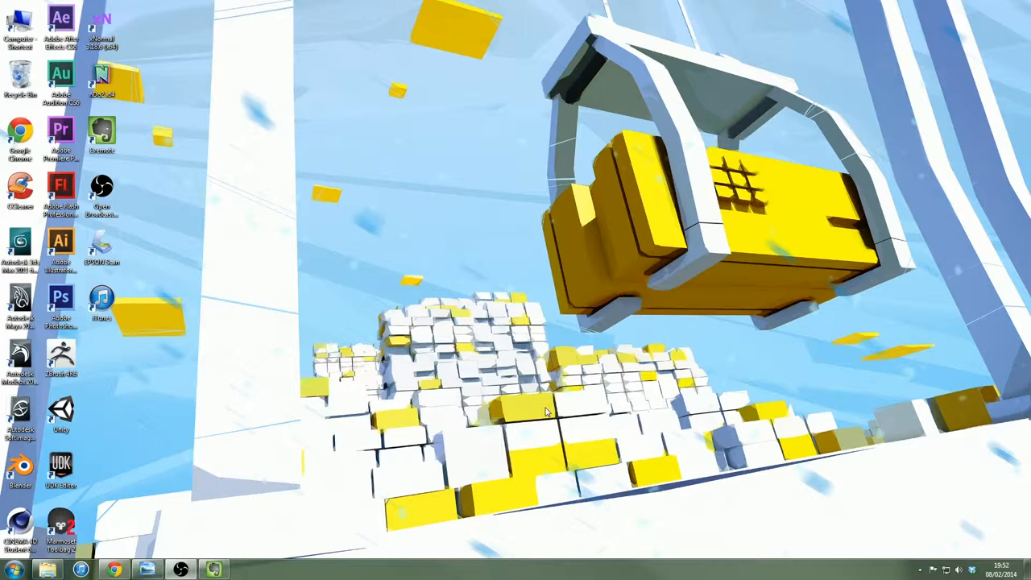
{"action": "mouse_move", "coordinate": [470, 281]}
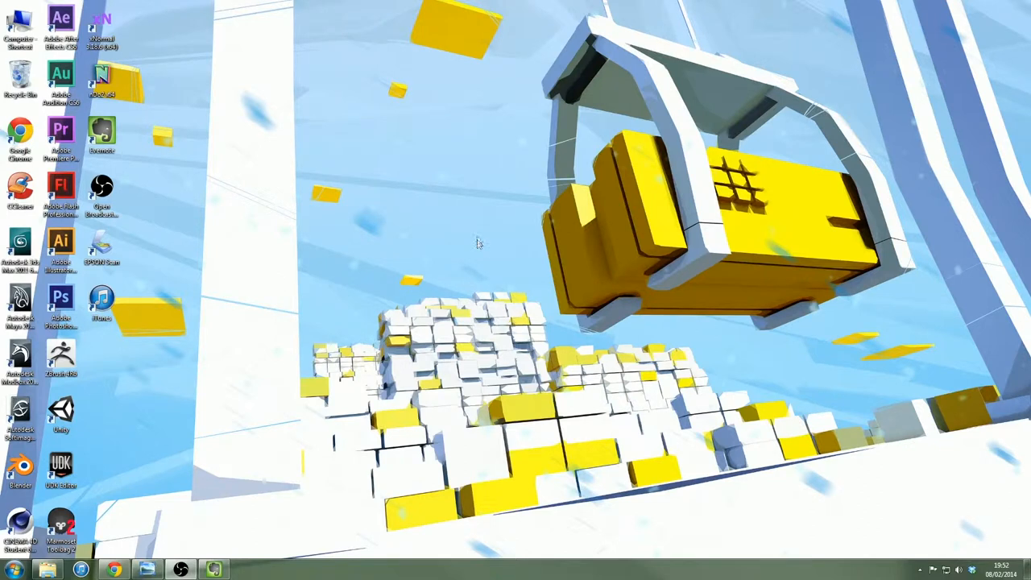
{"action": "mouse_move", "coordinate": [489, 262]}
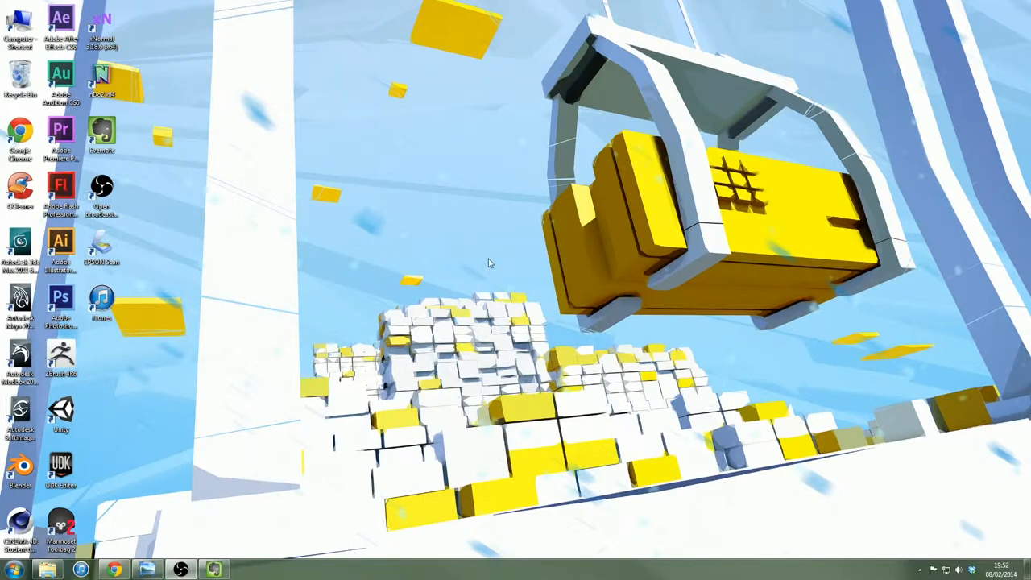
{"action": "mouse_move", "coordinate": [791, 460]}
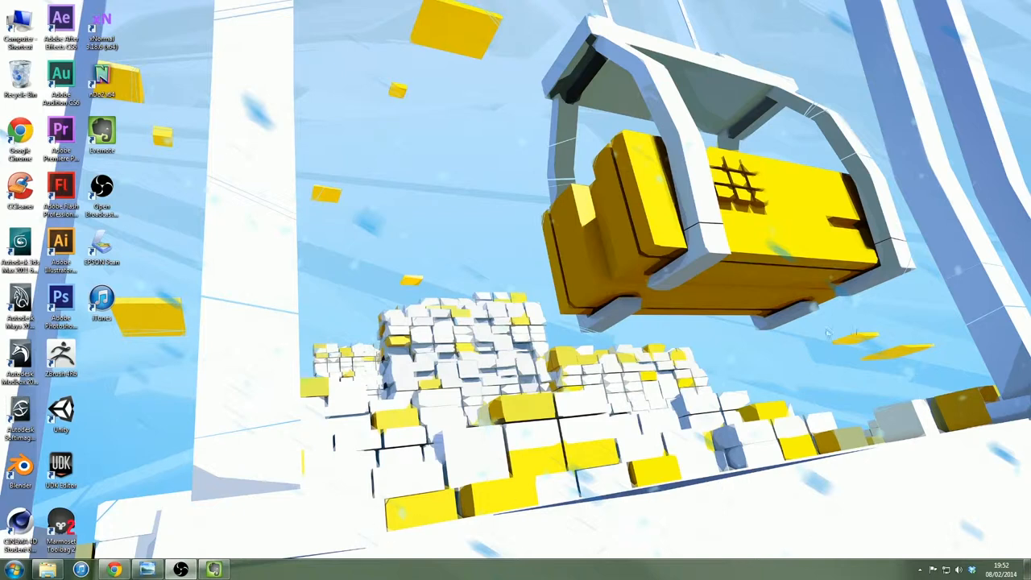
{"action": "mouse_move", "coordinate": [829, 358]}
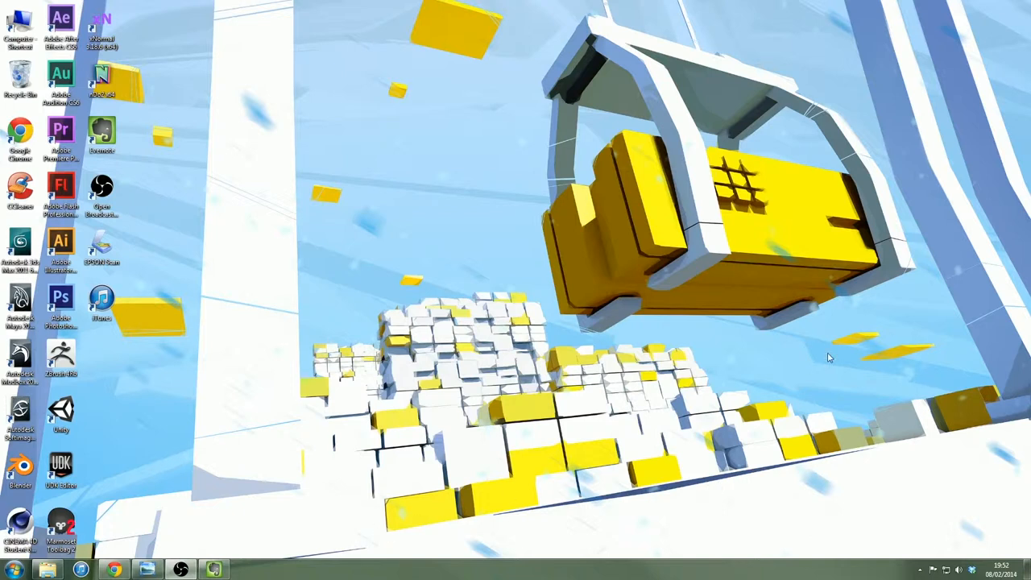
{"action": "mouse_move", "coordinate": [463, 276]}
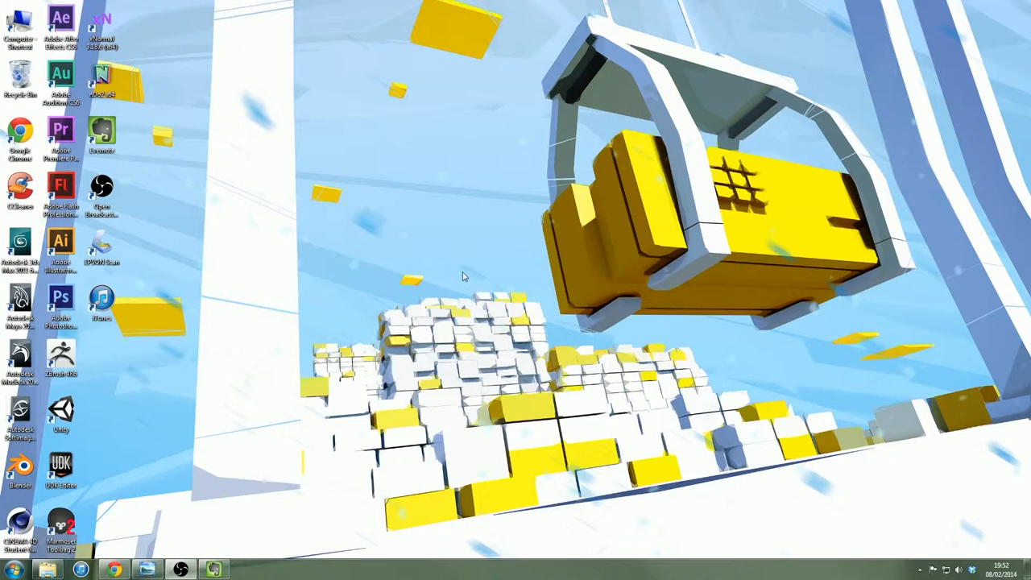
{"action": "mouse_move", "coordinate": [461, 269]}
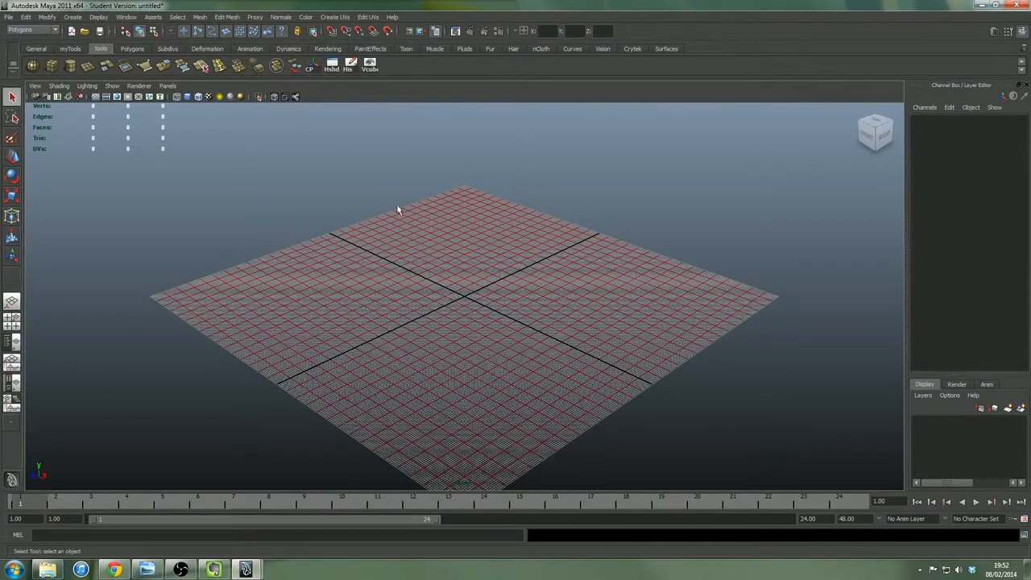
{"action": "mouse_move", "coordinate": [463, 342]}
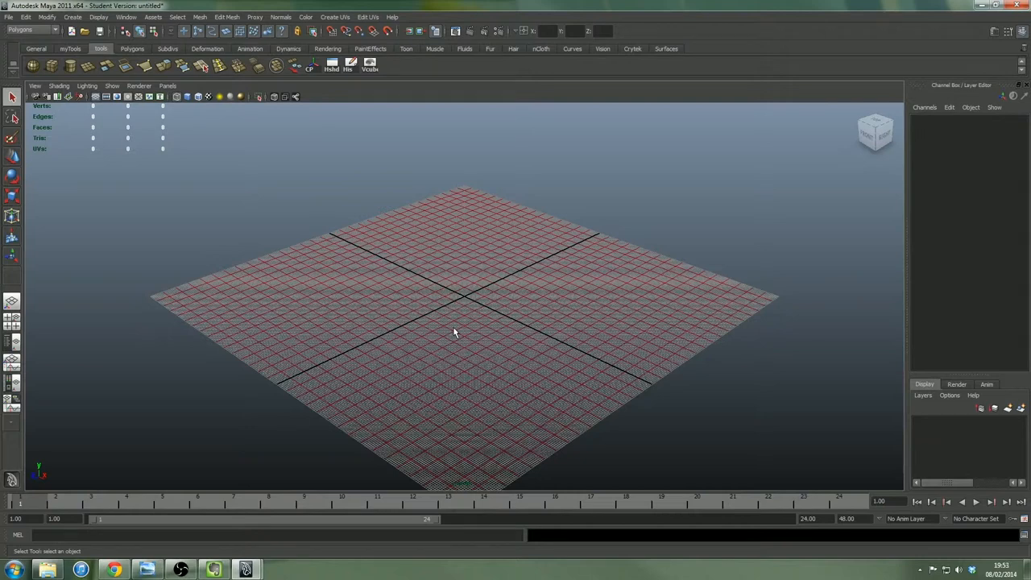
Step: Switch the shelf bar to the custom myTools shelf tab
{"action": "left_click", "coordinate": [70, 49]}
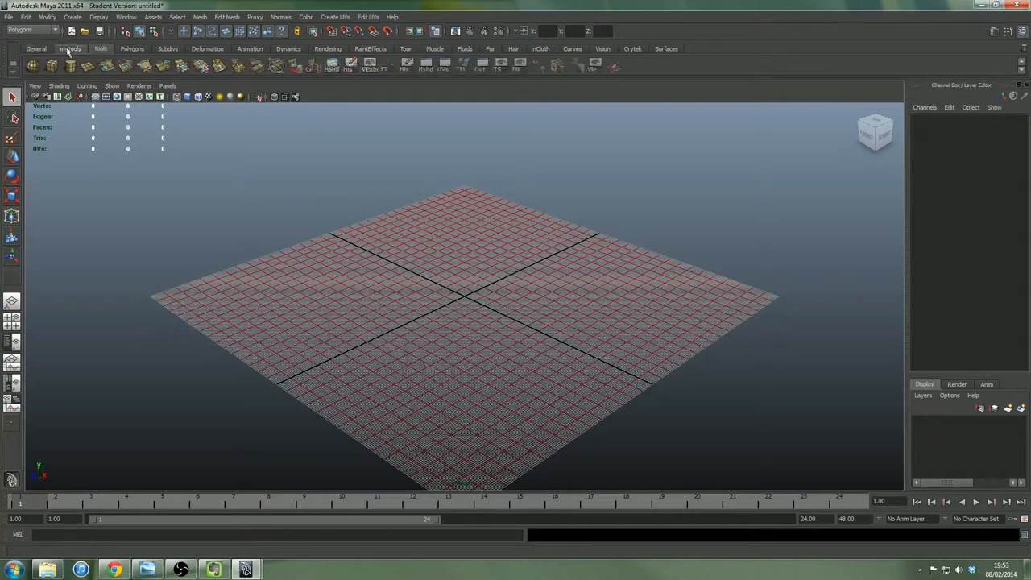
{"action": "left_click", "coordinate": [71, 48]}
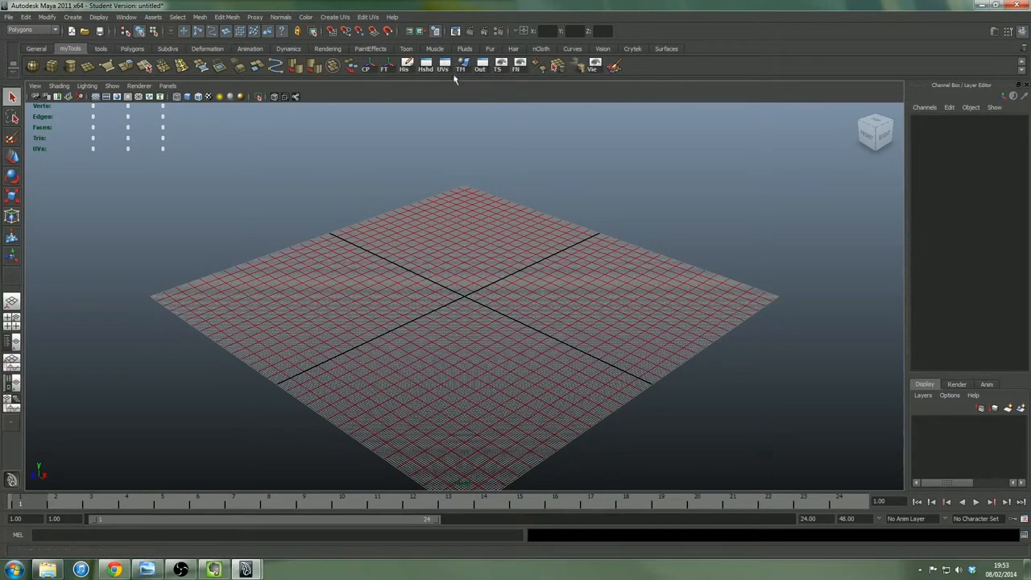
{"action": "mouse_move", "coordinate": [292, 84]}
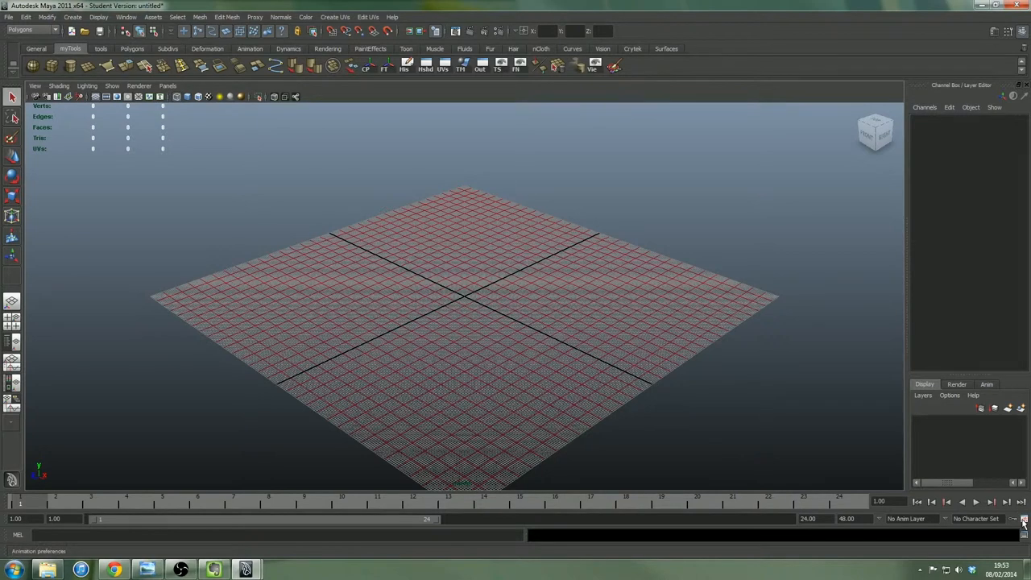
Step: Review the Undo and Selection preference categories, then save Maya's preferences
{"action": "left_click", "coordinate": [1023, 517]}
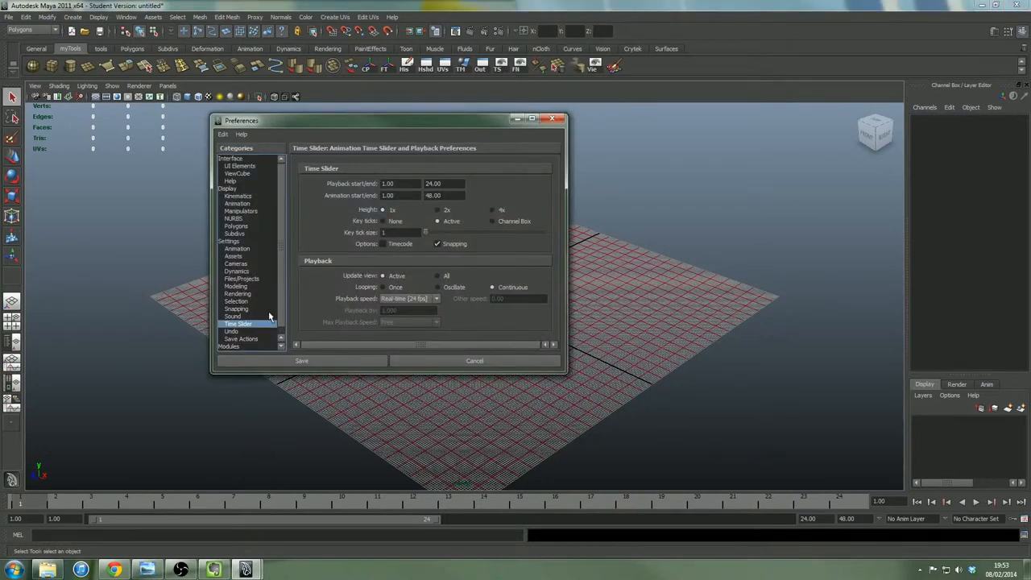
{"action": "left_click", "coordinate": [231, 323]}
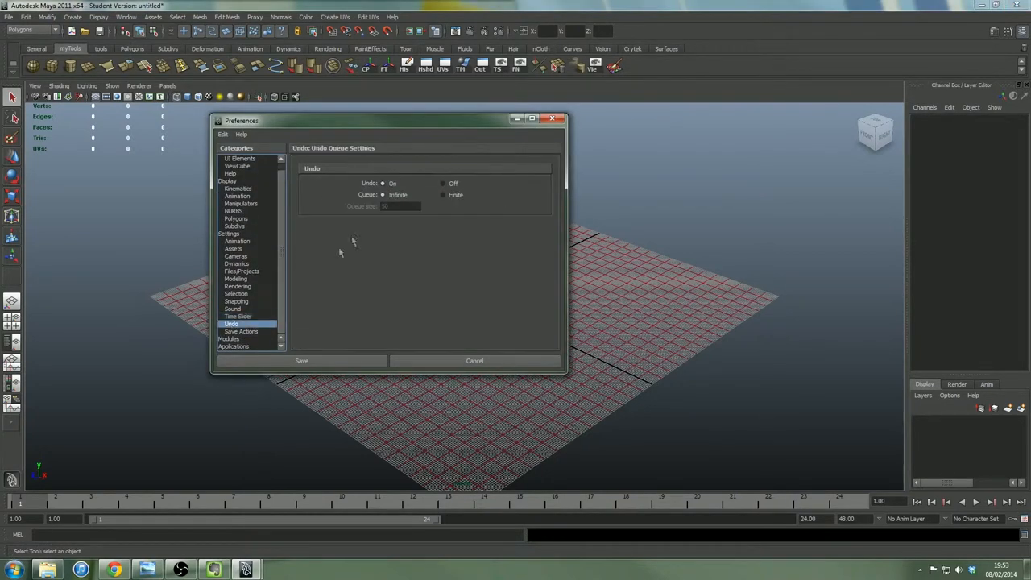
{"action": "mouse_move", "coordinate": [375, 175]}
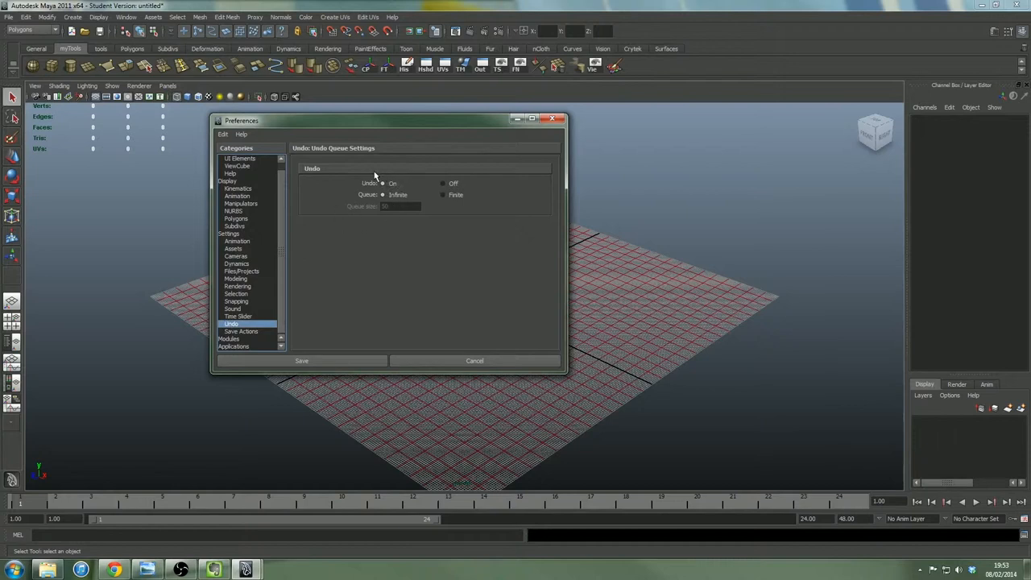
{"action": "mouse_move", "coordinate": [243, 302]}
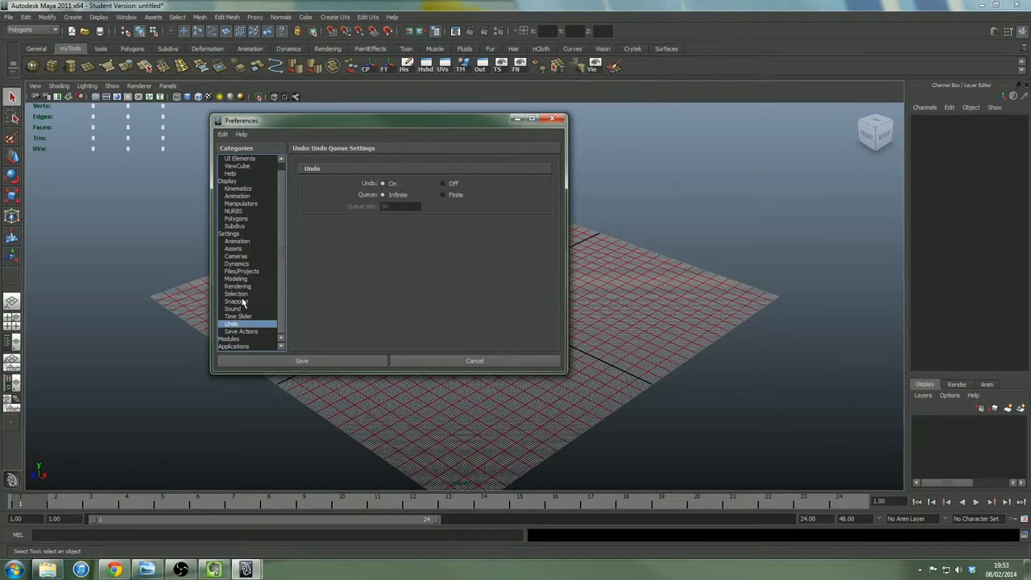
{"action": "left_click", "coordinate": [236, 293]}
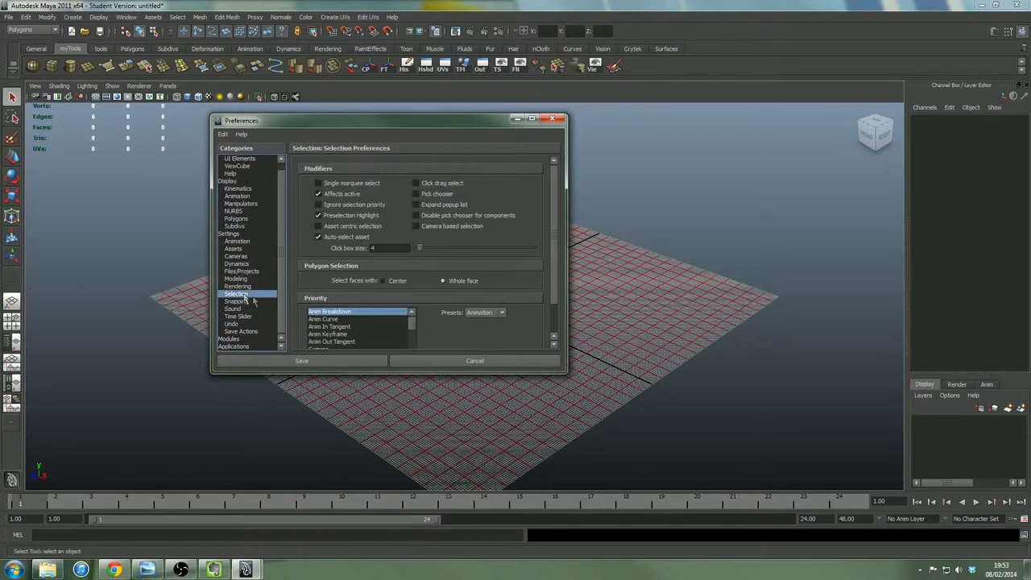
{"action": "mouse_move", "coordinate": [443, 264]}
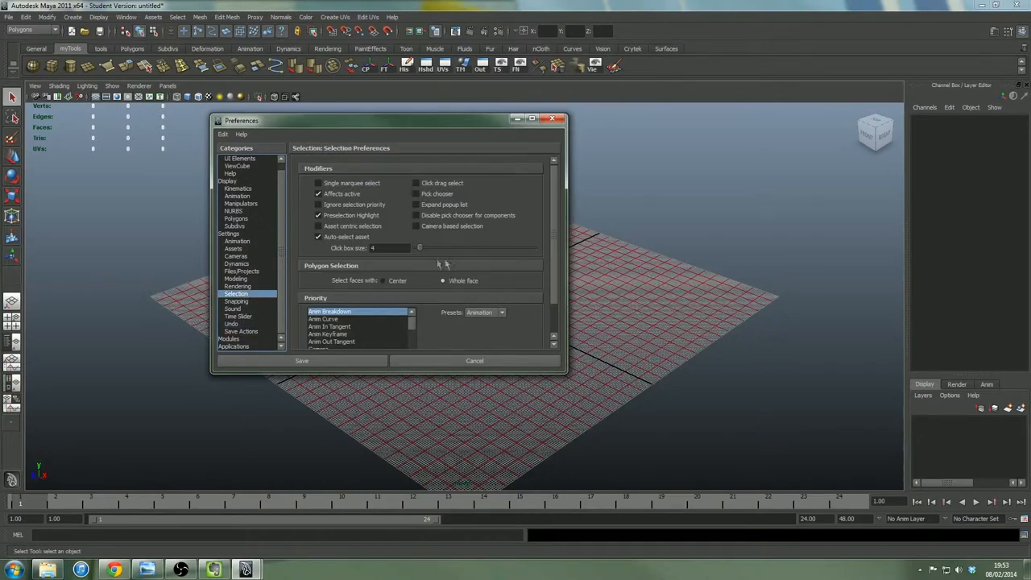
{"action": "mouse_move", "coordinate": [385, 354]}
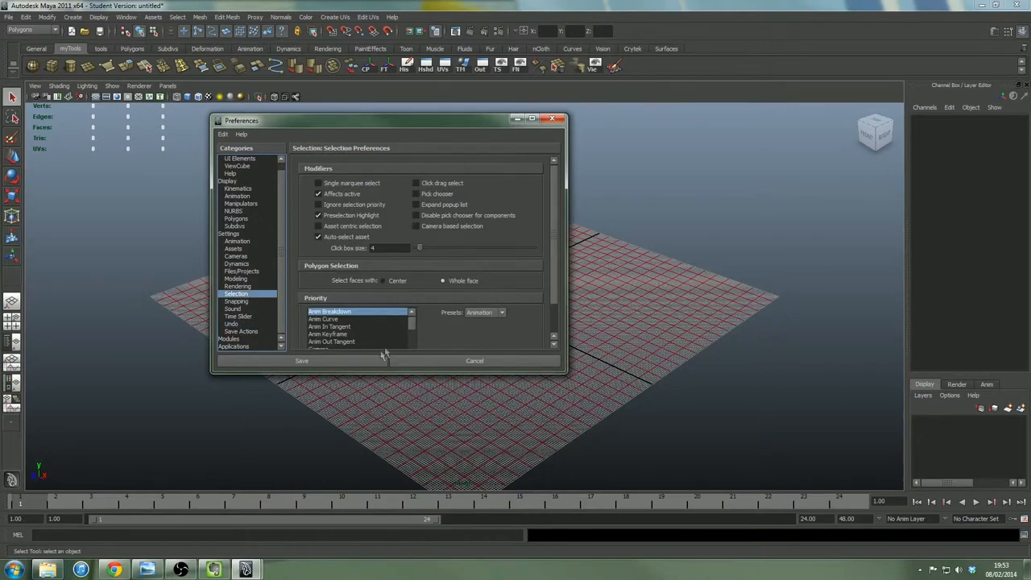
{"action": "left_click", "coordinate": [301, 360]}
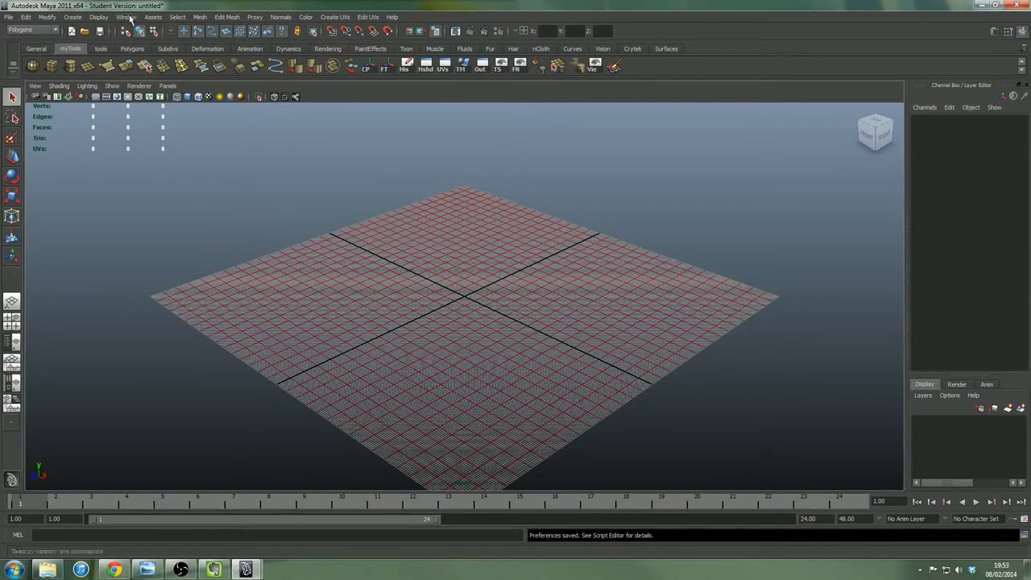
Step: Toggle the menu set to Animation and back to Polygons, then open Window > Settings/Preferences
{"action": "left_click", "coordinate": [29, 29]}
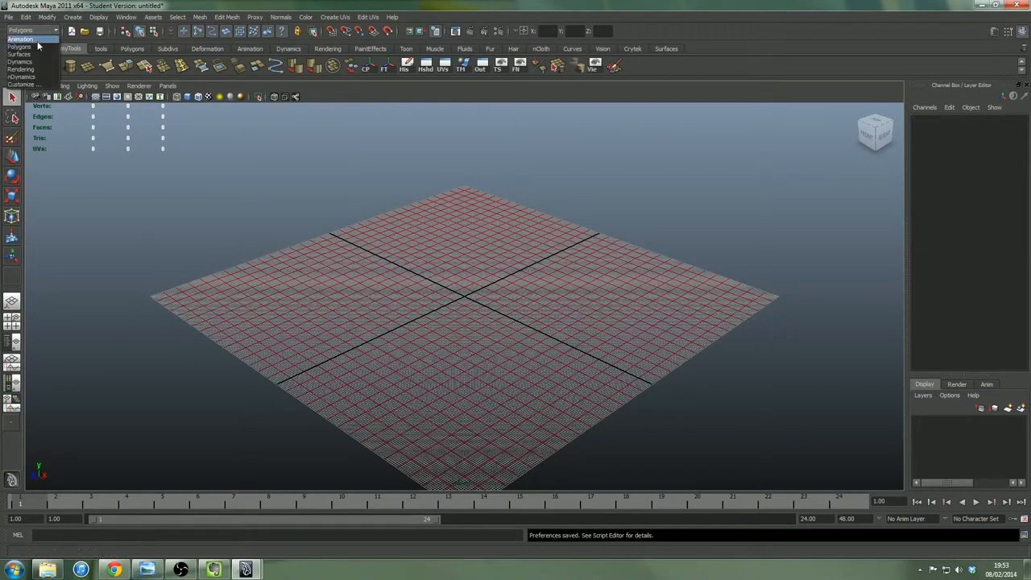
{"action": "left_click", "coordinate": [30, 39]}
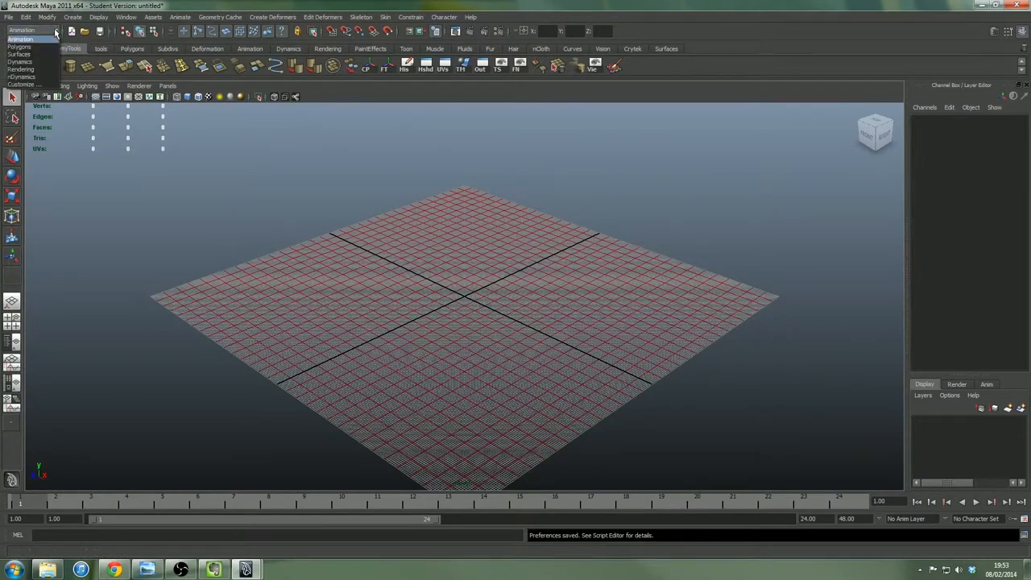
{"action": "left_click", "coordinate": [33, 47]}
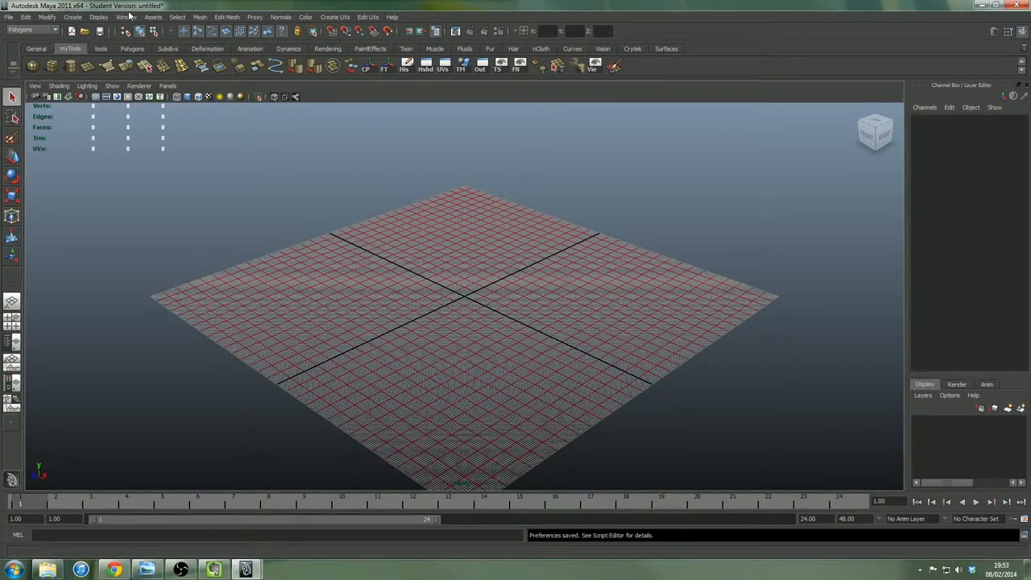
{"action": "left_click", "coordinate": [126, 17]}
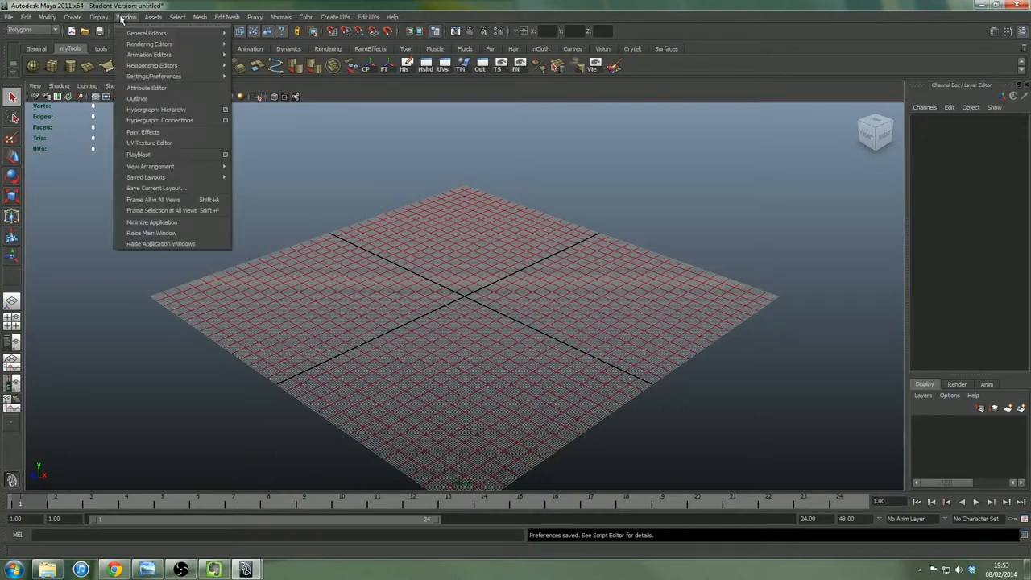
{"action": "mouse_move", "coordinate": [154, 75]}
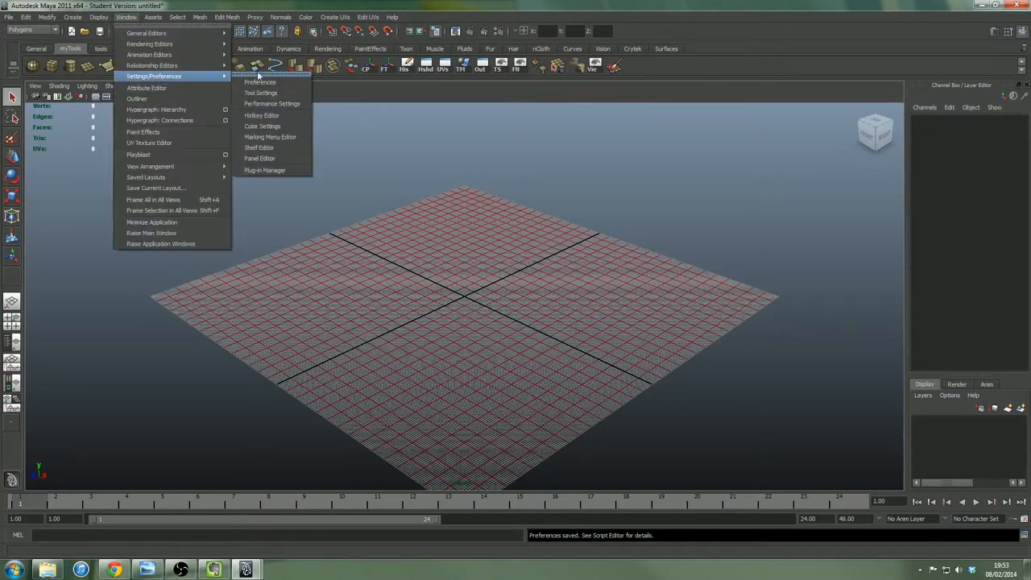
{"action": "mouse_move", "coordinate": [259, 147]}
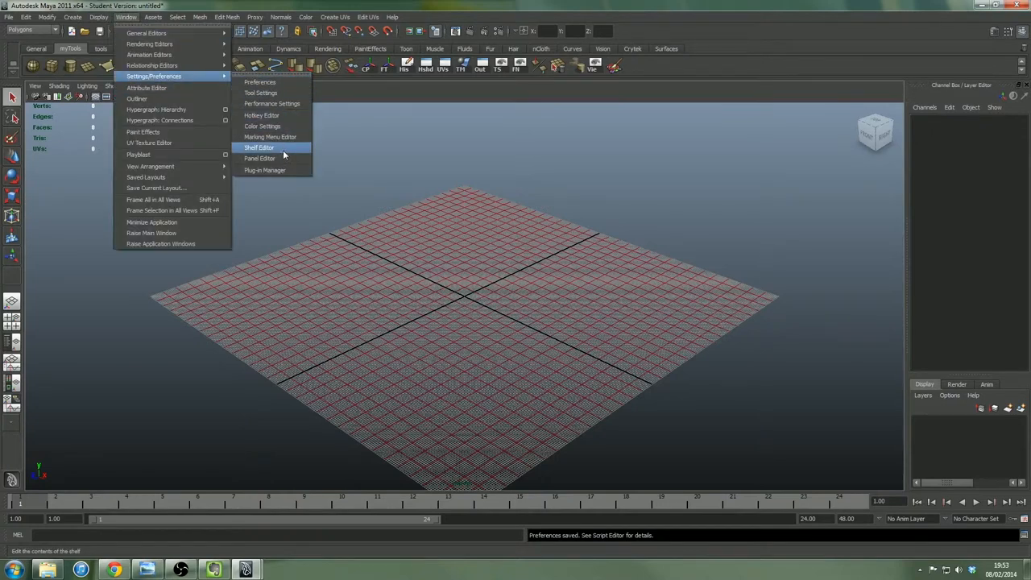
Step: Add a new shelf renamed myShelf in the Shelf Editor and save all shelves
{"action": "left_click", "coordinate": [258, 147]}
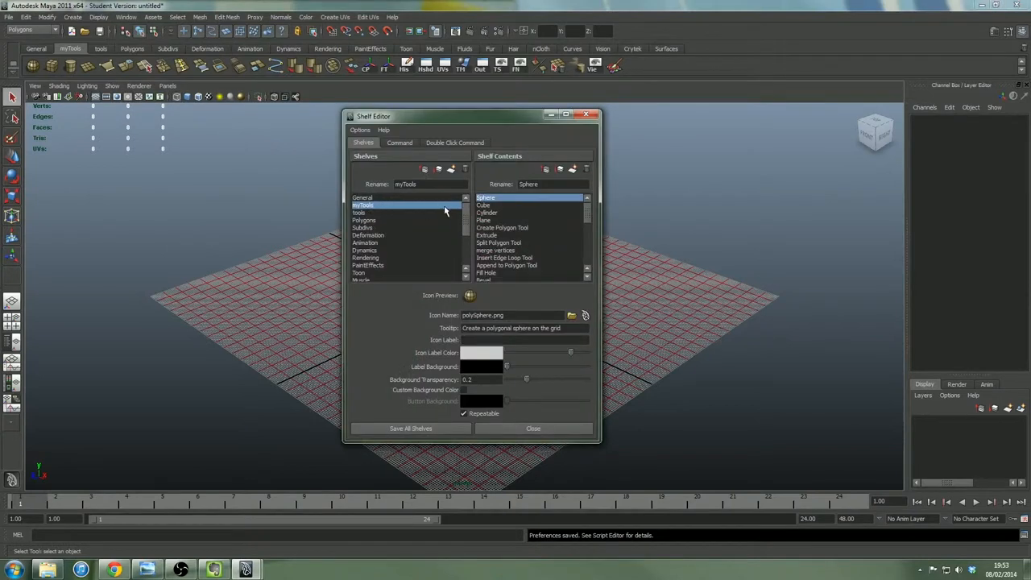
{"action": "mouse_move", "coordinate": [370, 242]}
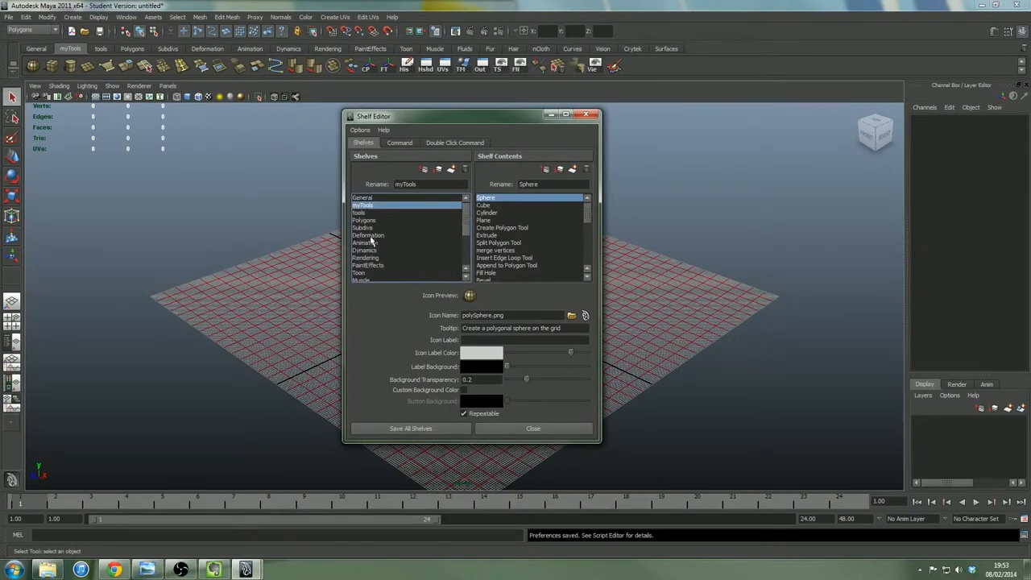
{"action": "scroll", "scroll_direction": "down", "scroll_amount": 3}
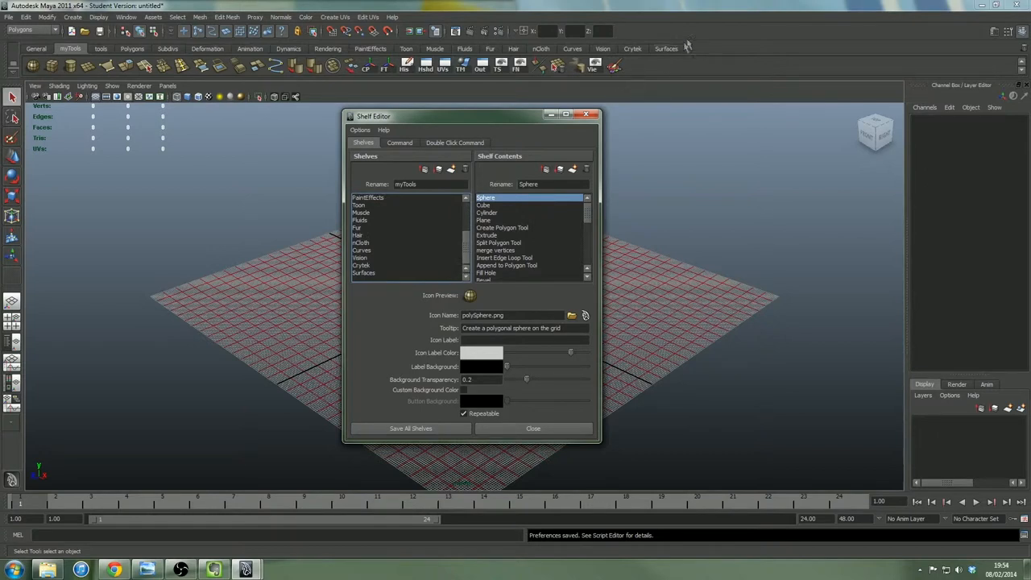
{"action": "left_click", "coordinate": [363, 272]}
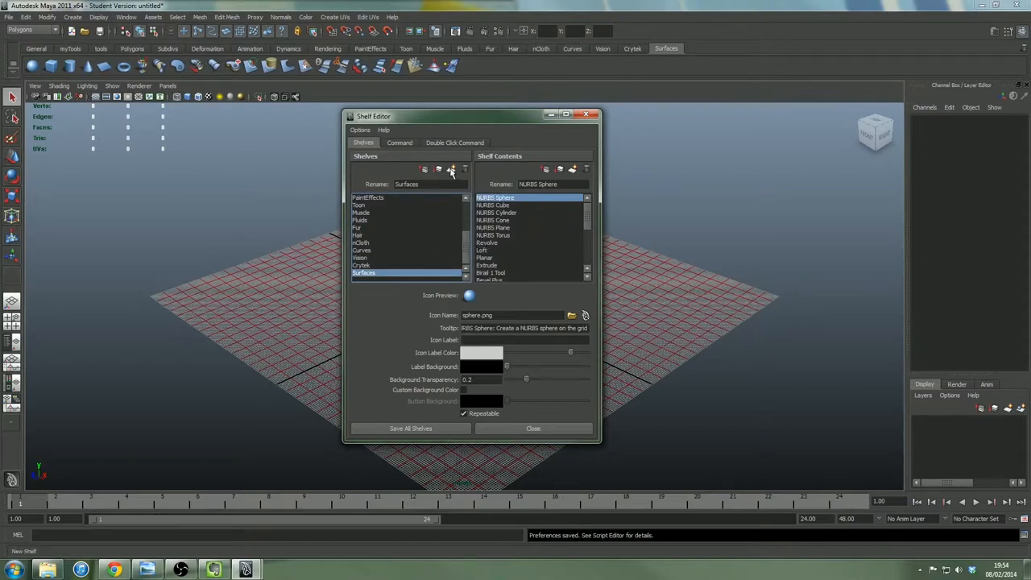
{"action": "mouse_move", "coordinate": [451, 169]}
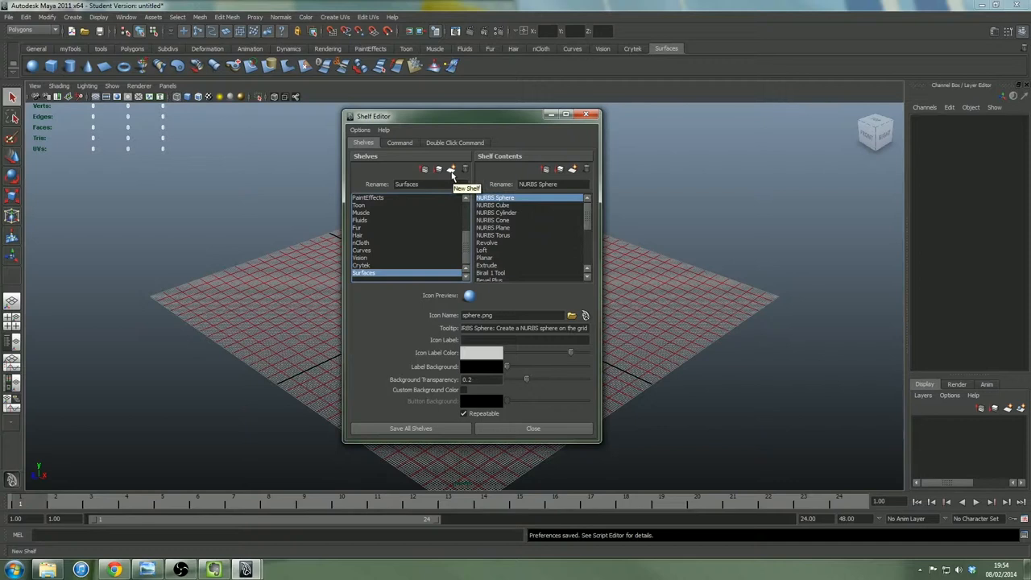
{"action": "left_click", "coordinate": [451, 169]}
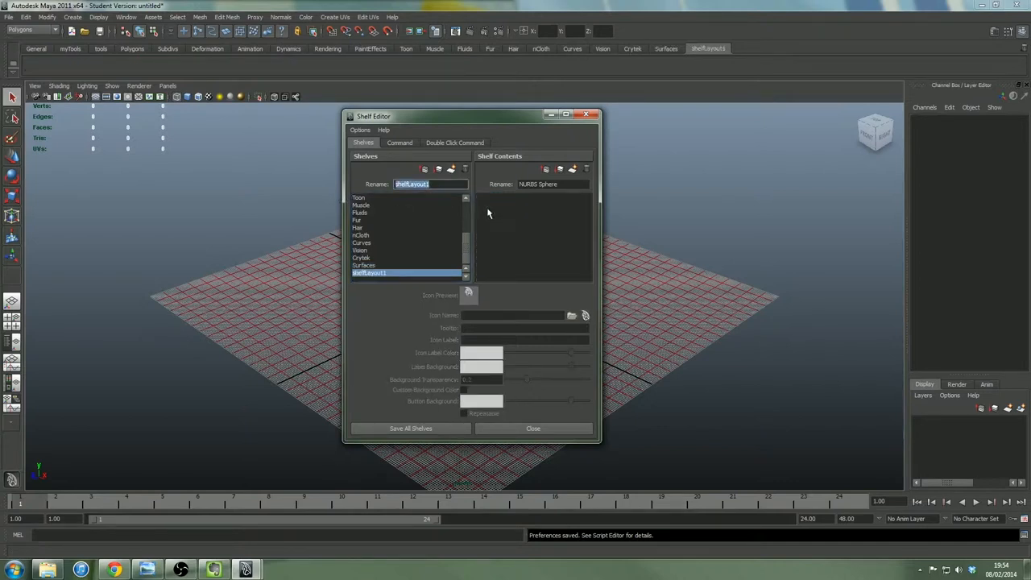
{"action": "type", "text": "shel"}
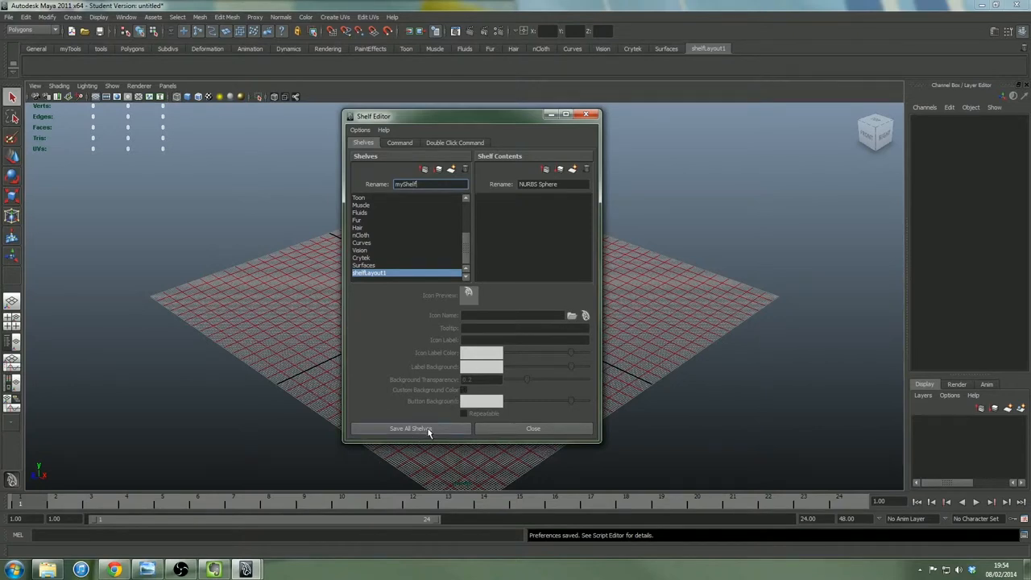
{"action": "left_click", "coordinate": [532, 427]}
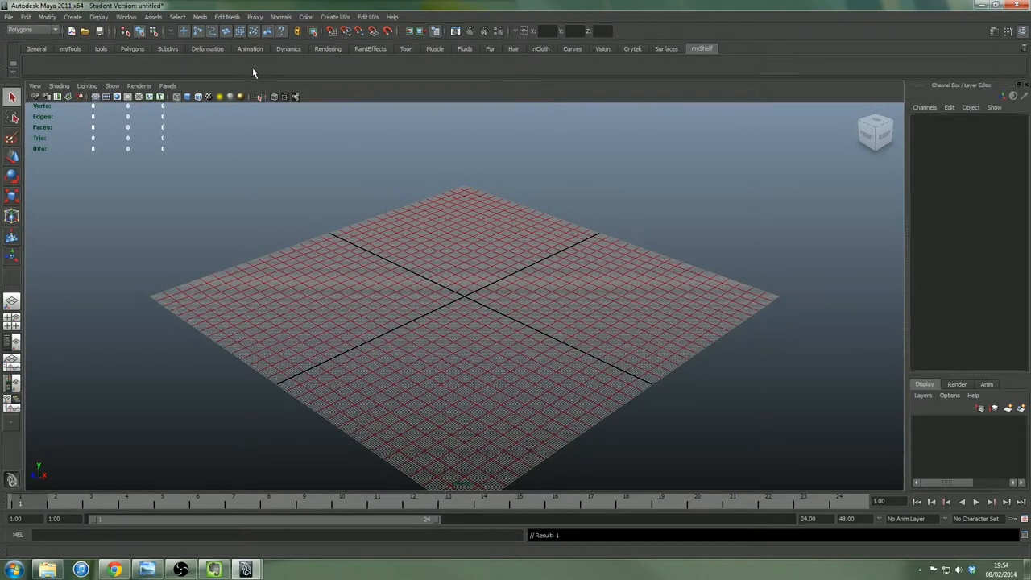
{"action": "mouse_move", "coordinate": [210, 65]}
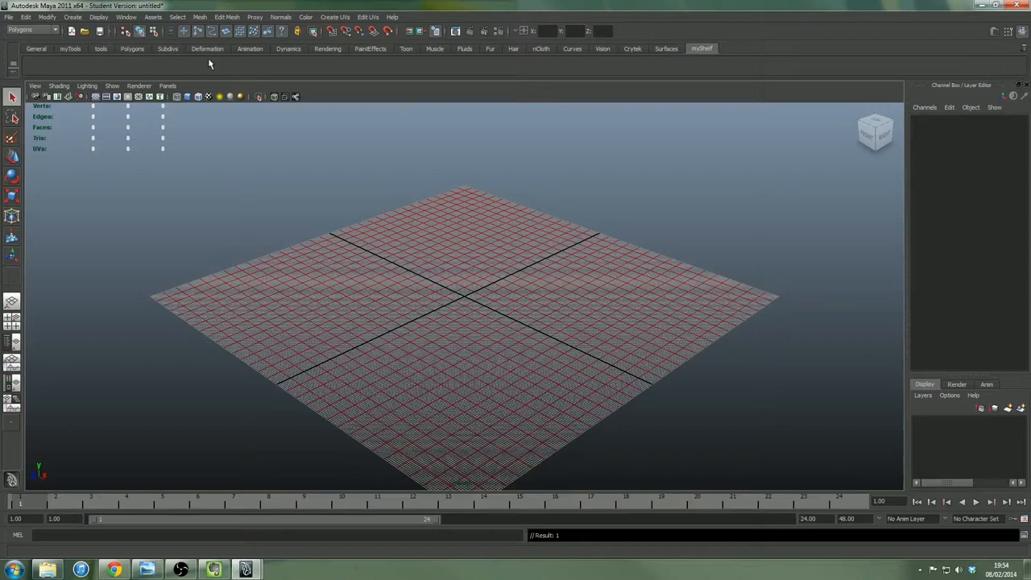
{"action": "mouse_move", "coordinate": [70, 55]}
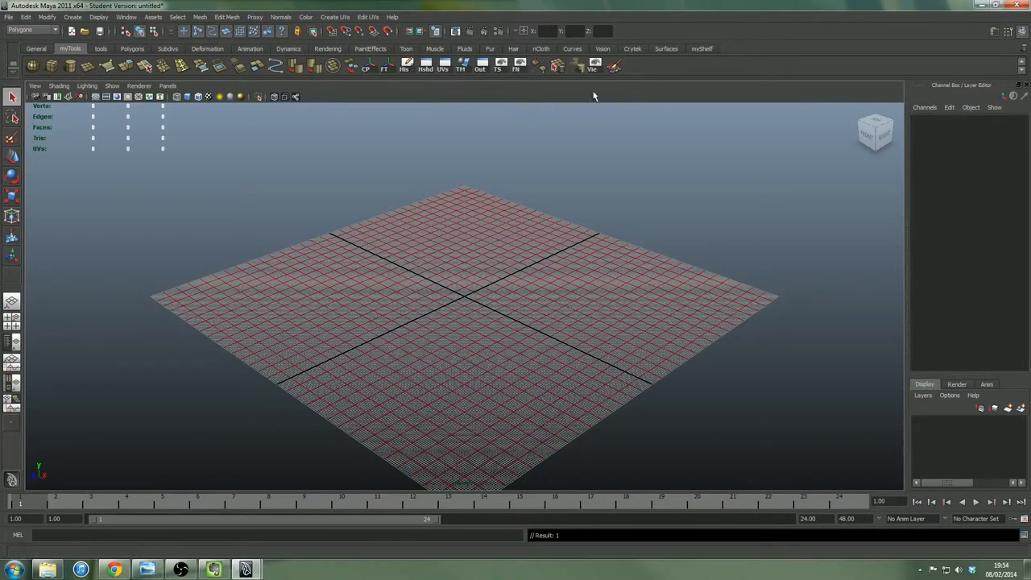
{"action": "mouse_move", "coordinate": [384, 101]}
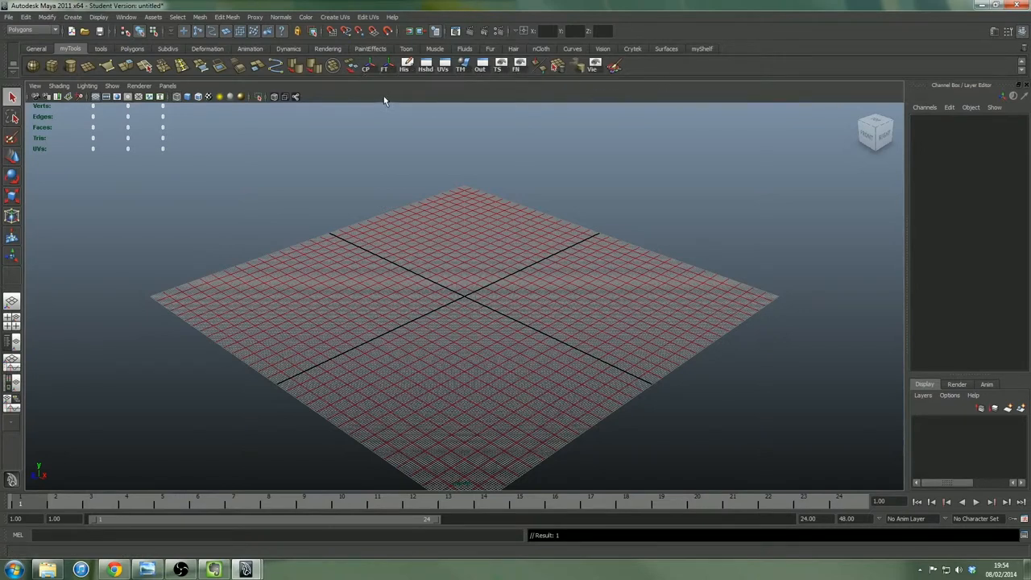
{"action": "mouse_move", "coordinate": [665, 83]}
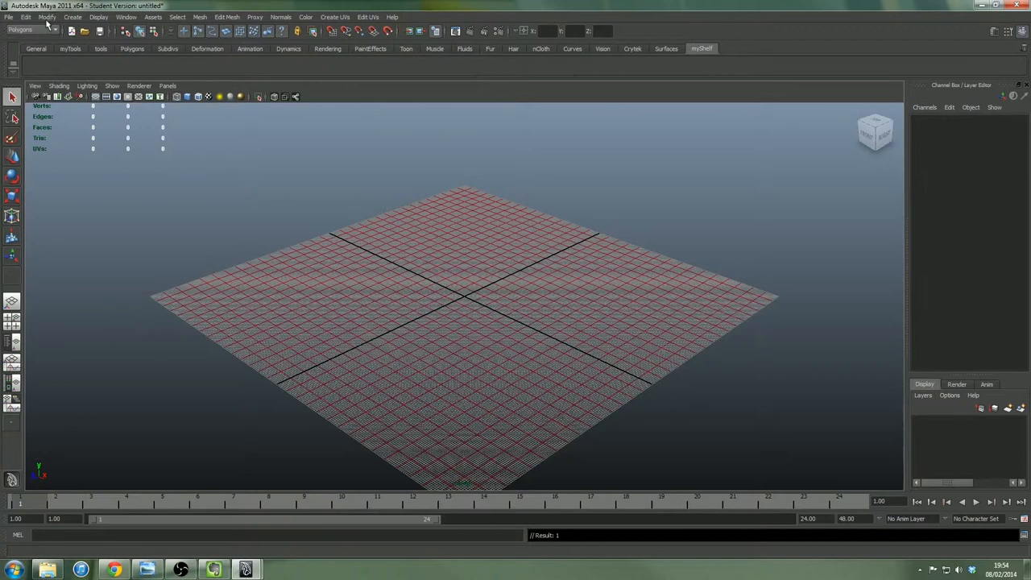
Step: Add polygon Sphere, Cube, Cylinder and Plane shortcuts to myShelf from Polygon Primitives
{"action": "left_click", "coordinate": [46, 17]}
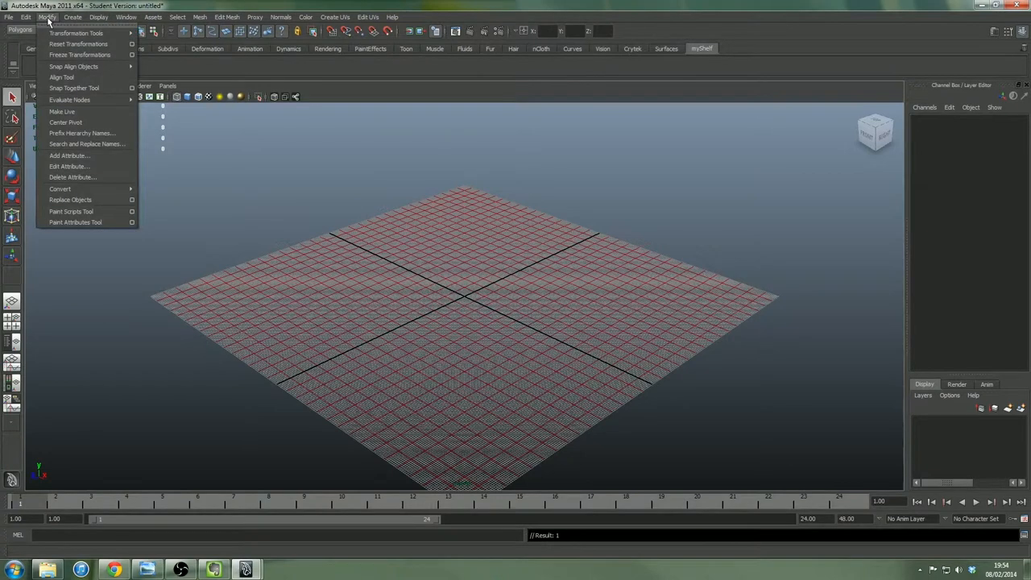
{"action": "left_click", "coordinate": [73, 16]}
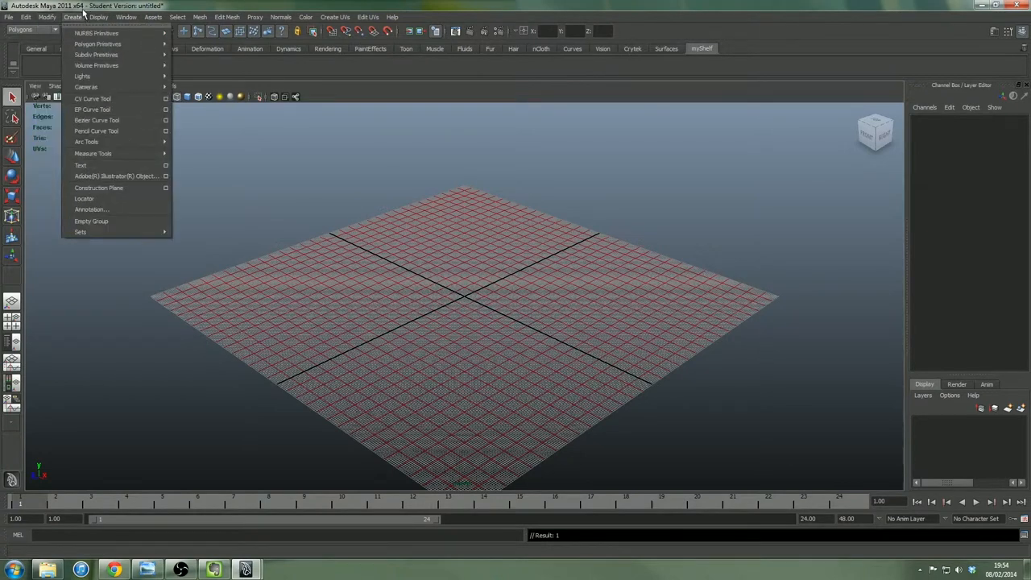
{"action": "mouse_move", "coordinate": [97, 45]}
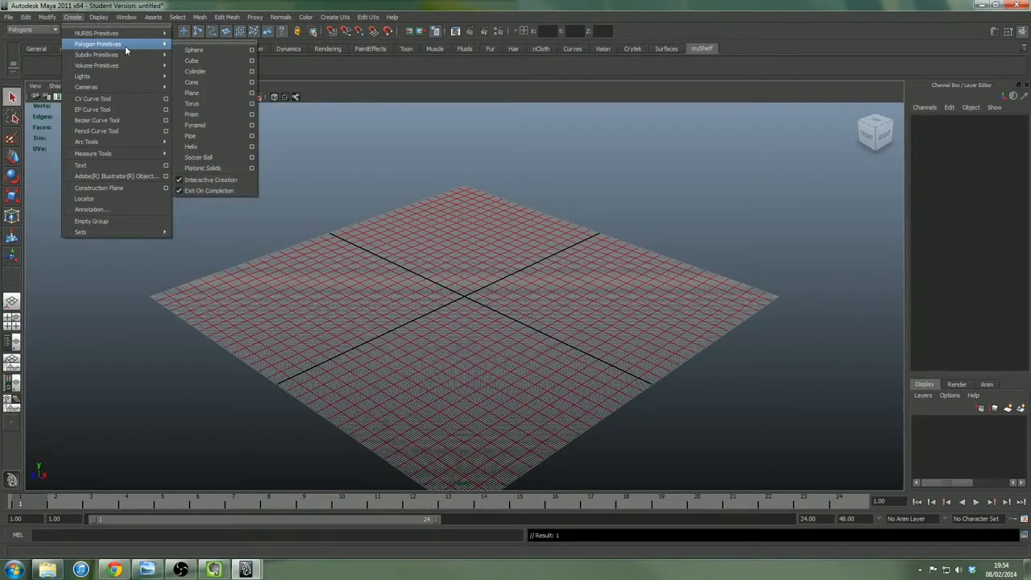
{"action": "mouse_move", "coordinate": [194, 50]}
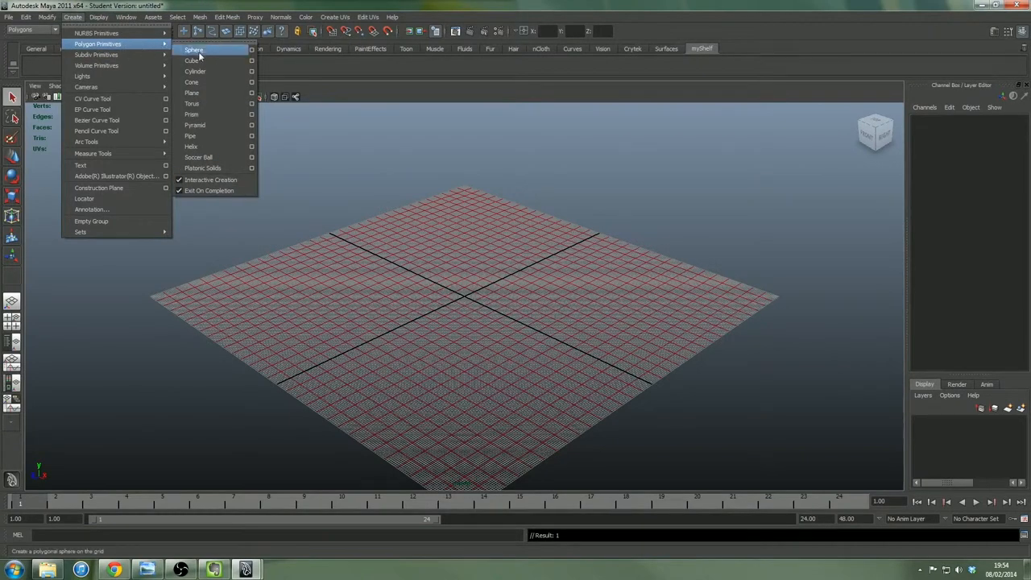
{"action": "mouse_move", "coordinate": [205, 56]}
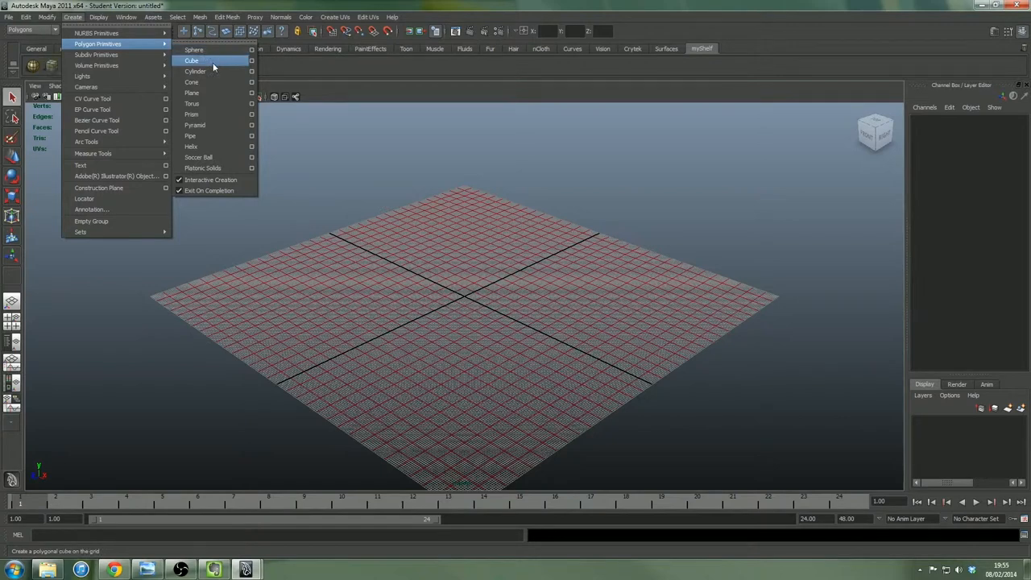
{"action": "mouse_move", "coordinate": [195, 71]}
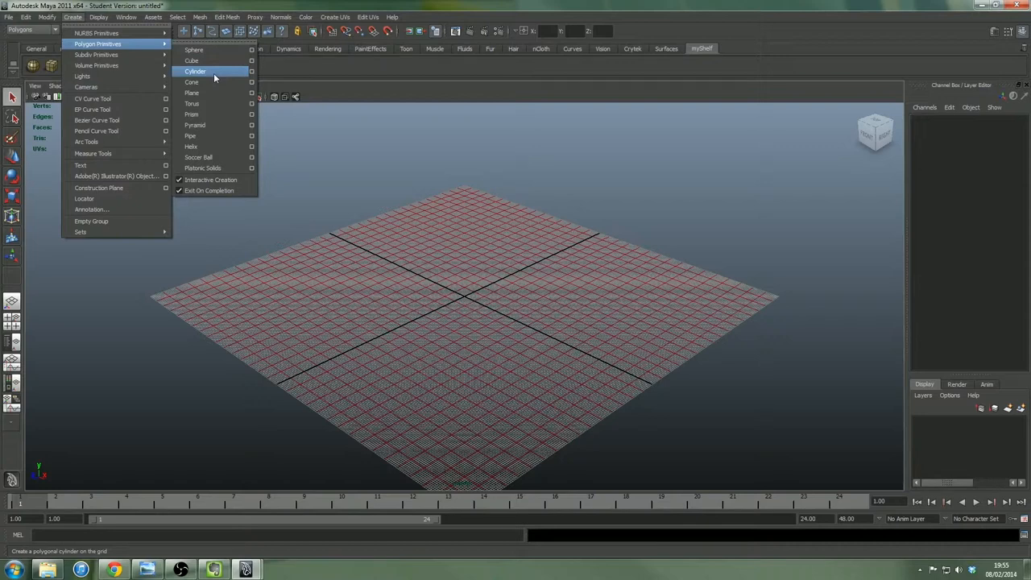
{"action": "mouse_move", "coordinate": [191, 92]}
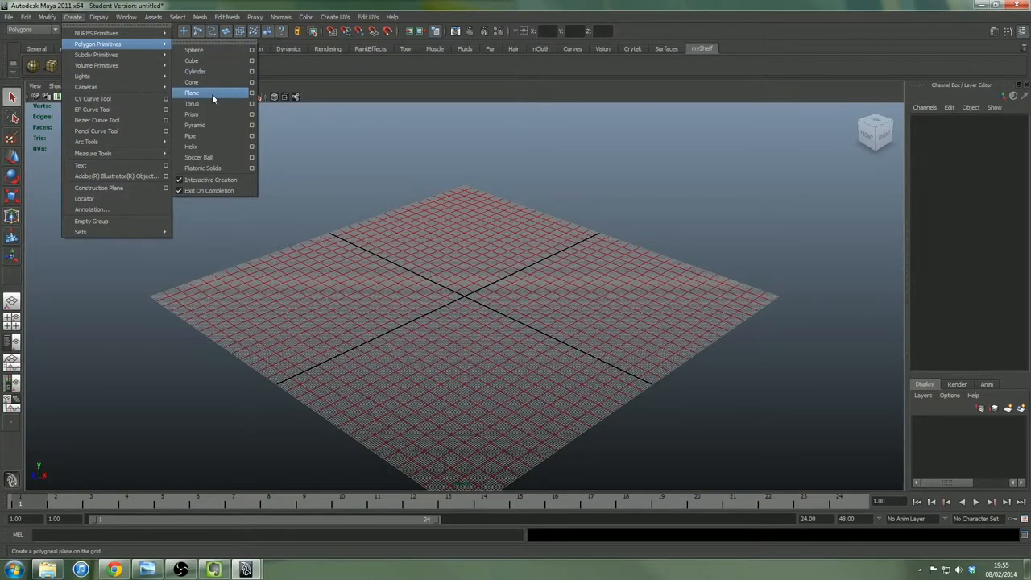
{"action": "left_click", "coordinate": [192, 92]}
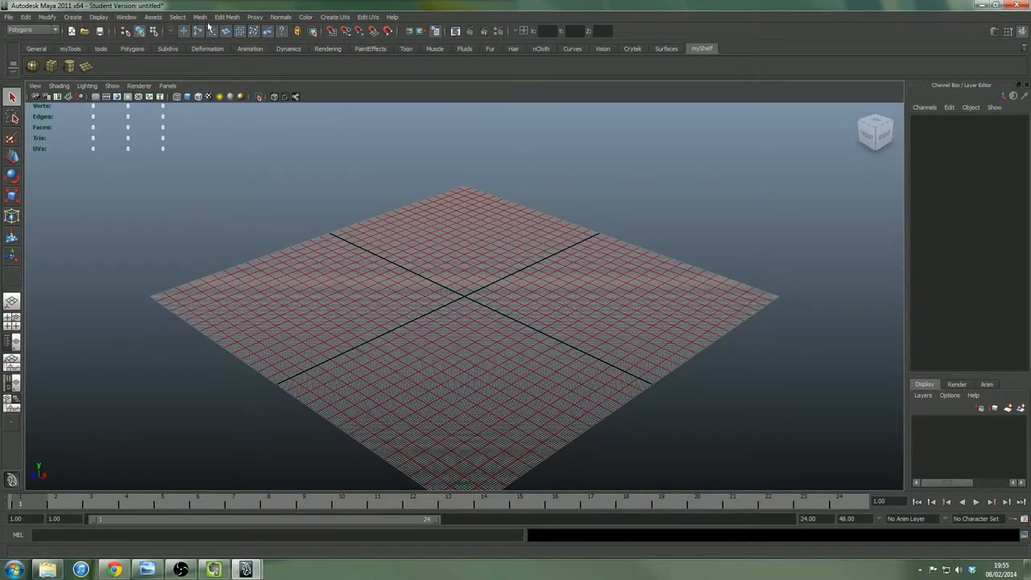
Step: Add Mesh shortcuts like Combine, Separate, Extract and Create Polygon Tool to myShelf
{"action": "left_click", "coordinate": [199, 17]}
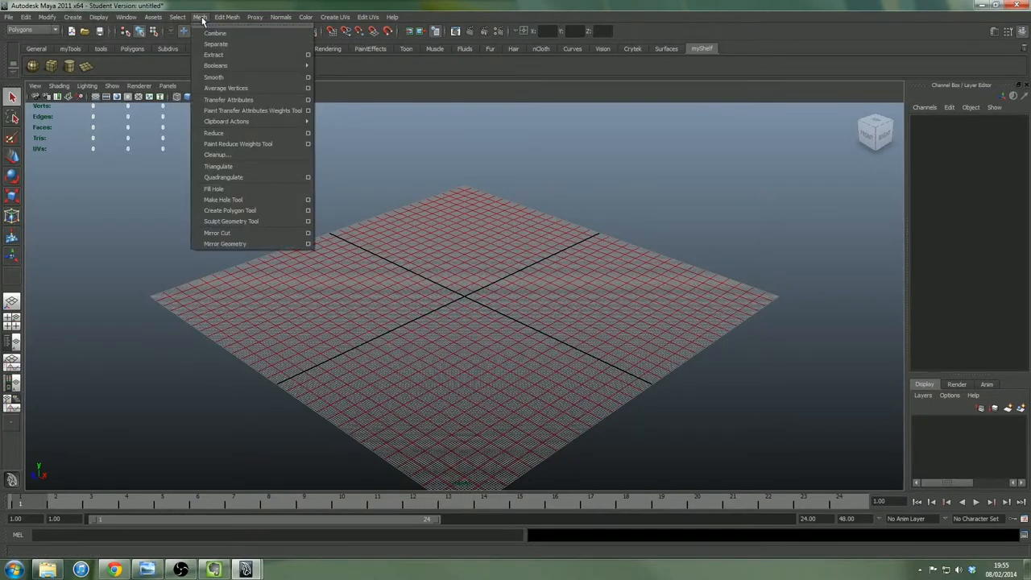
{"action": "mouse_move", "coordinate": [215, 33]}
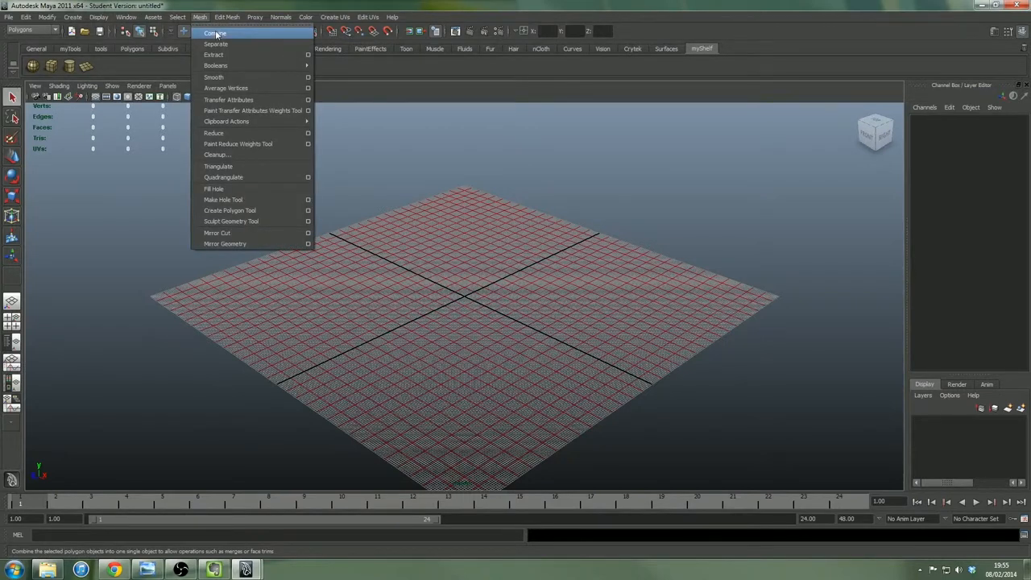
{"action": "mouse_move", "coordinate": [216, 44]}
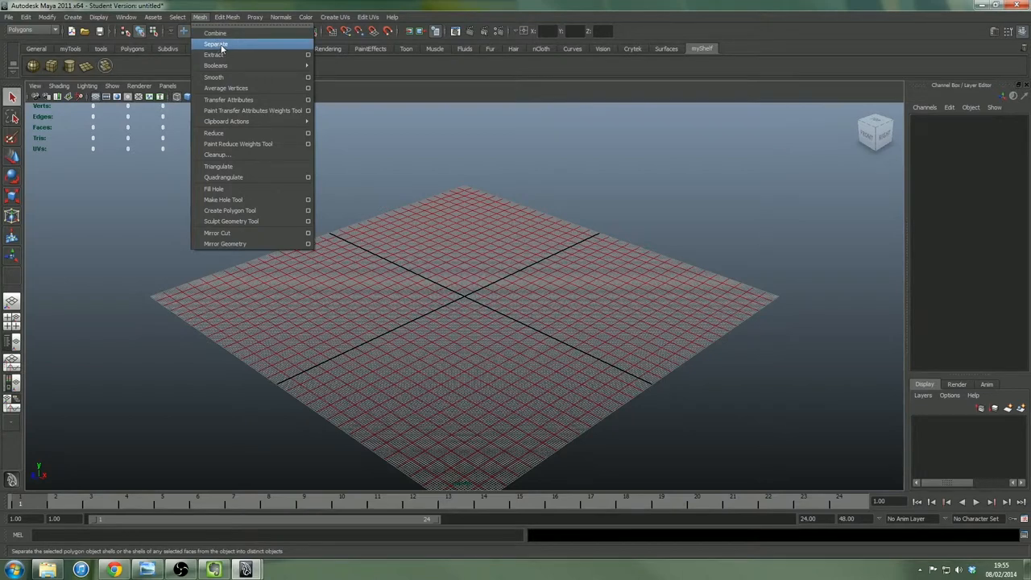
{"action": "mouse_move", "coordinate": [214, 54]}
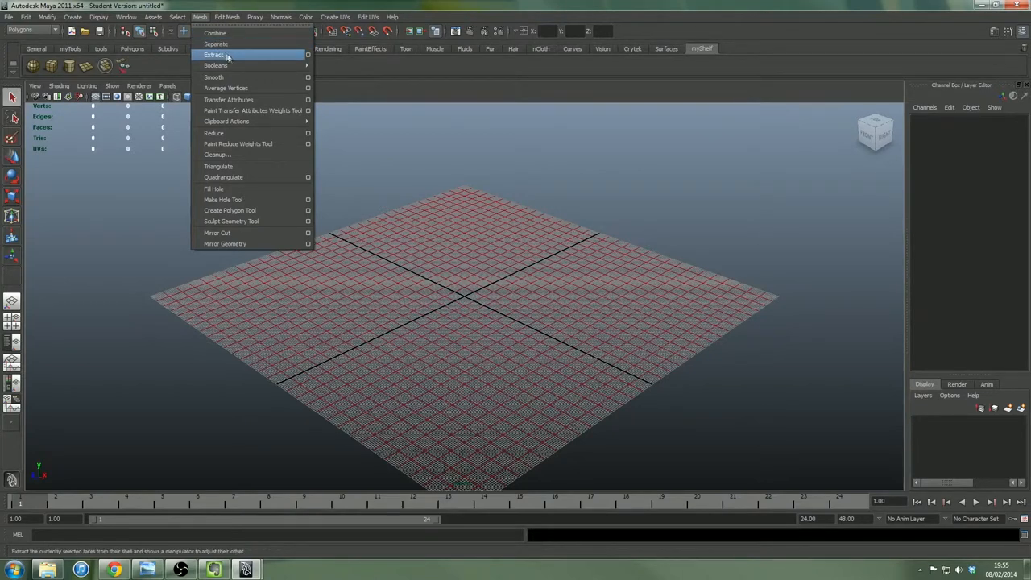
{"action": "mouse_move", "coordinate": [252, 110]}
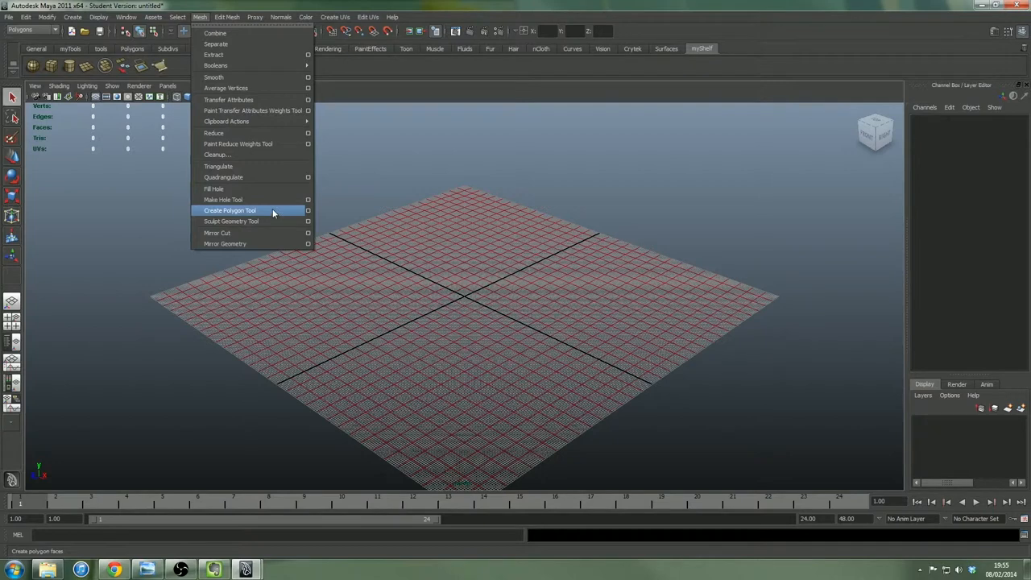
{"action": "left_click", "coordinate": [227, 16]}
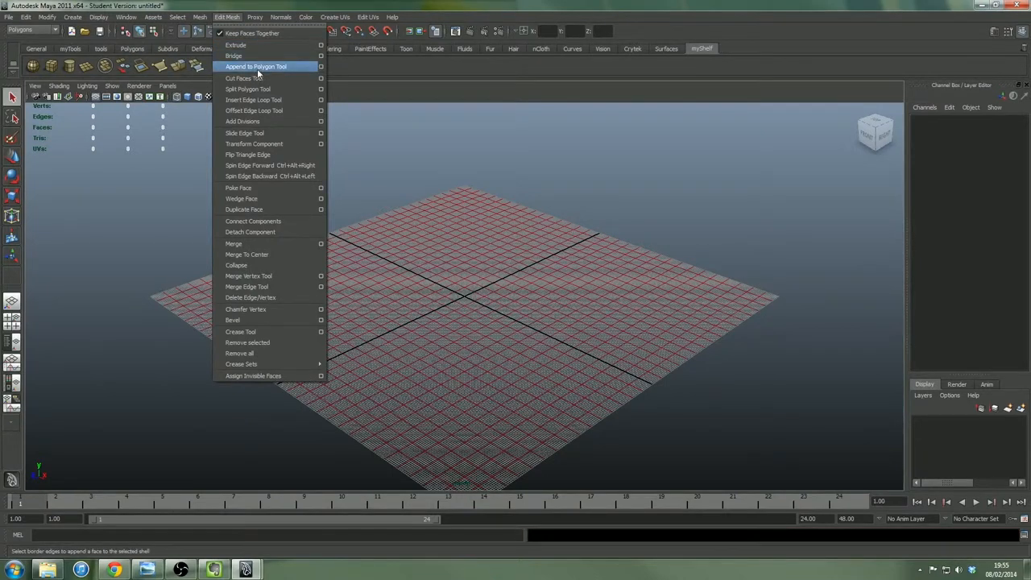
{"action": "mouse_move", "coordinate": [253, 99]}
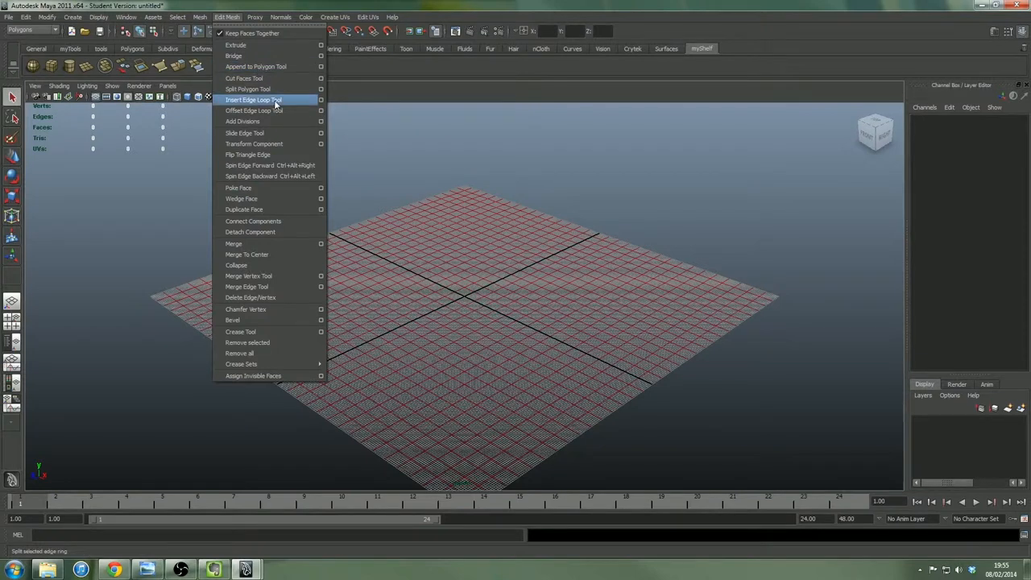
{"action": "mouse_move", "coordinate": [248, 89]}
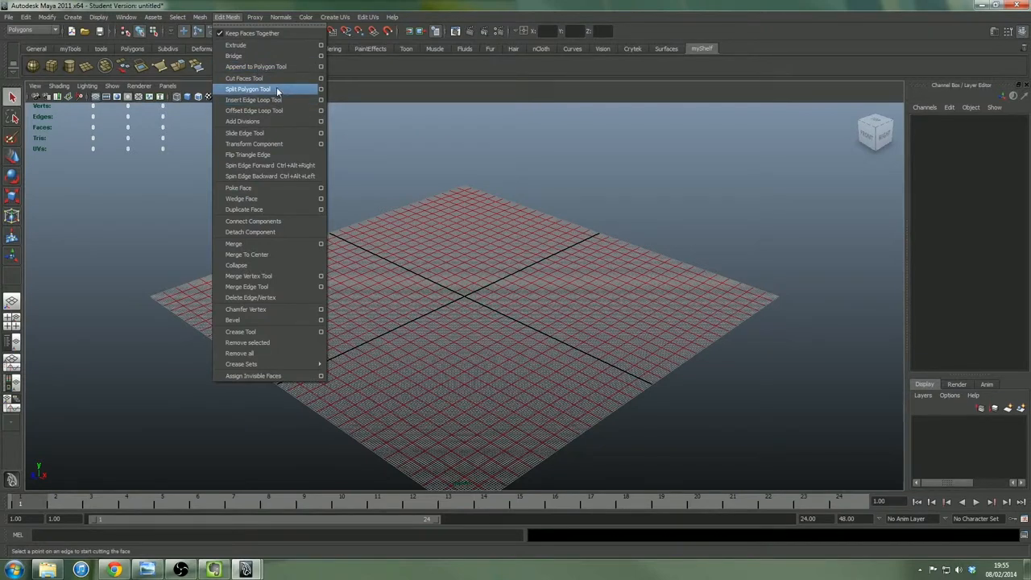
{"action": "mouse_move", "coordinate": [273, 99]}
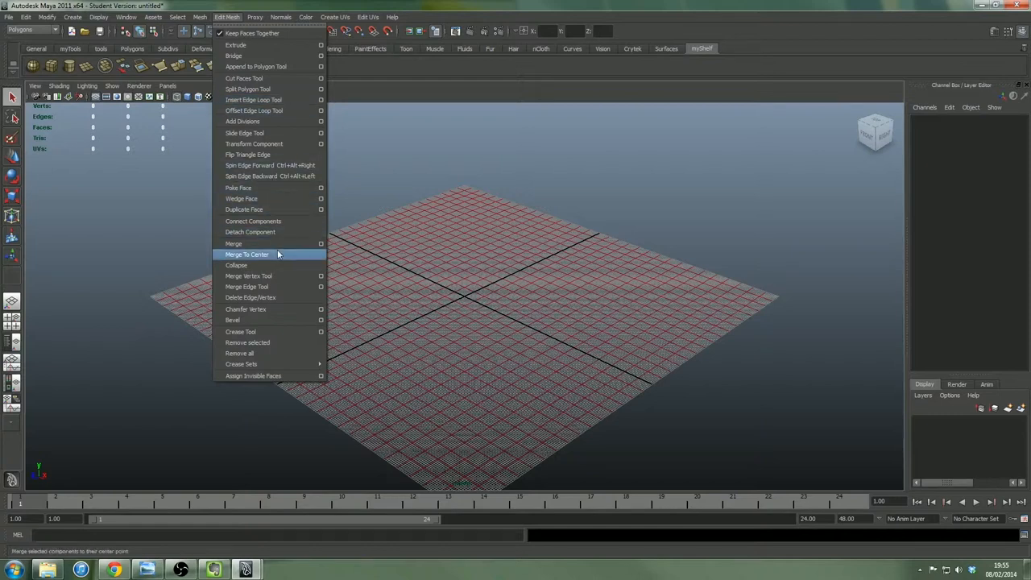
{"action": "left_click", "coordinate": [233, 243]}
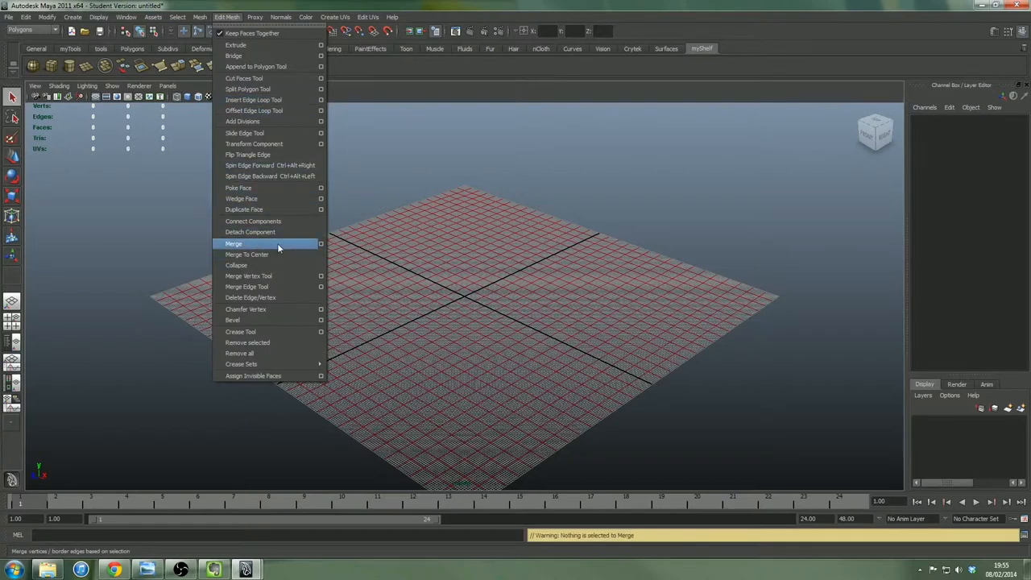
{"action": "mouse_move", "coordinate": [272, 320]}
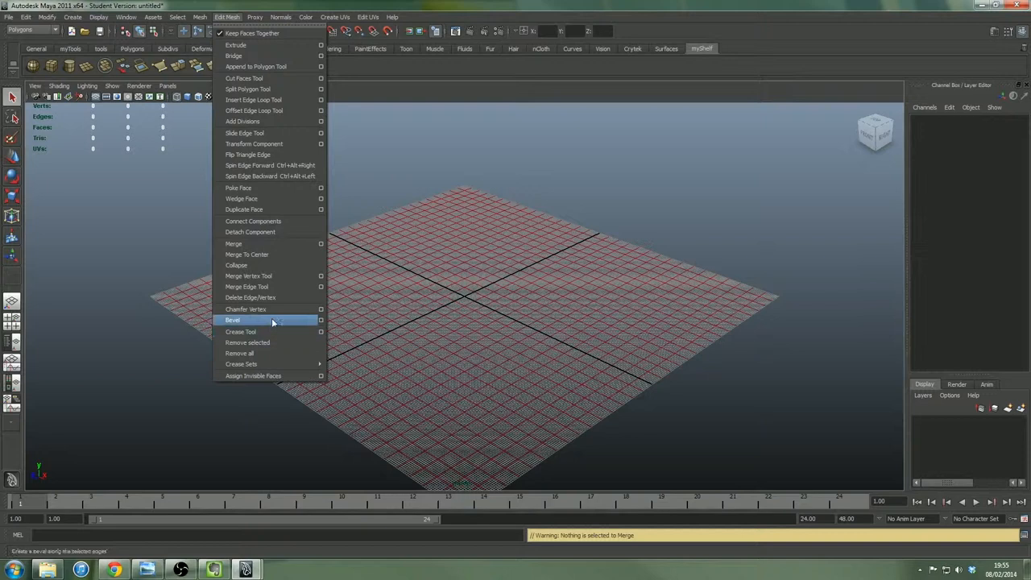
{"action": "mouse_move", "coordinate": [375, 129]}
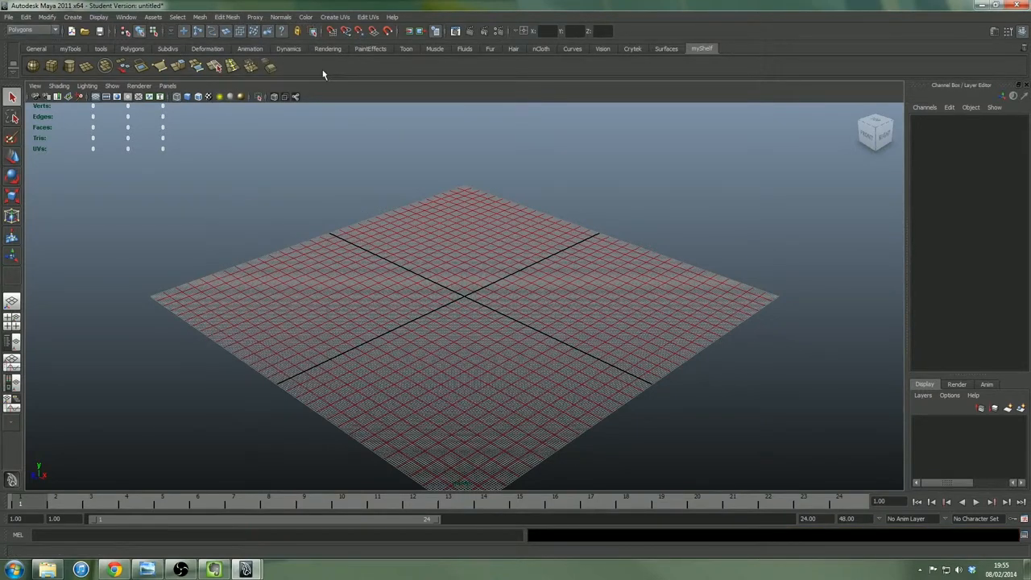
Step: Add a His button for Edit > Delete by Type > History to myShelf
{"action": "left_click", "coordinate": [47, 17]}
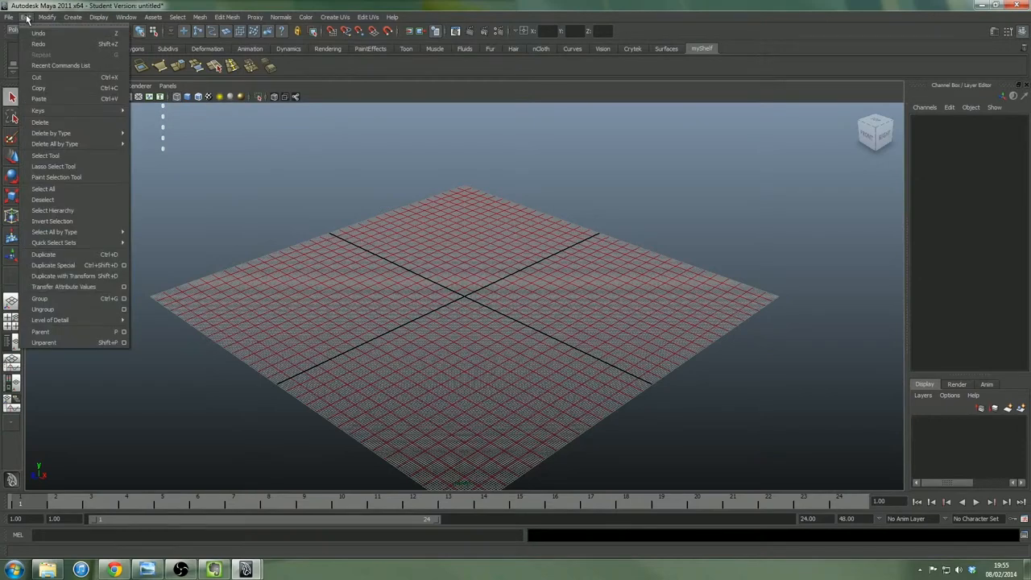
{"action": "left_click", "coordinate": [47, 17]}
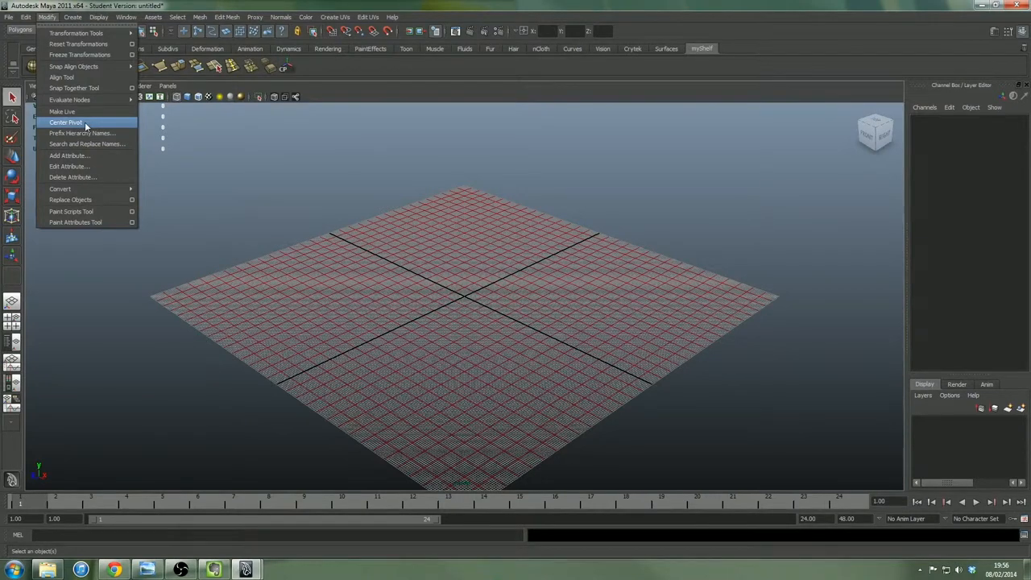
{"action": "mouse_move", "coordinate": [79, 55]}
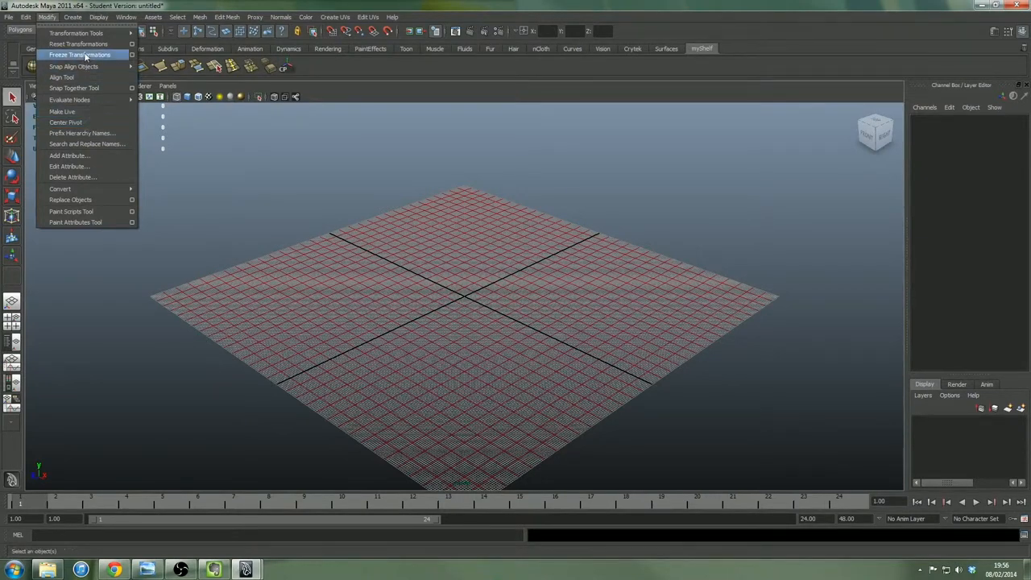
{"action": "left_click", "coordinate": [27, 17]}
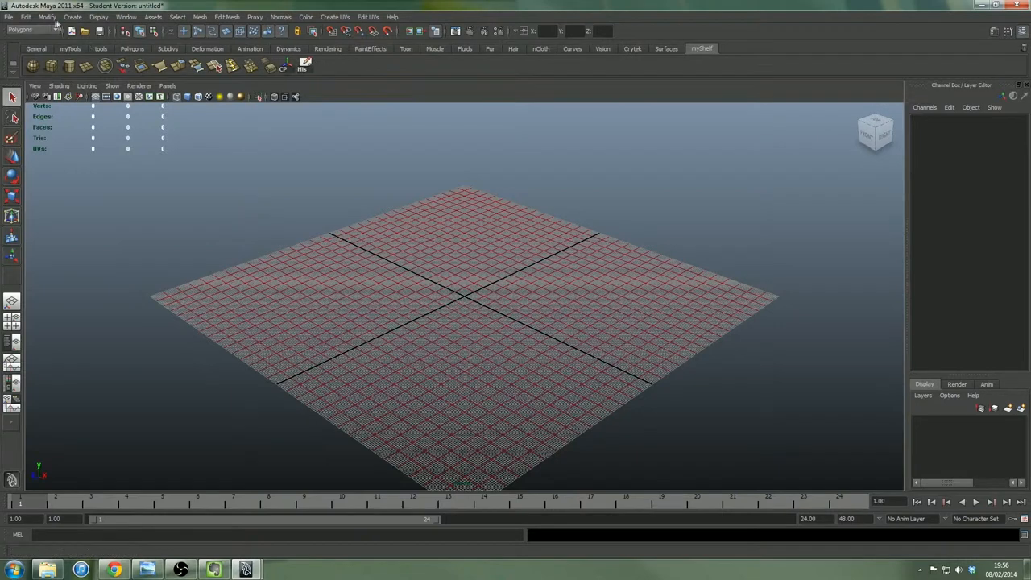
Step: Add a CP button for Modify > Center Pivot to myShelf
{"action": "left_click", "coordinate": [46, 17]}
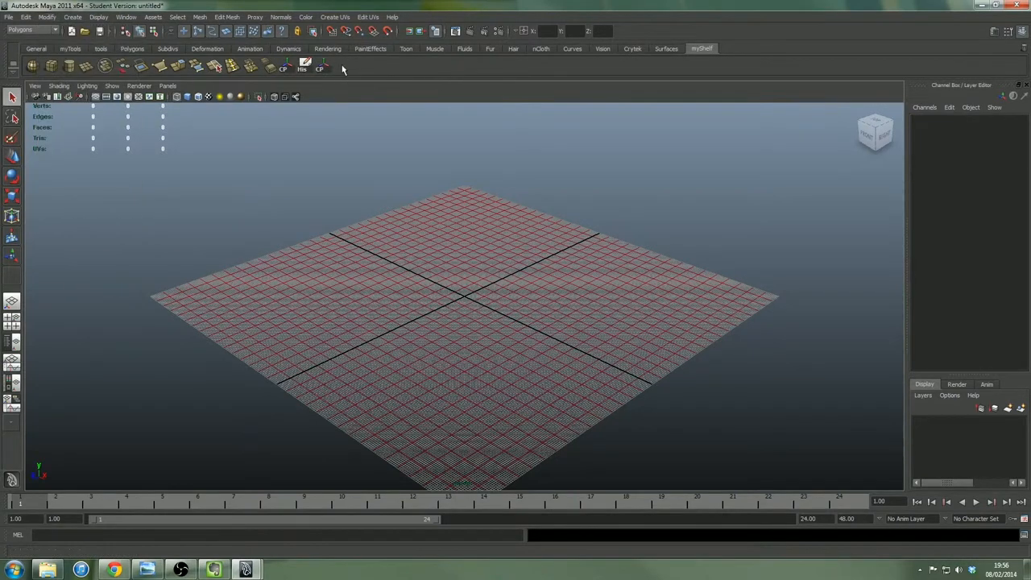
{"action": "mouse_move", "coordinate": [322, 69]}
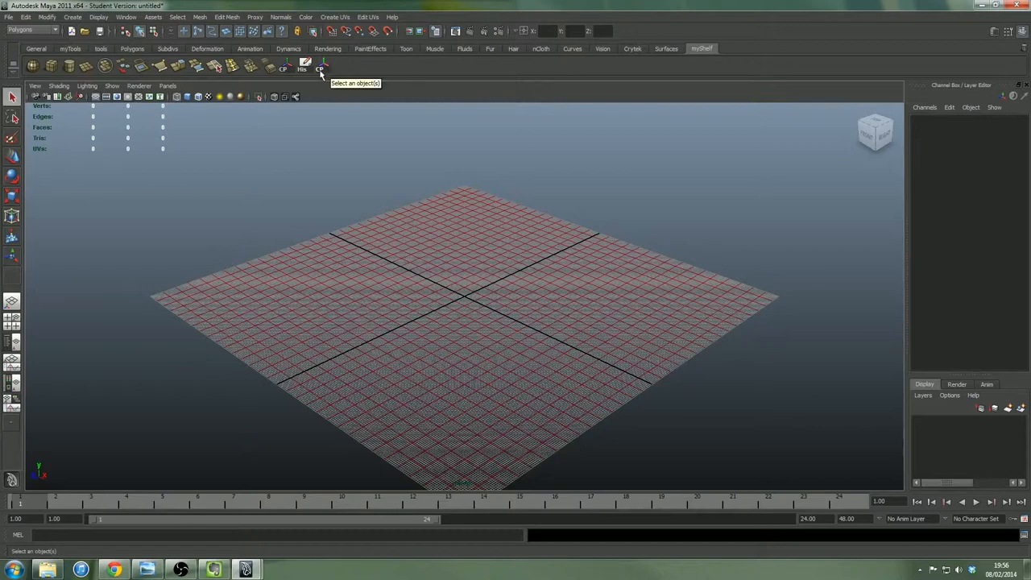
{"action": "mouse_move", "coordinate": [322, 71]}
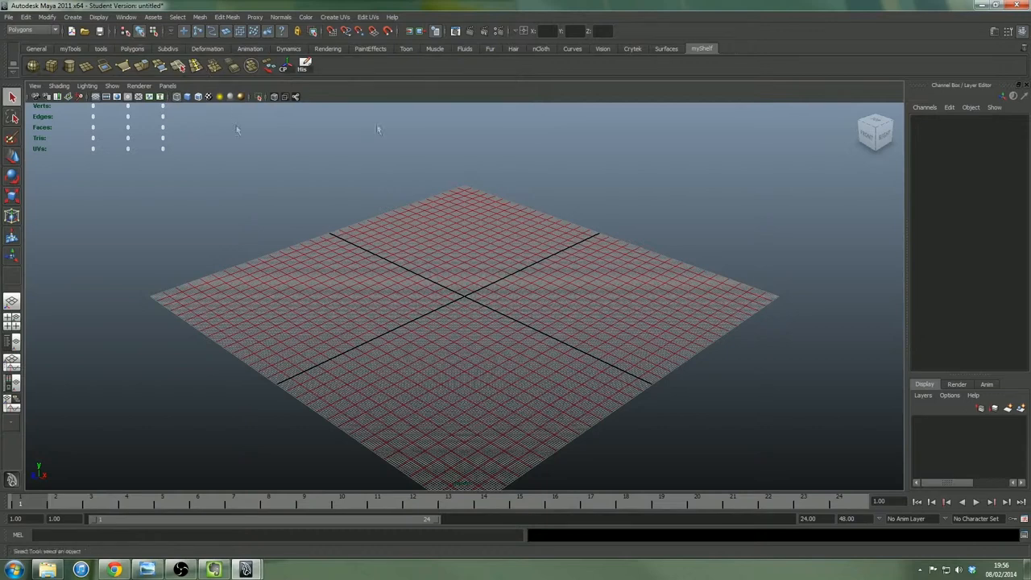
{"action": "mouse_move", "coordinate": [346, 135]}
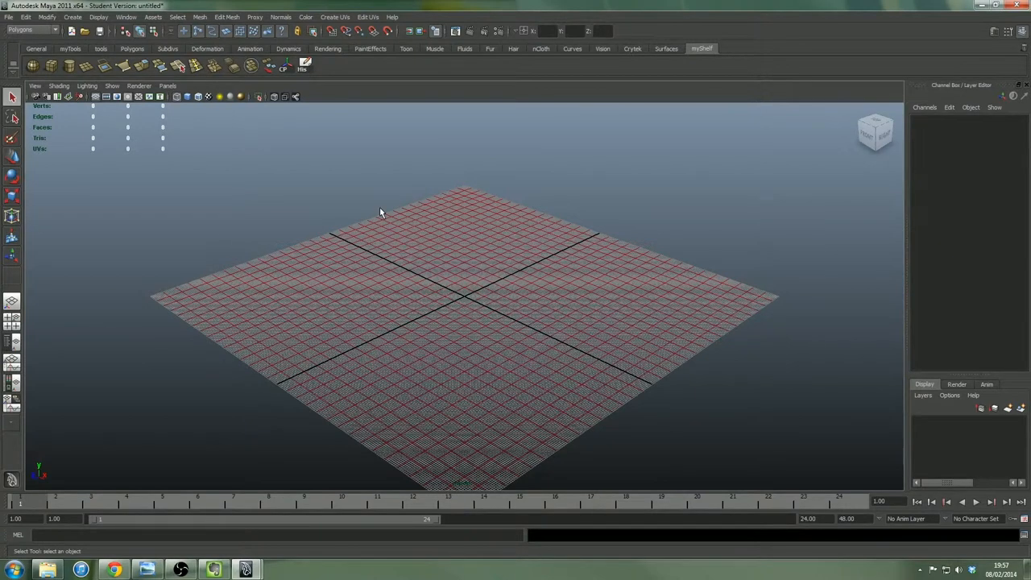
{"action": "mouse_move", "coordinate": [385, 230]}
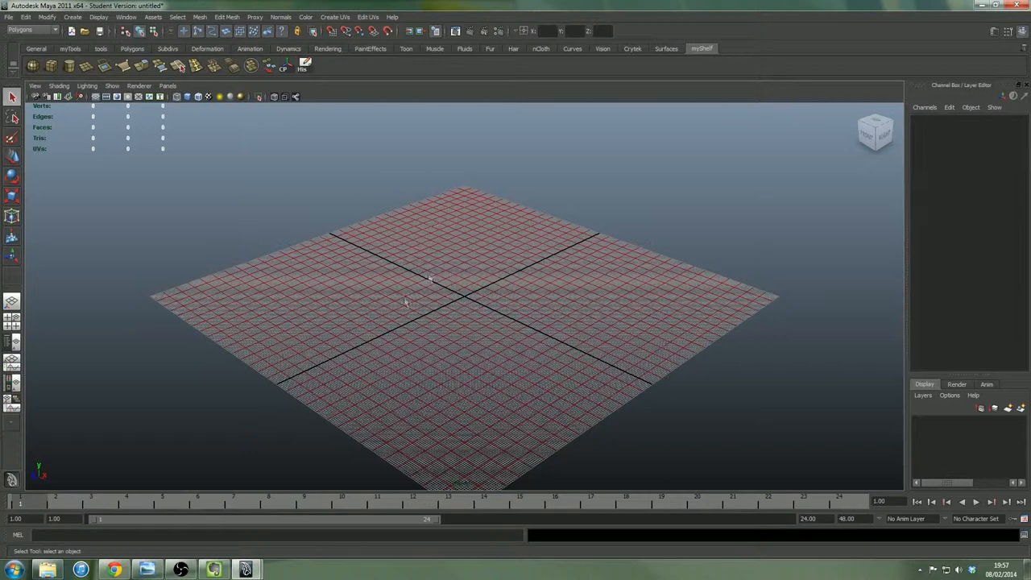
{"action": "mouse_move", "coordinate": [483, 278]}
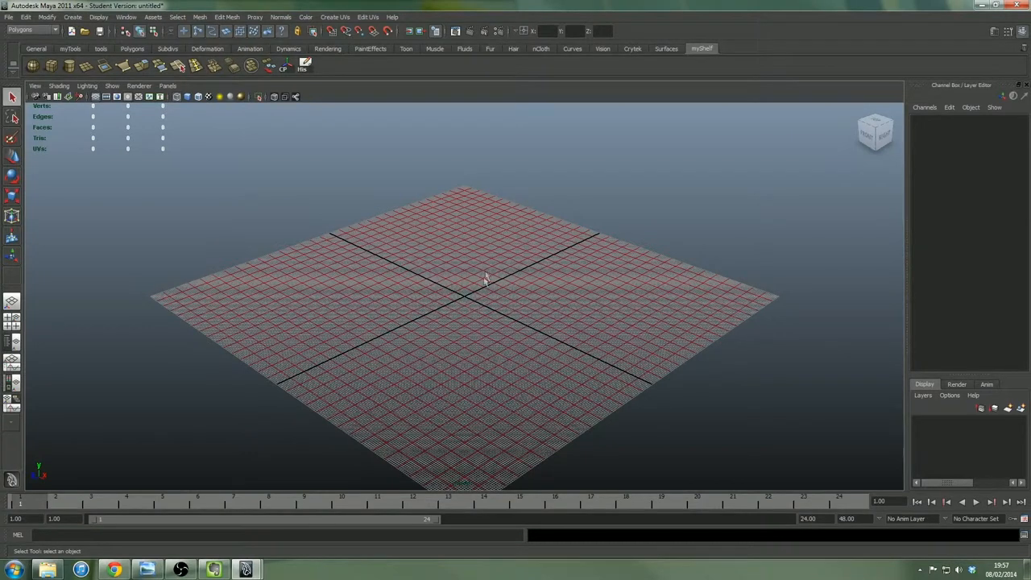
{"action": "mouse_move", "coordinate": [497, 344]}
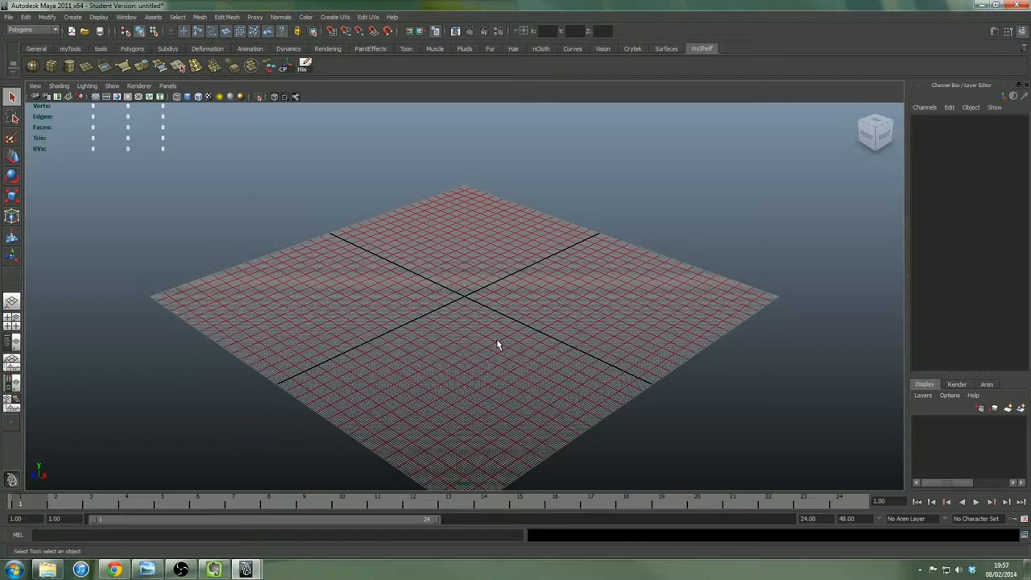
{"action": "mouse_move", "coordinate": [492, 338]}
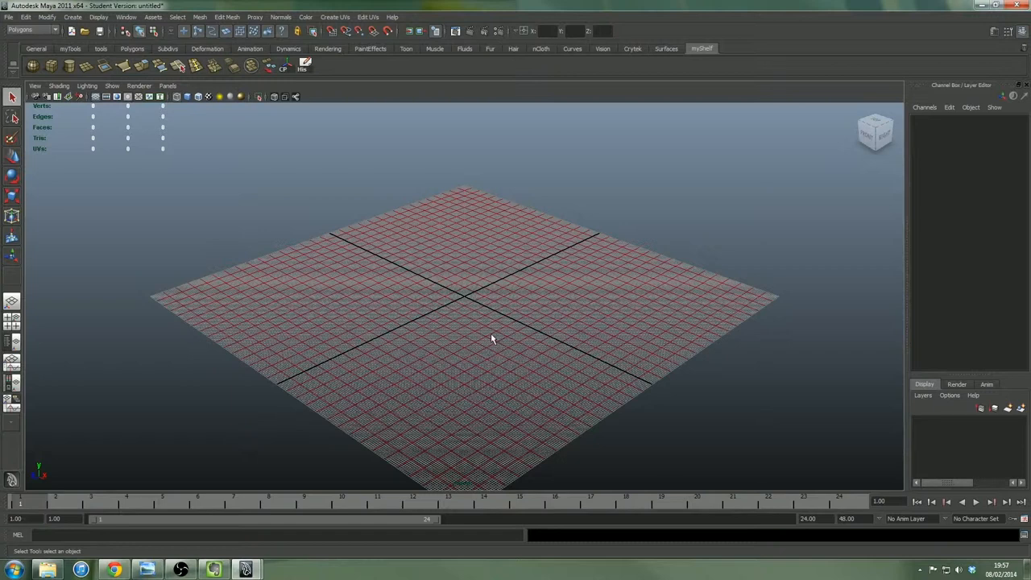
{"action": "mouse_move", "coordinate": [402, 298]}
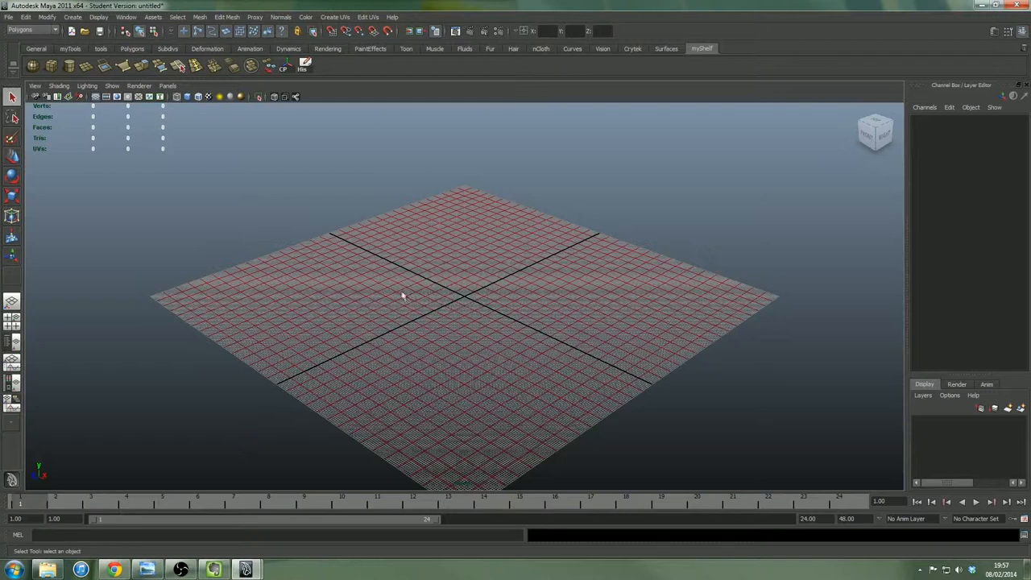
{"action": "left_click", "coordinate": [99, 17]}
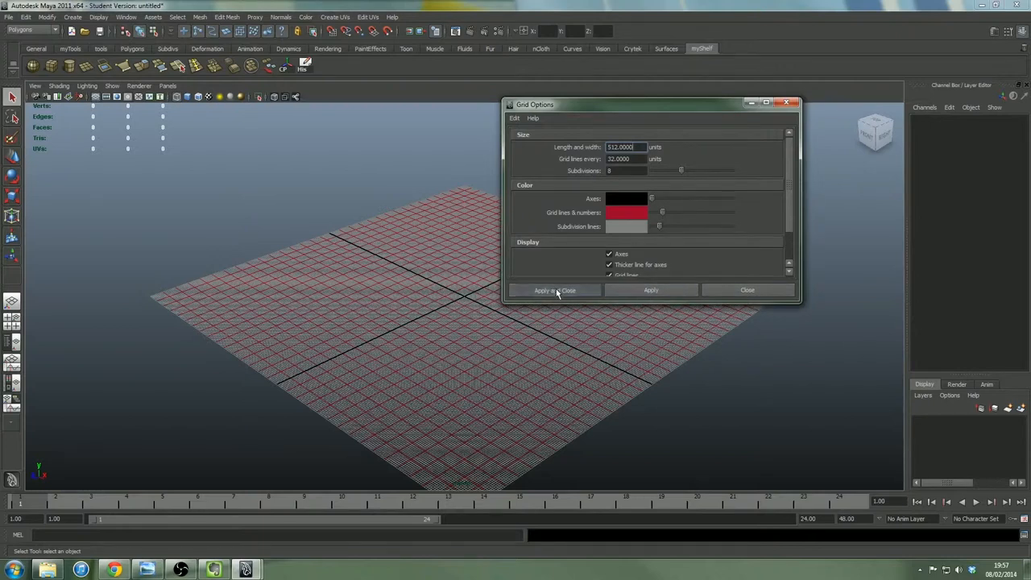
Step: Apply grid length 512, lines every 32, subdivisions 8, and close Grid Options
{"action": "left_click", "coordinate": [555, 290]}
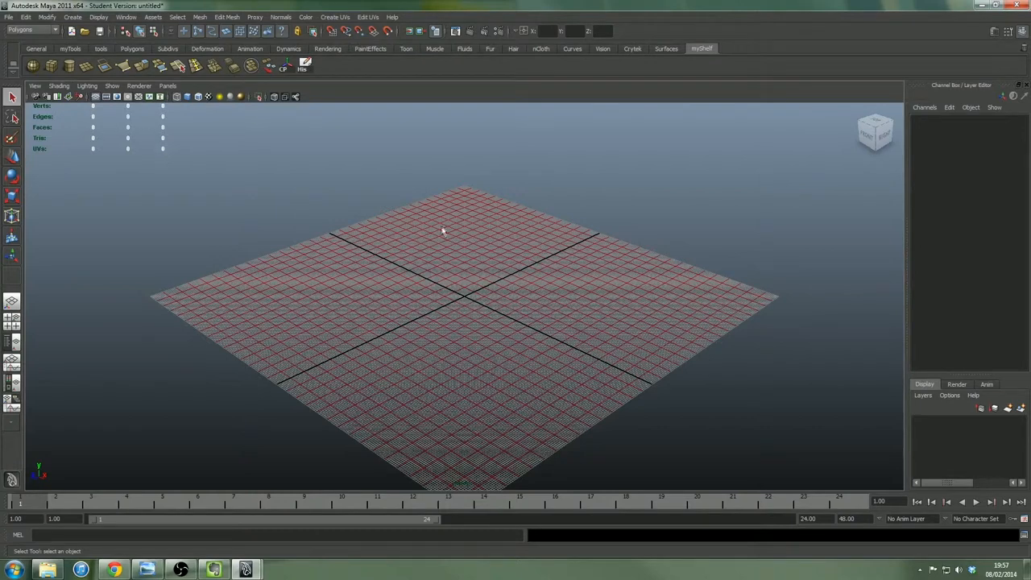
{"action": "mouse_move", "coordinate": [487, 296]}
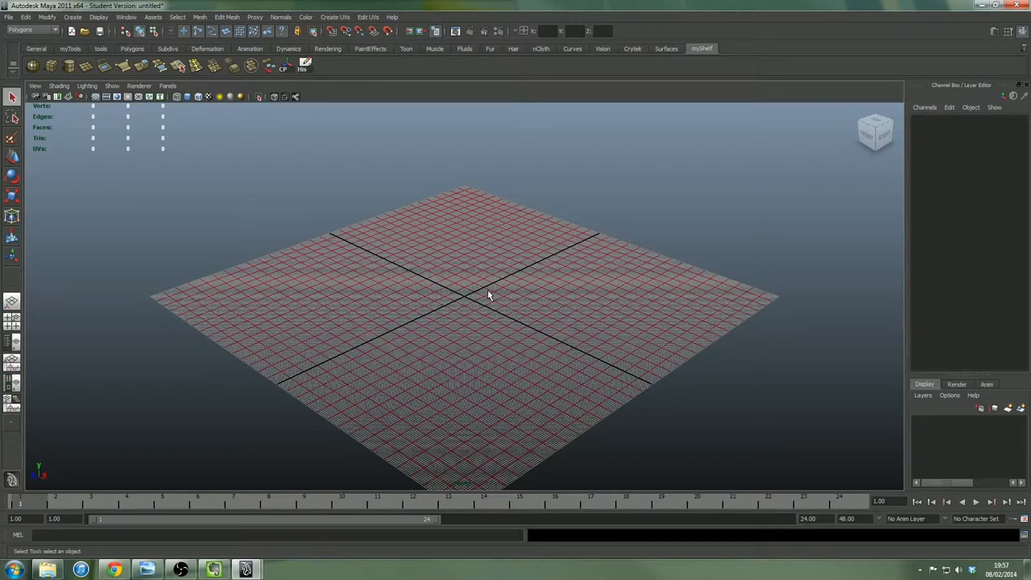
{"action": "mouse_move", "coordinate": [109, 17]}
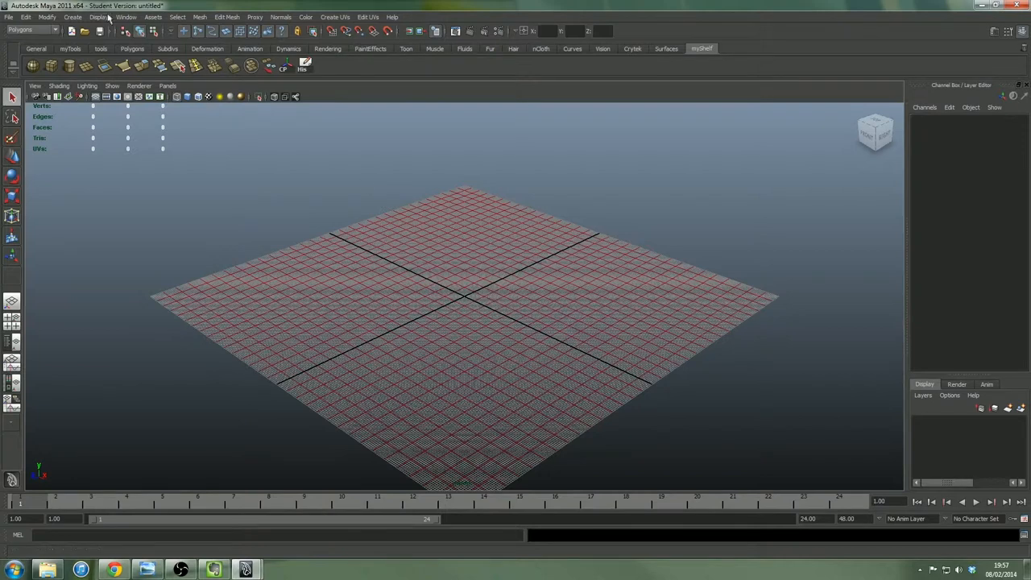
Step: Add a Display > Heads Up Display > ViewCube toggle button to myShelf
{"action": "left_click", "coordinate": [100, 16]}
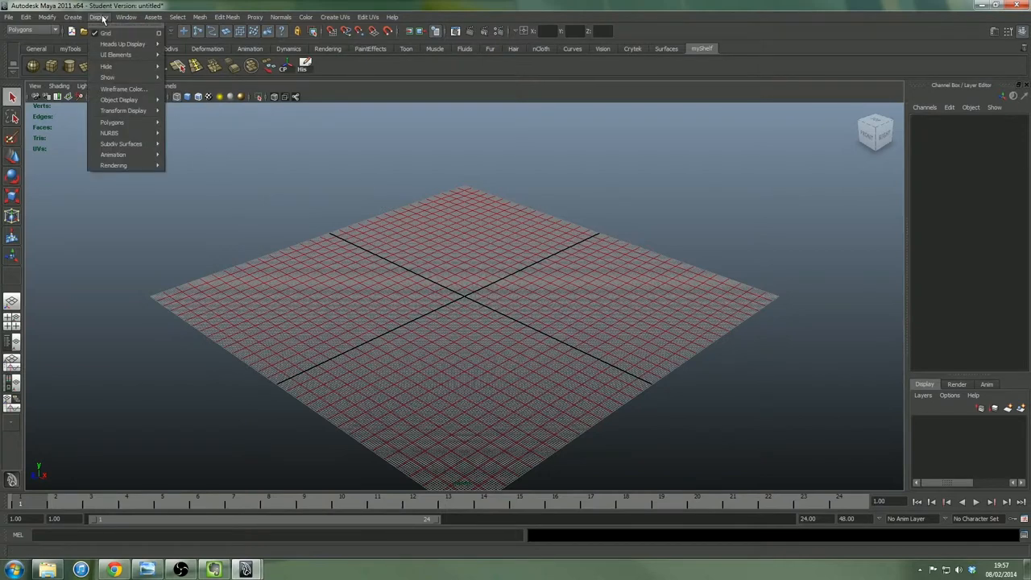
{"action": "mouse_move", "coordinate": [107, 77]}
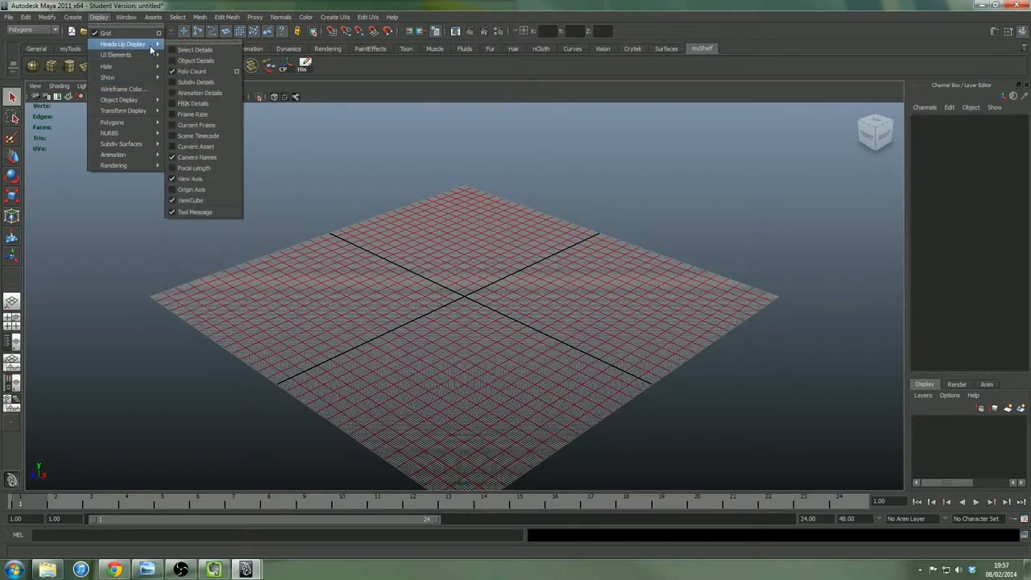
{"action": "mouse_move", "coordinate": [192, 71]}
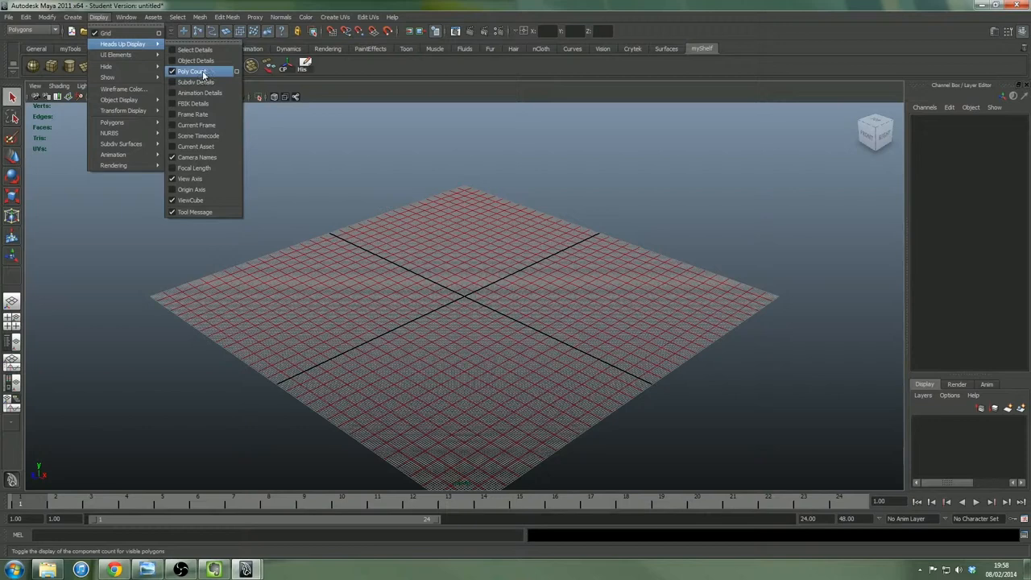
{"action": "mouse_move", "coordinate": [206, 77]}
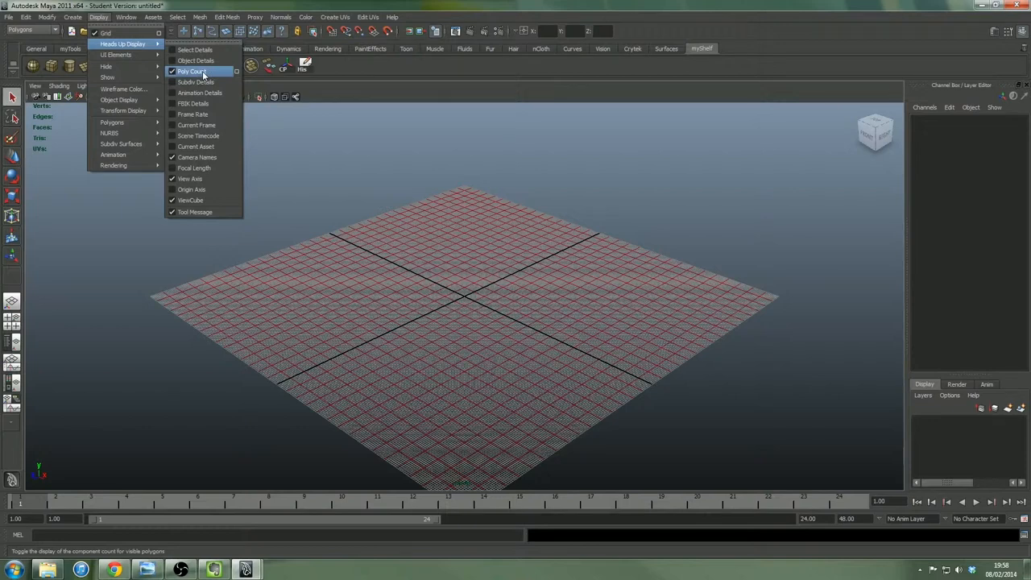
{"action": "mouse_move", "coordinate": [869, 143]}
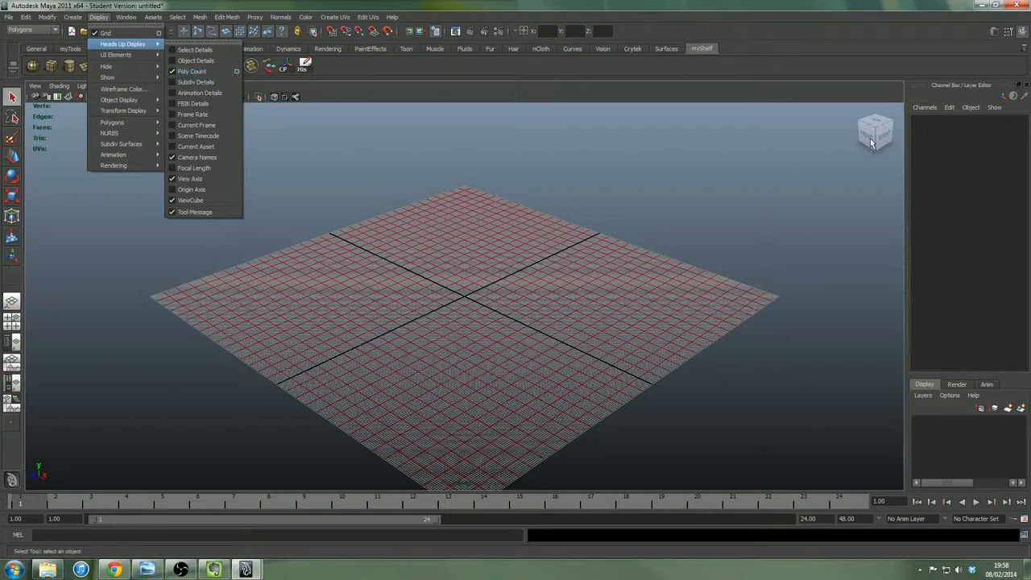
{"action": "mouse_move", "coordinate": [855, 129]}
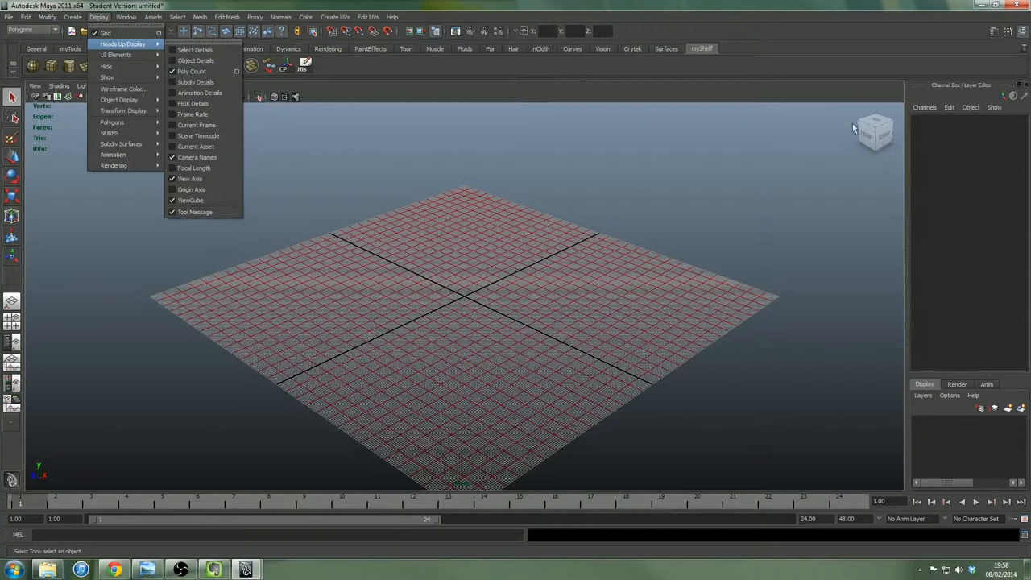
{"action": "mouse_move", "coordinate": [874, 135]}
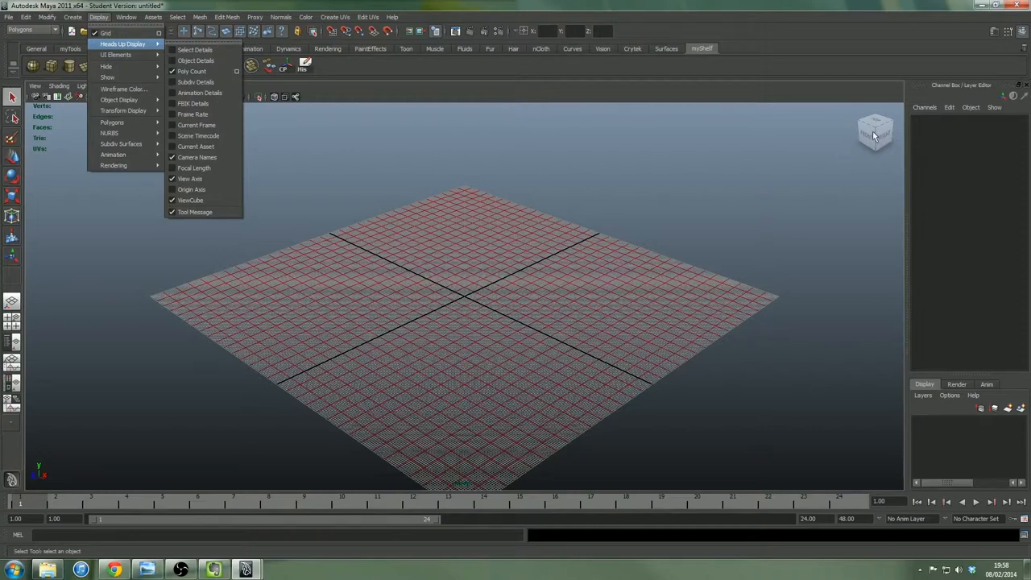
{"action": "left_click", "coordinate": [152, 17]}
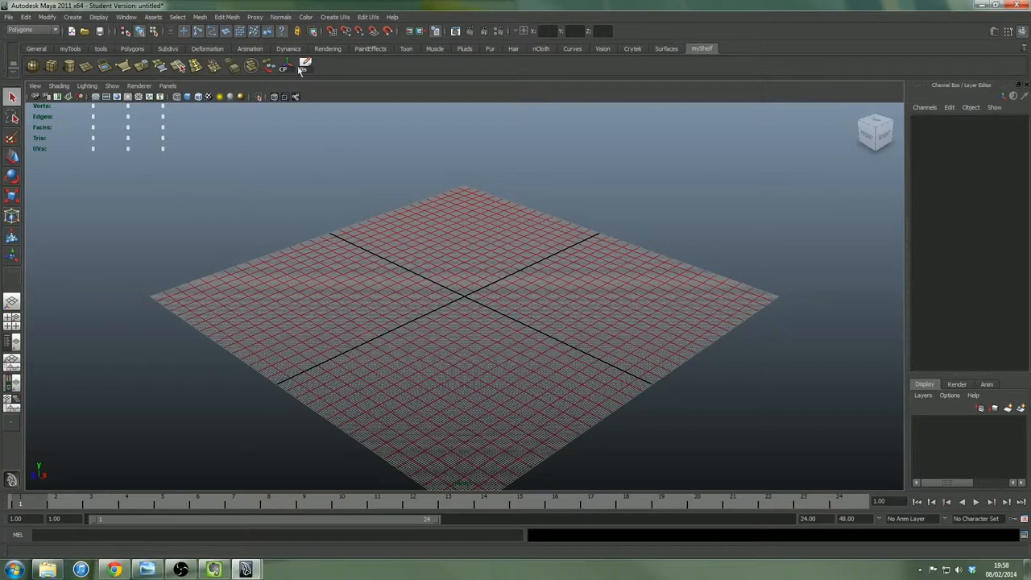
{"action": "left_click", "coordinate": [99, 17]}
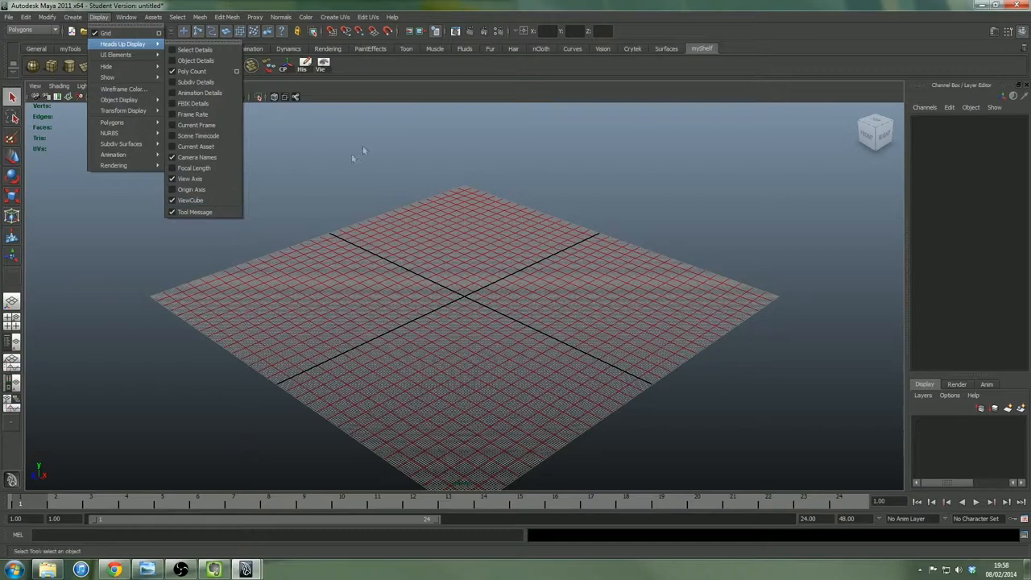
{"action": "left_click", "coordinate": [191, 72]}
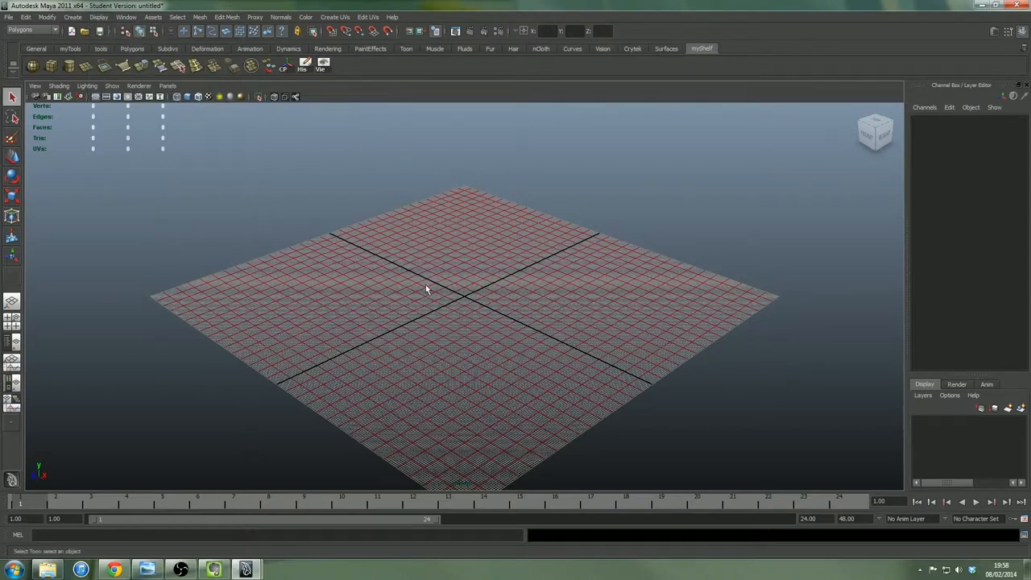
{"action": "mouse_move", "coordinate": [498, 286]}
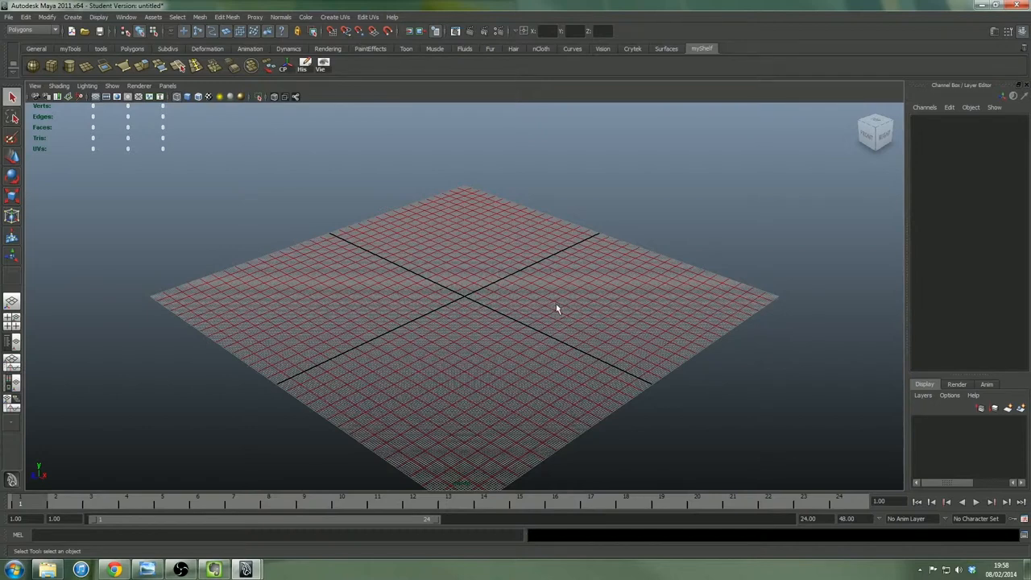
{"action": "mouse_move", "coordinate": [554, 309]}
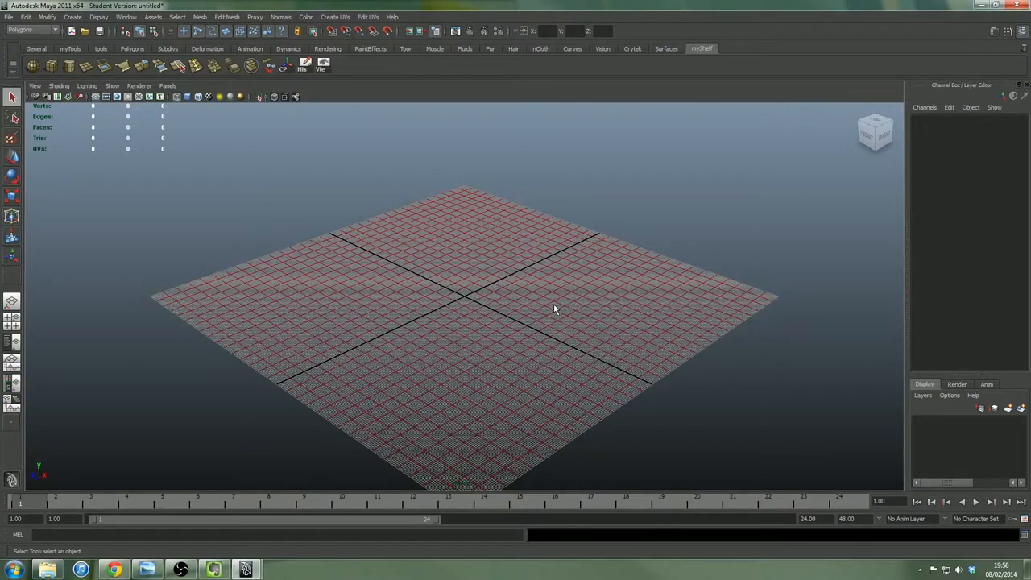
{"action": "key", "text": "space"}
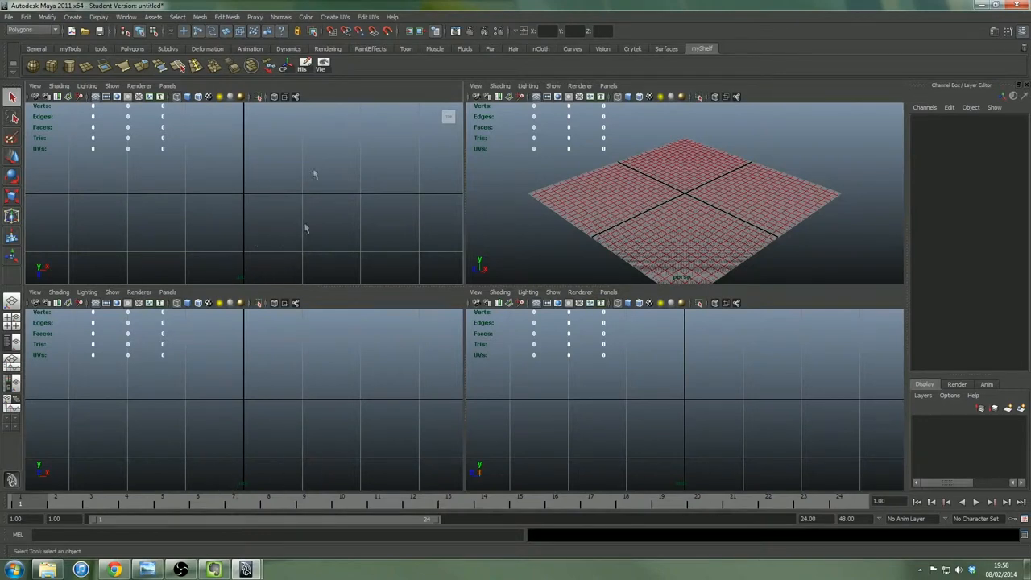
{"action": "mouse_move", "coordinate": [283, 142]}
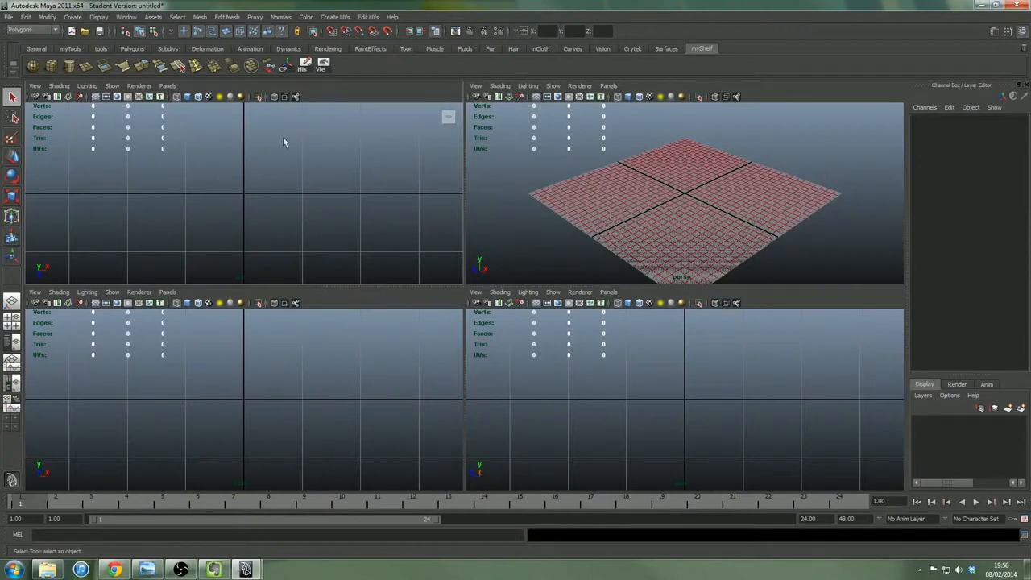
{"action": "mouse_move", "coordinate": [244, 190]}
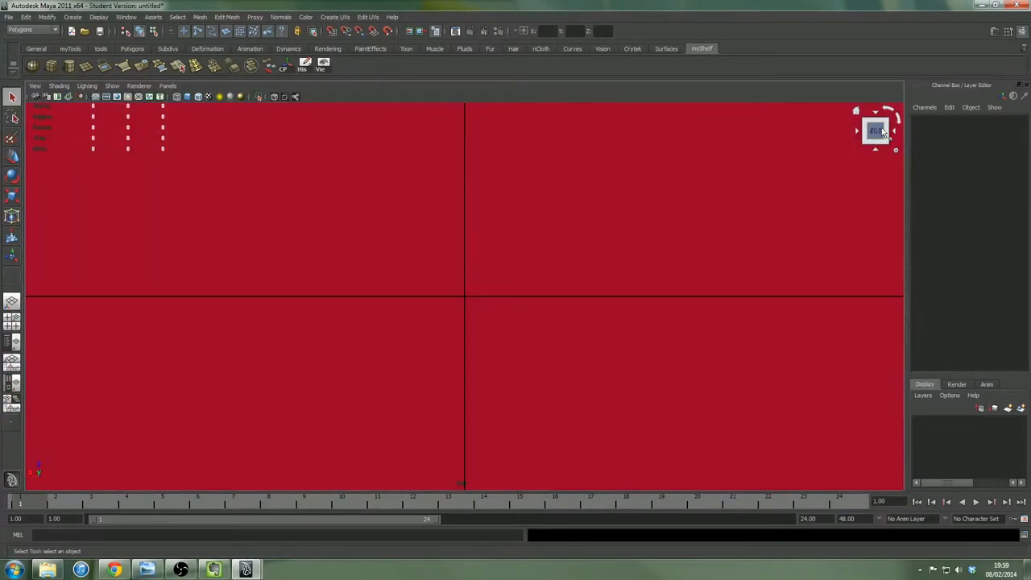
{"action": "left_click", "coordinate": [875, 130]}
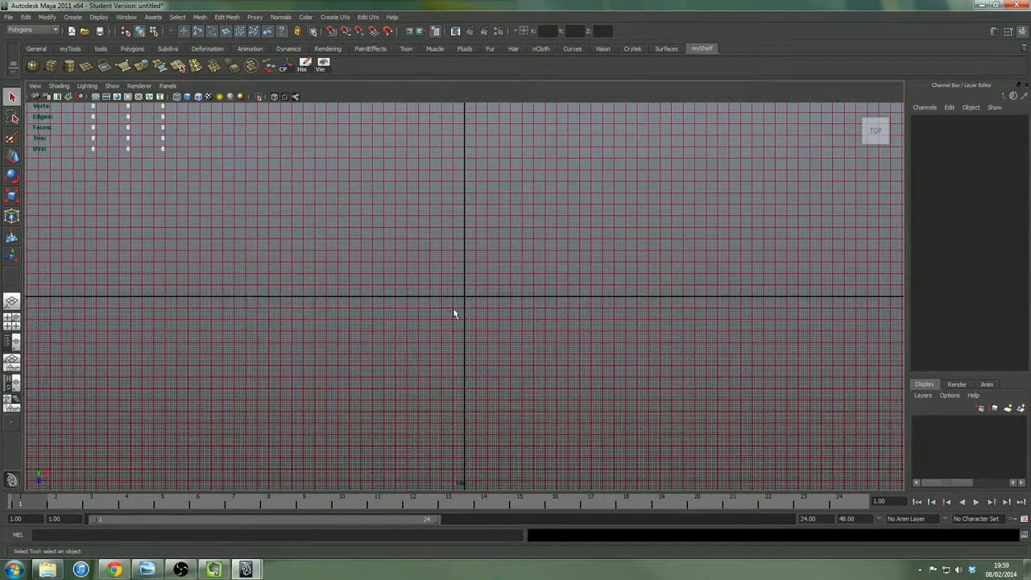
{"action": "mouse_move", "coordinate": [473, 481]}
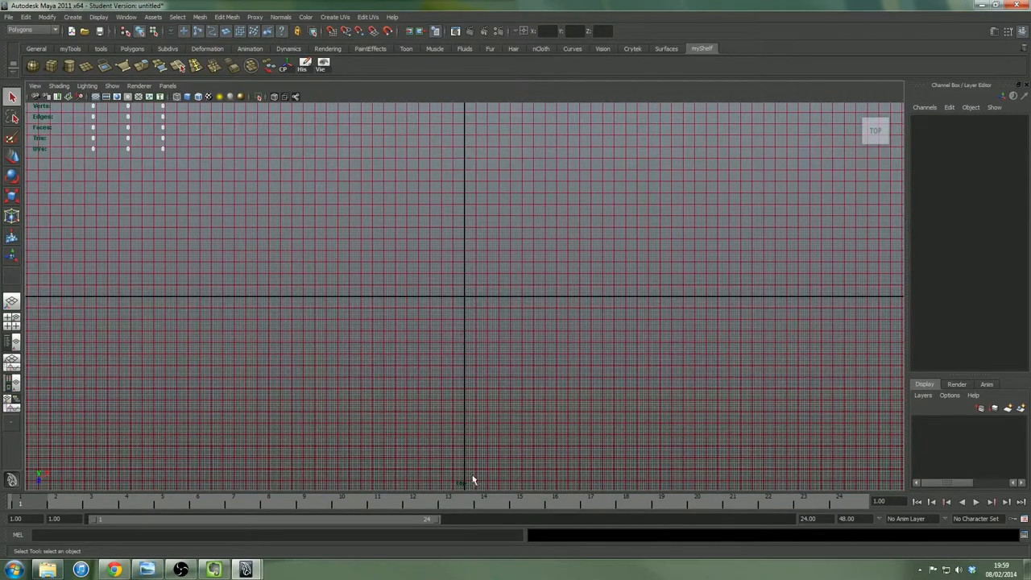
{"action": "mouse_move", "coordinate": [443, 340]}
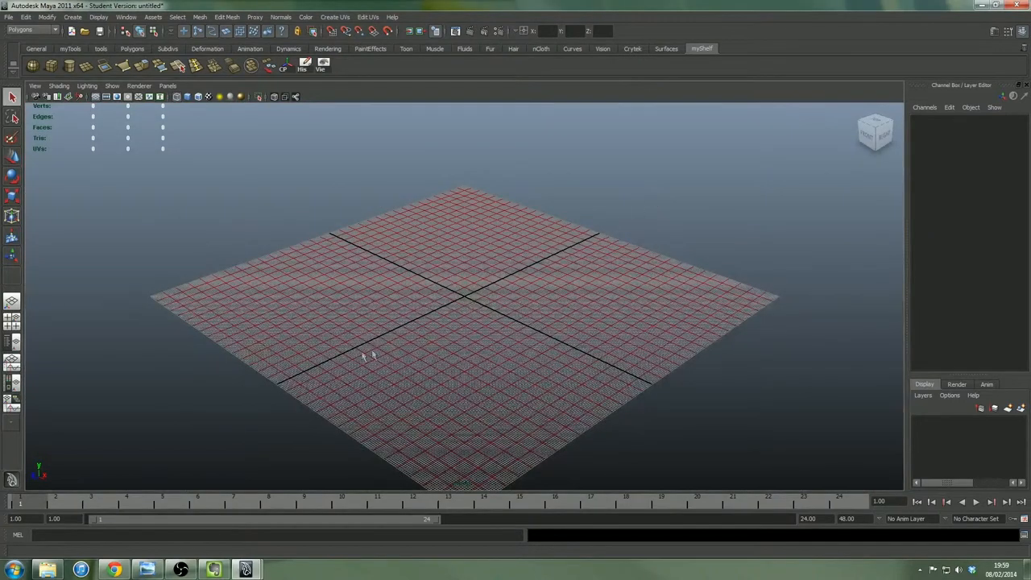
{"action": "mouse_move", "coordinate": [419, 300]}
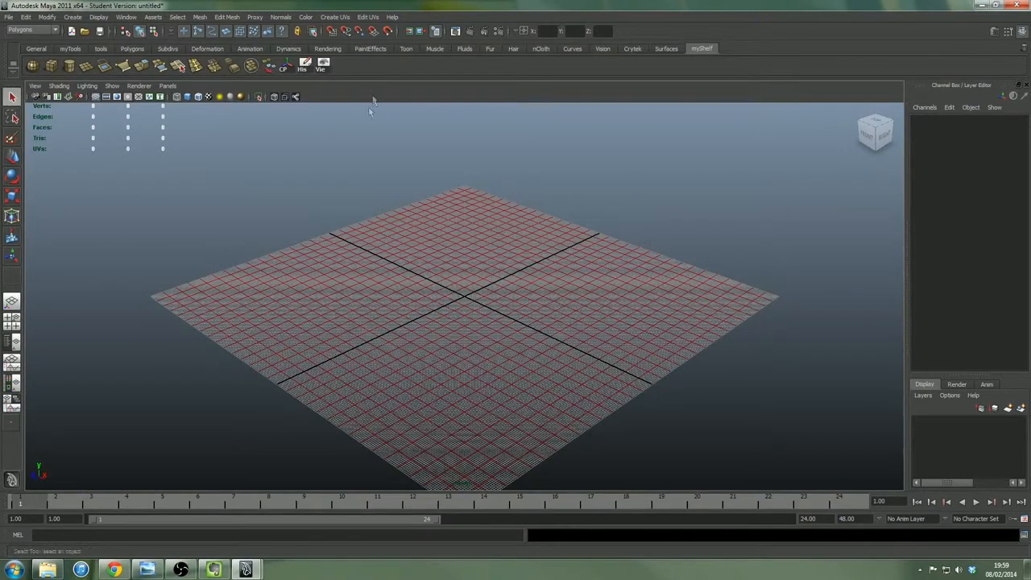
{"action": "mouse_move", "coordinate": [112, 252]}
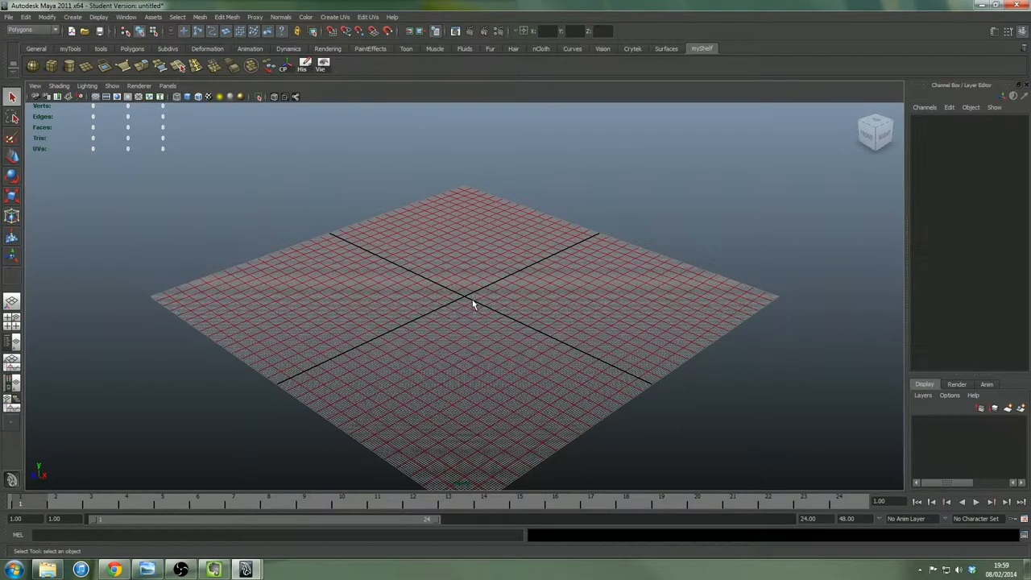
{"action": "mouse_move", "coordinate": [355, 282]}
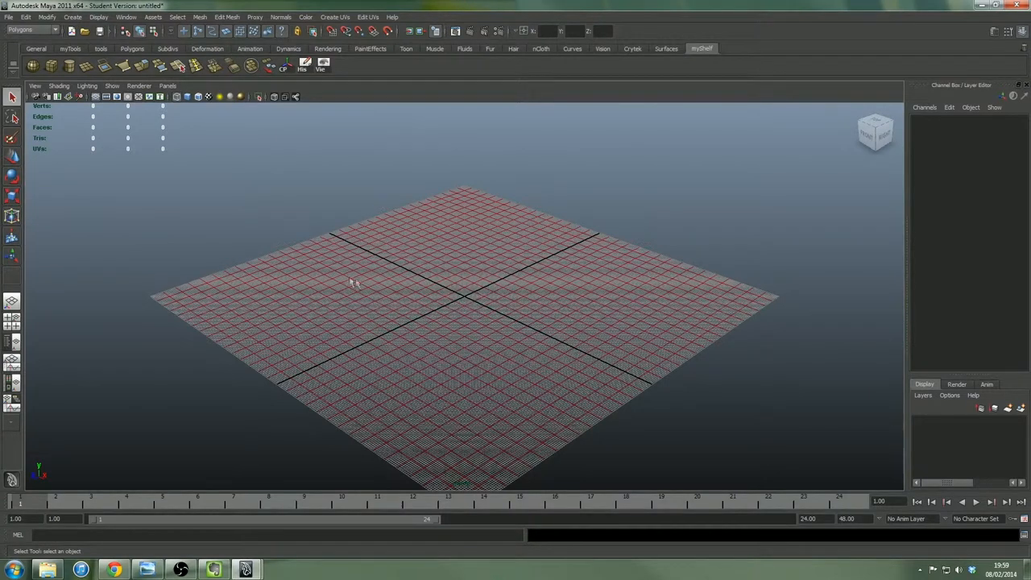
{"action": "mouse_move", "coordinate": [454, 292]}
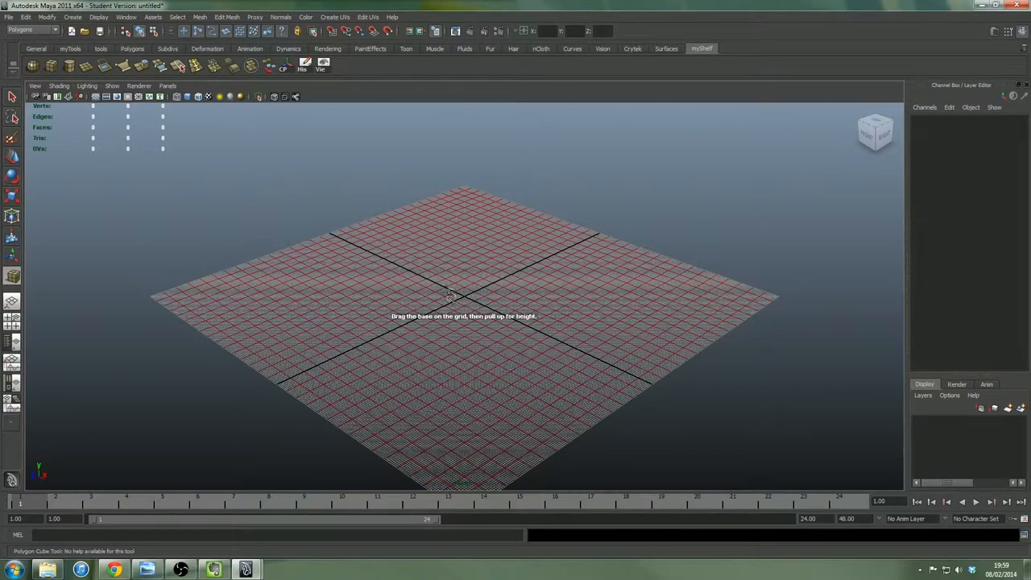
{"action": "mouse_move", "coordinate": [471, 302]}
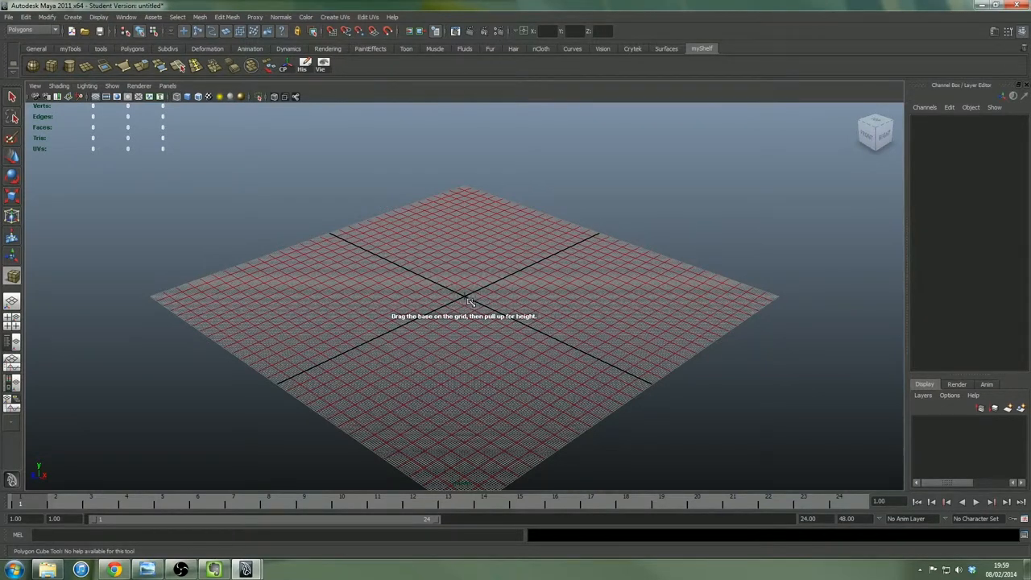
Step: Draw polygon cube pCube1 on the grid and dolly the camera to frame it
{"action": "left_click_drag", "start_coordinate": [469, 300], "coordinate": [509, 333]}
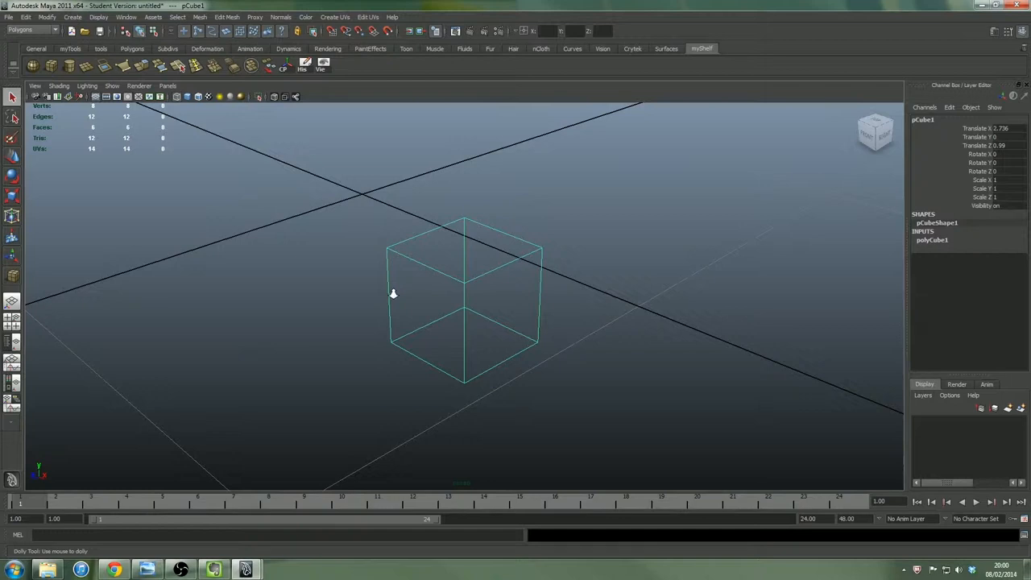
{"action": "left_click_drag", "start_coordinate": [393, 293], "coordinate": [535, 303]}
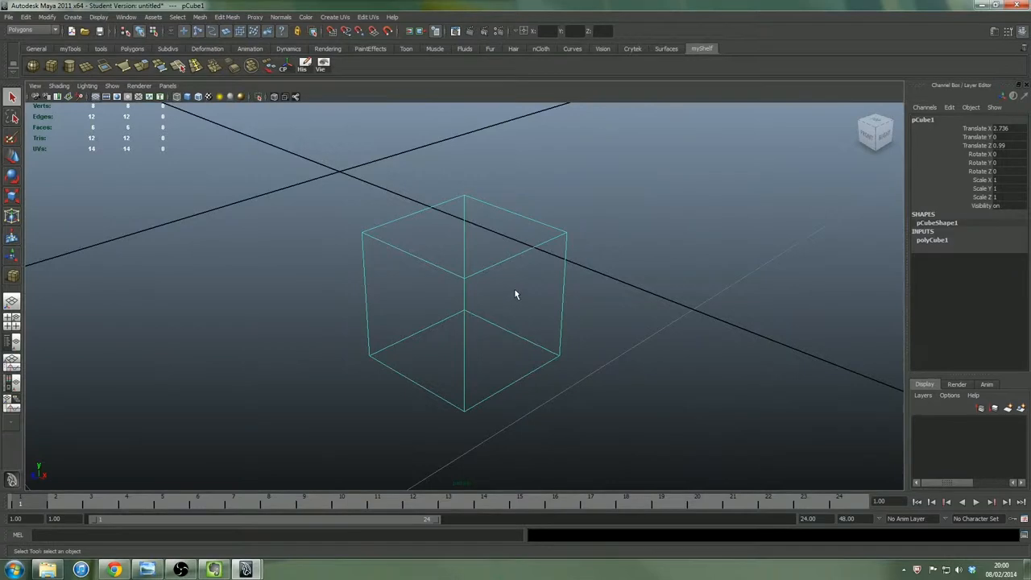
{"action": "mouse_move", "coordinate": [519, 289]}
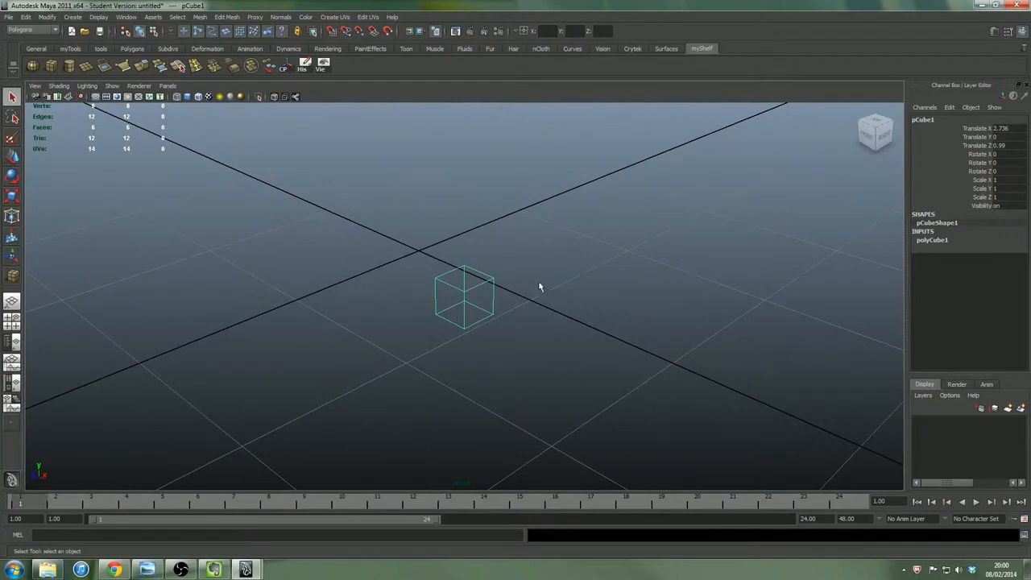
{"action": "mouse_move", "coordinate": [628, 284]}
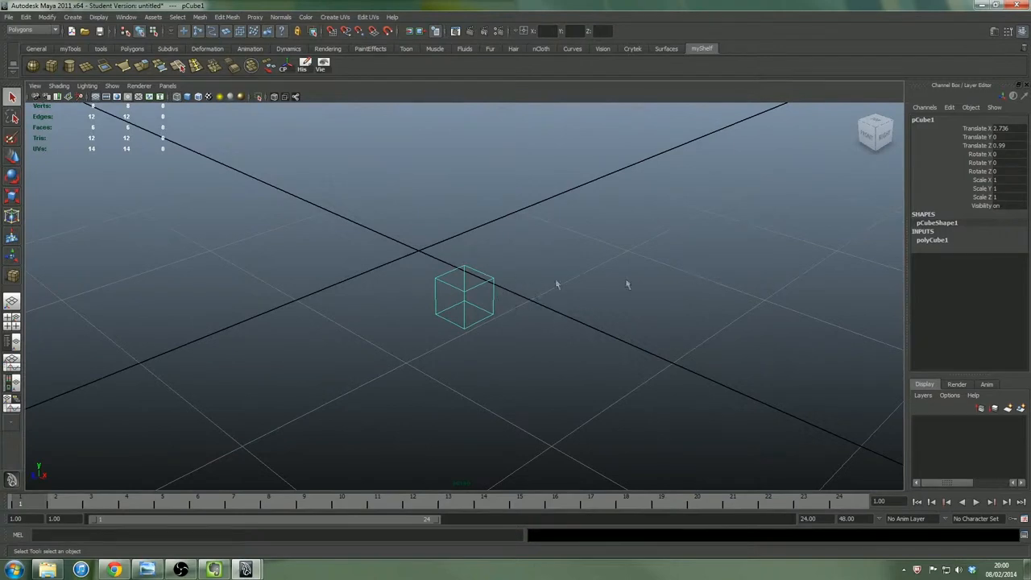
{"action": "mouse_move", "coordinate": [563, 319]}
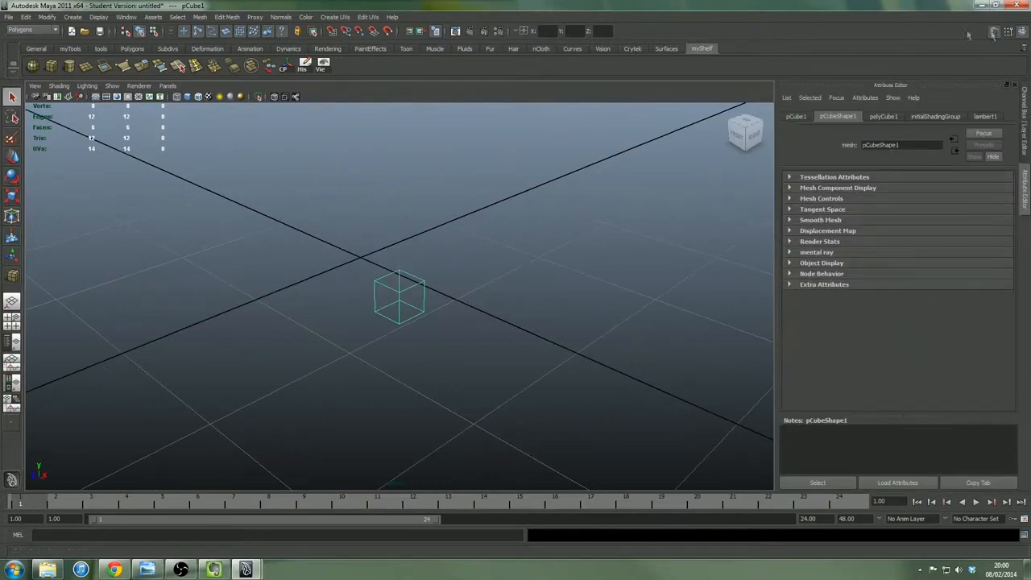
{"action": "mouse_move", "coordinate": [872, 66]}
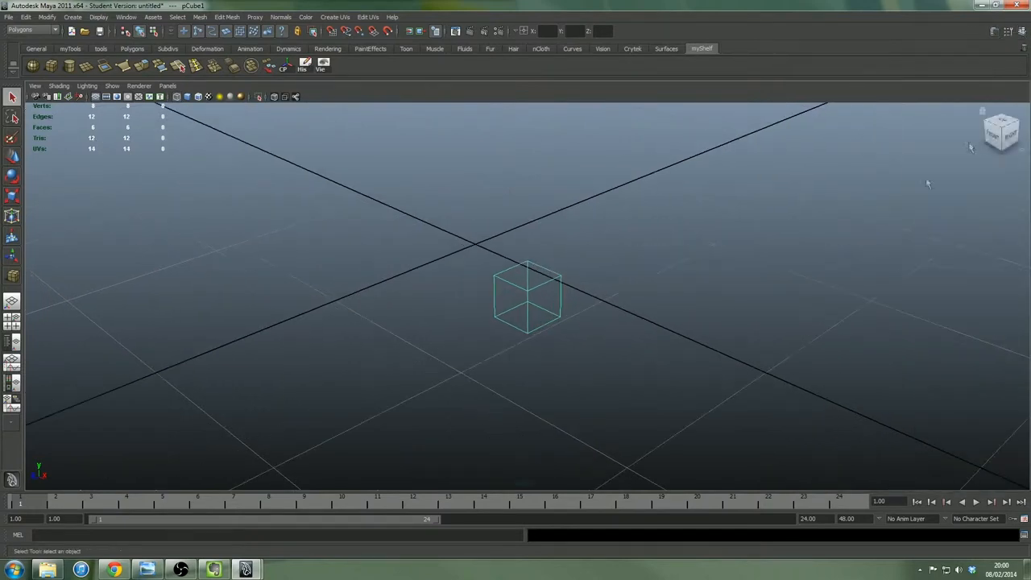
Step: Set pCube1's polyCube1 Width to 10 in the Channel Box and reselect the cube
{"action": "left_click", "coordinate": [1007, 31]}
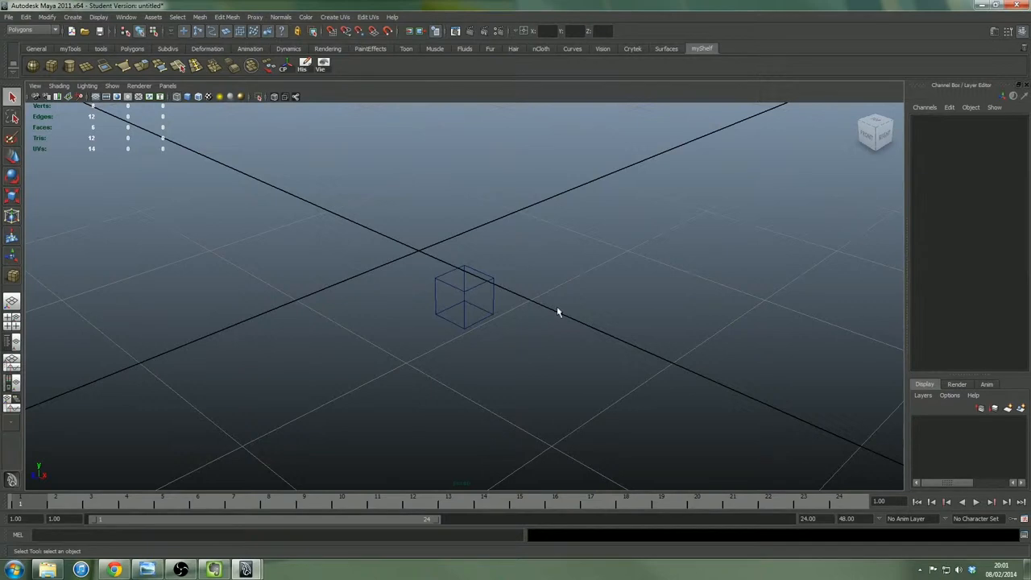
{"action": "left_click", "coordinate": [464, 296]}
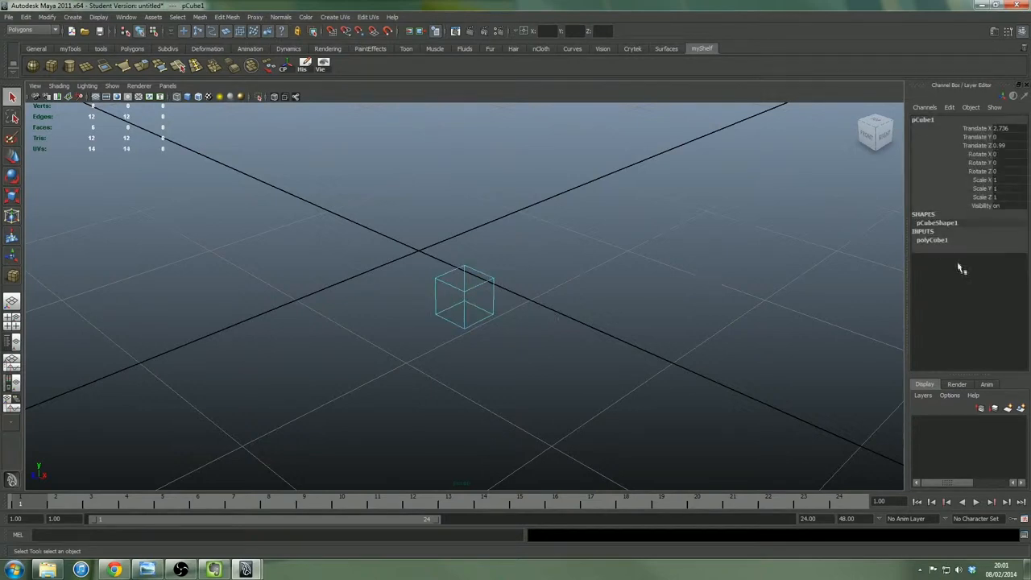
{"action": "left_click", "coordinate": [932, 240]}
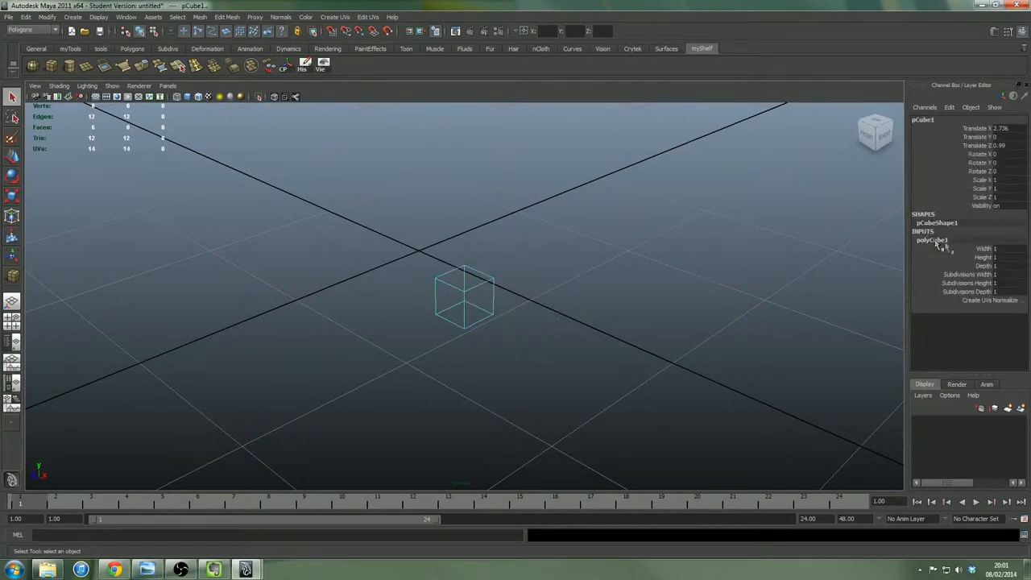
{"action": "left_click", "coordinate": [1011, 248]}
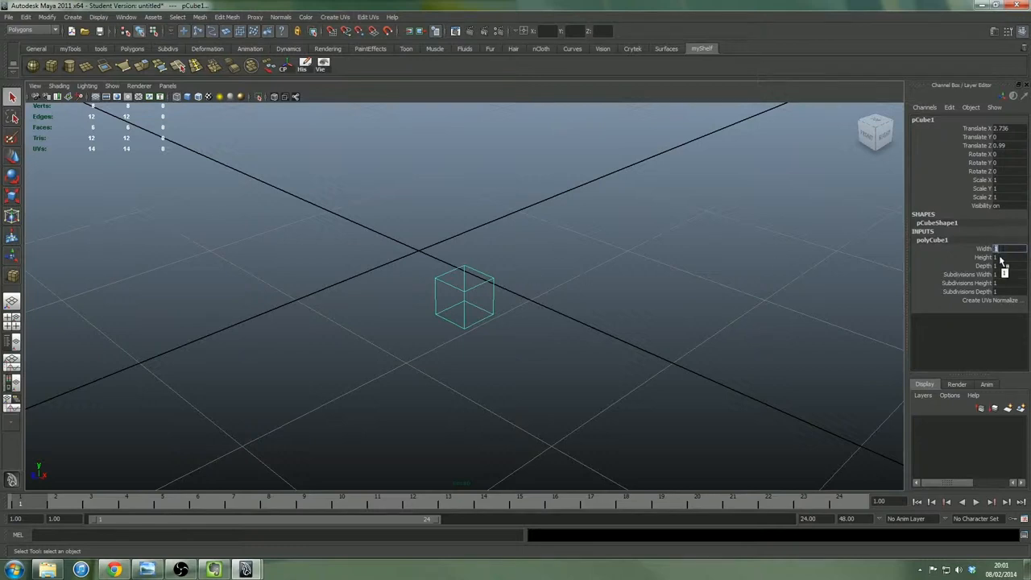
{"action": "type", "text": "10"}
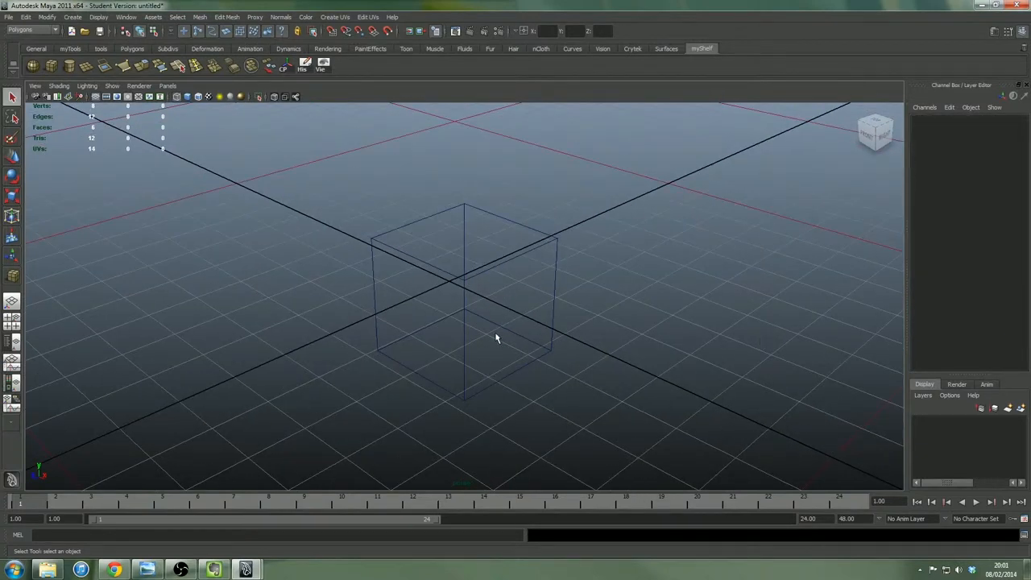
{"action": "left_click", "coordinate": [499, 319]}
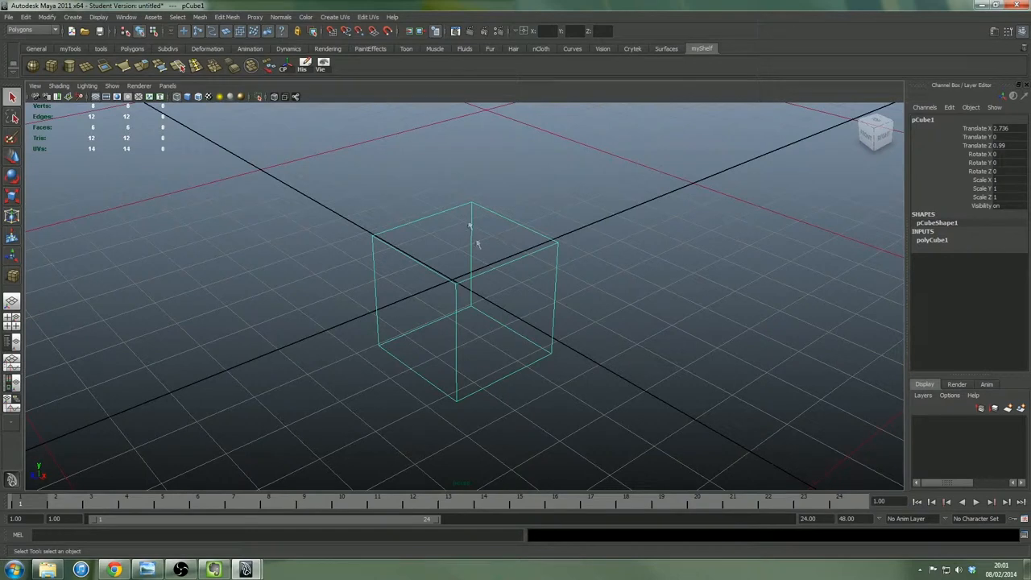
{"action": "mouse_move", "coordinate": [542, 212]}
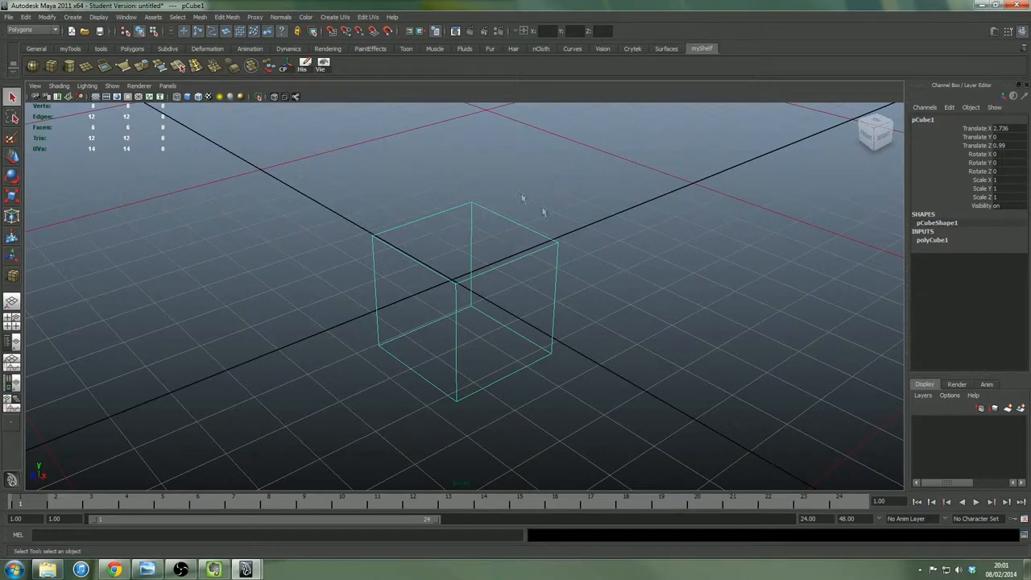
{"action": "mouse_move", "coordinate": [459, 272]}
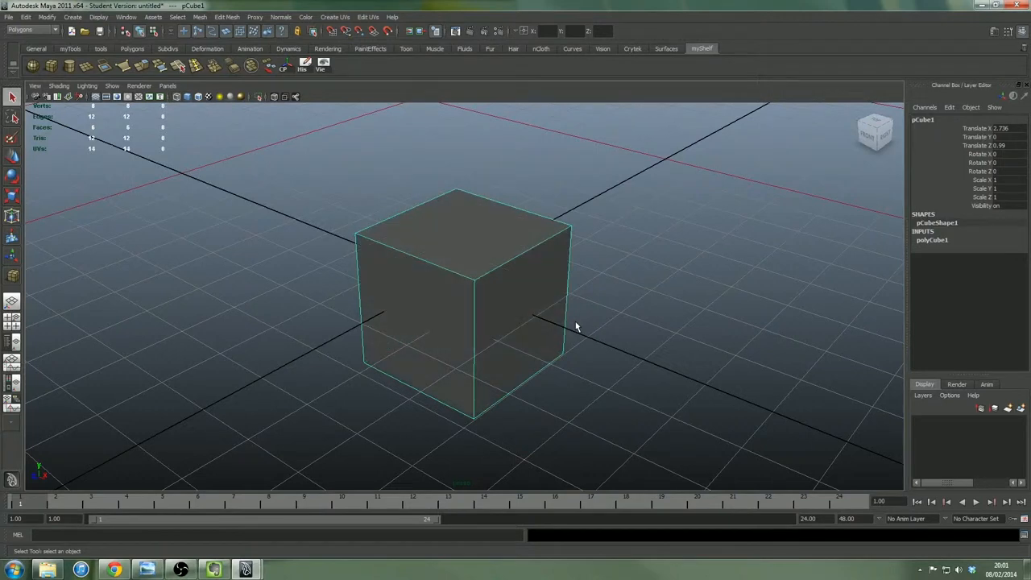
{"action": "mouse_move", "coordinate": [323, 242]}
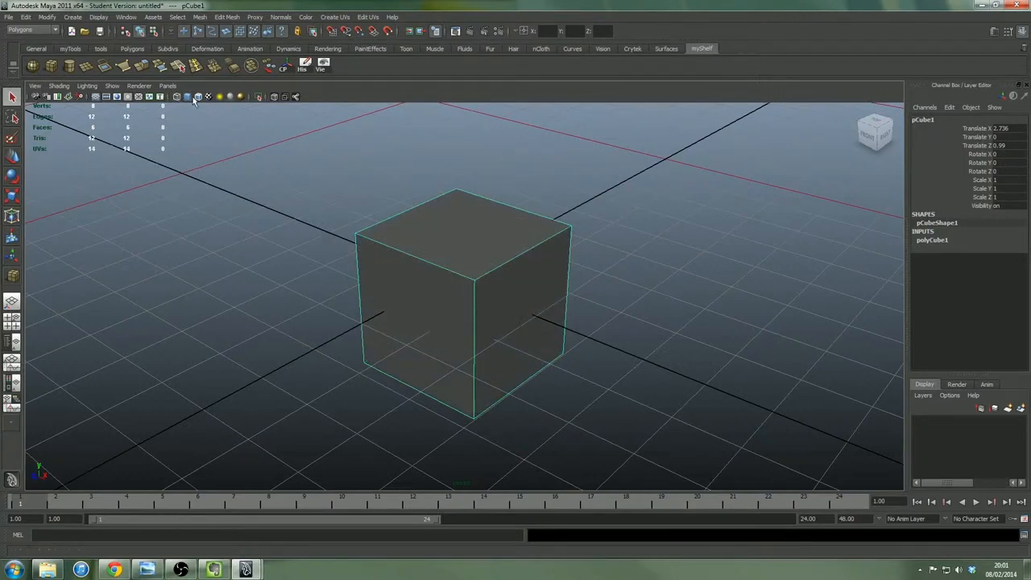
{"action": "left_click", "coordinate": [187, 97]}
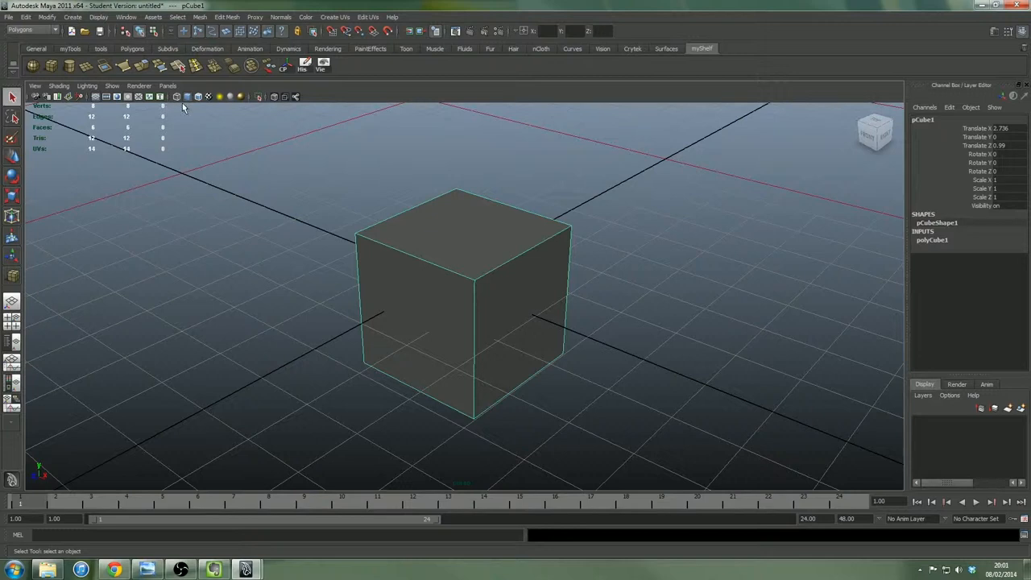
{"action": "mouse_move", "coordinate": [188, 109]}
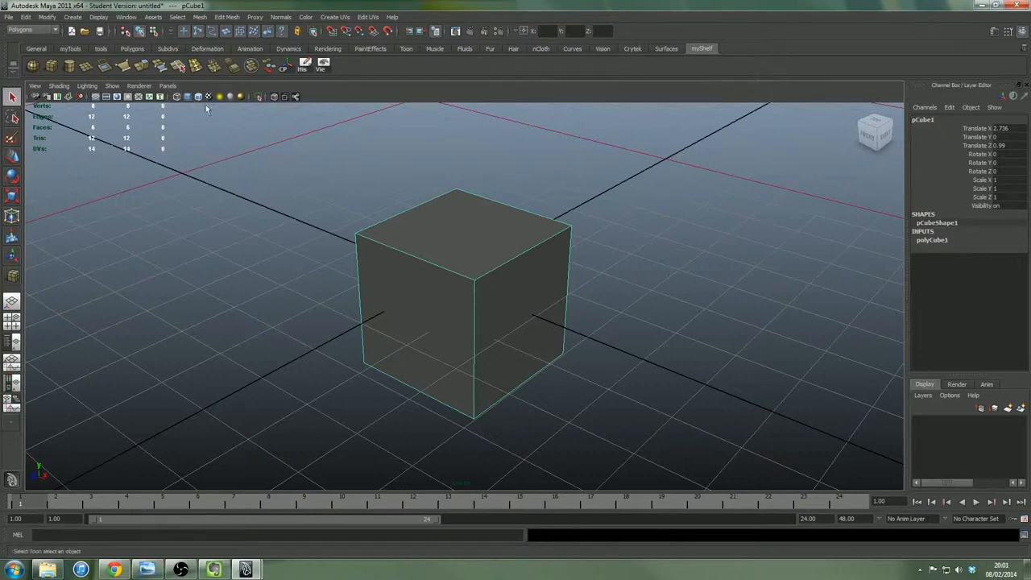
{"action": "left_click", "coordinate": [186, 97]}
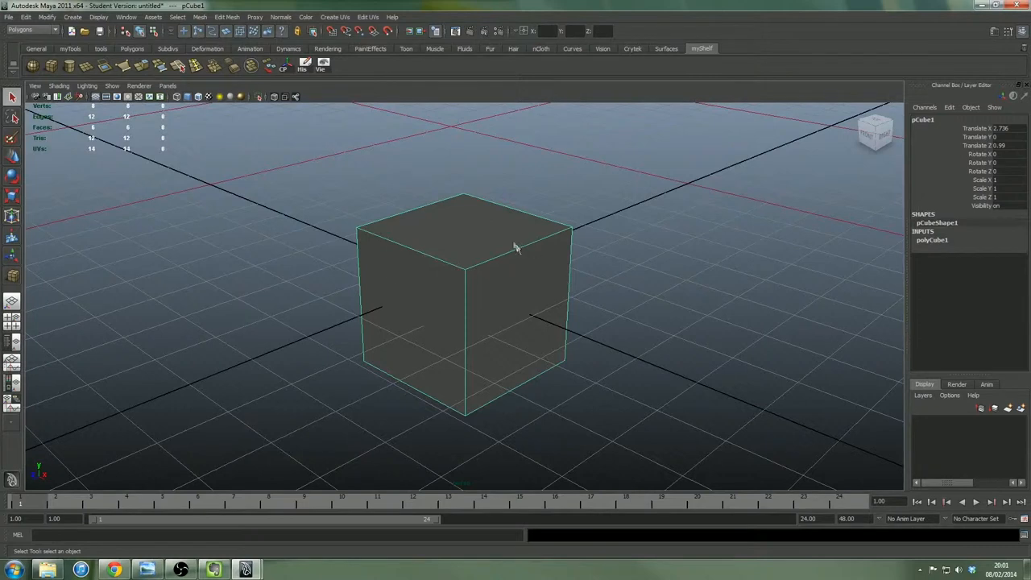
{"action": "mouse_move", "coordinate": [630, 367]}
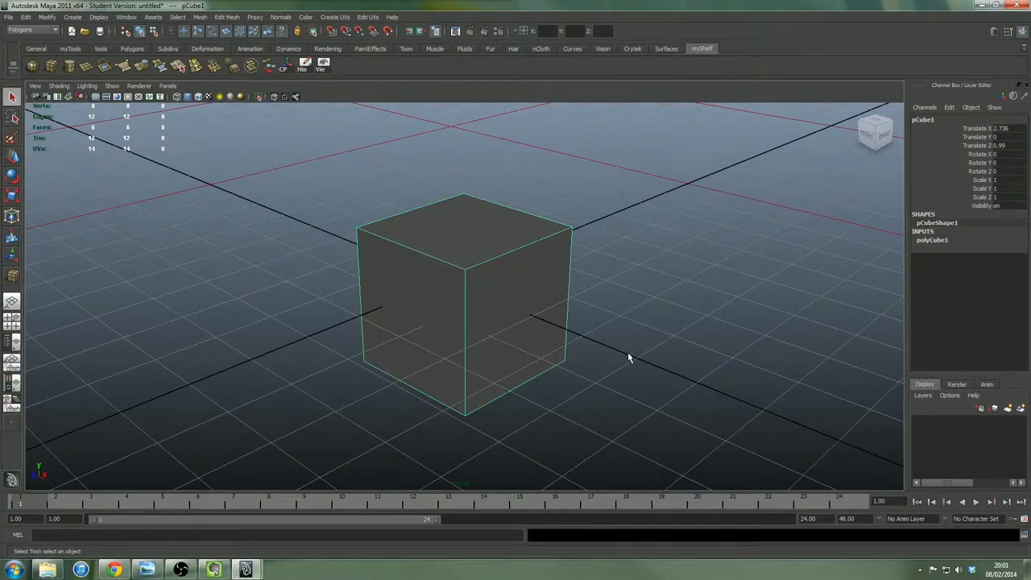
{"action": "left_click_drag", "start_coordinate": [629, 358], "coordinate": [213, 361]}
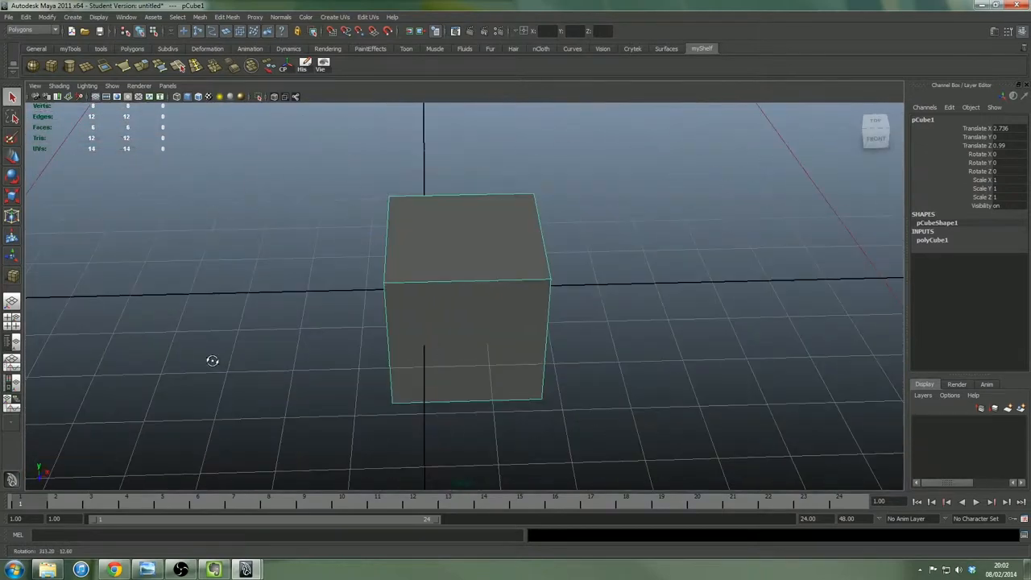
{"action": "left_click_drag", "start_coordinate": [212, 360], "coordinate": [516, 301]}
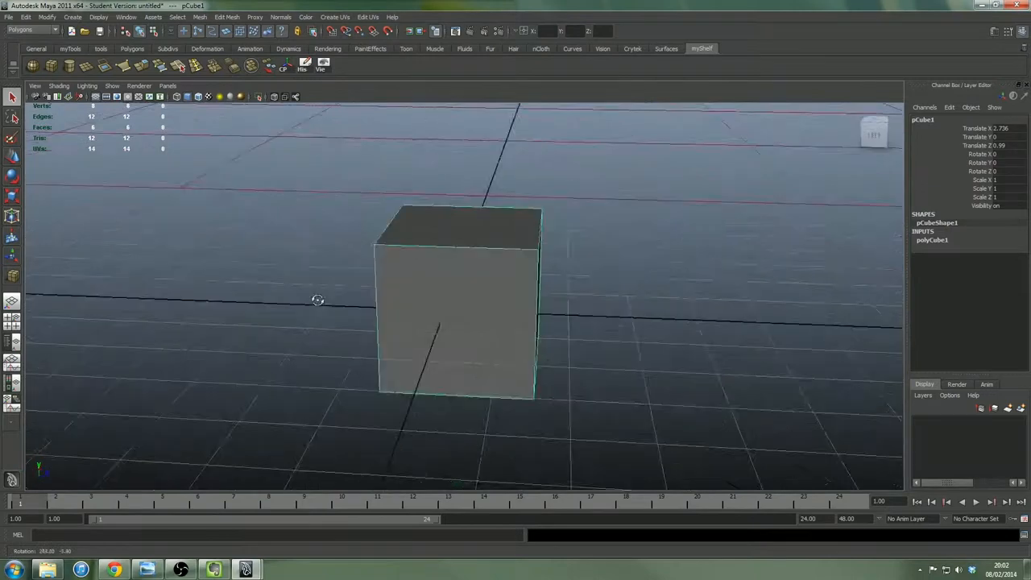
{"action": "left_click_drag", "start_coordinate": [317, 300], "coordinate": [661, 333]}
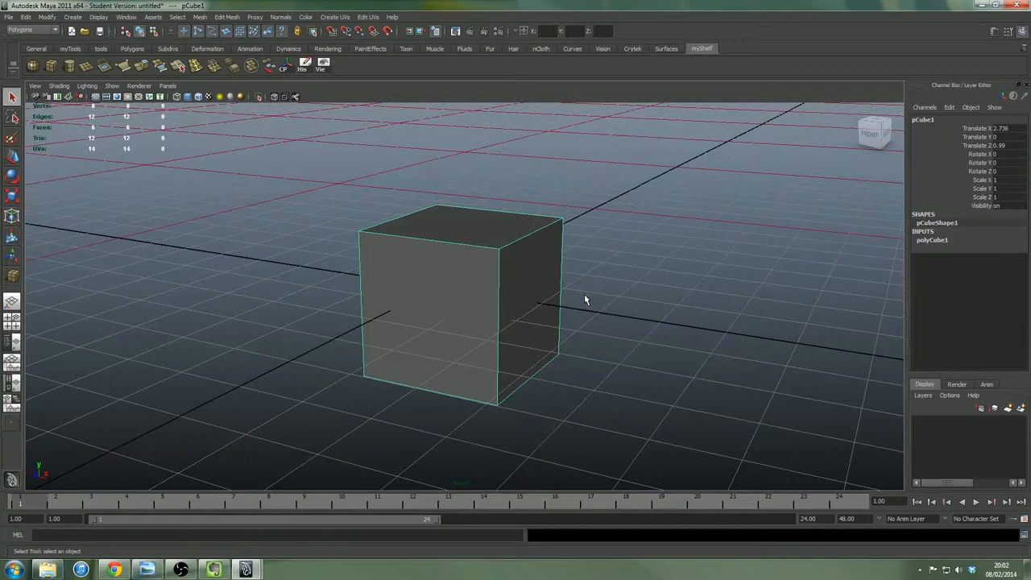
{"action": "mouse_move", "coordinate": [599, 305]}
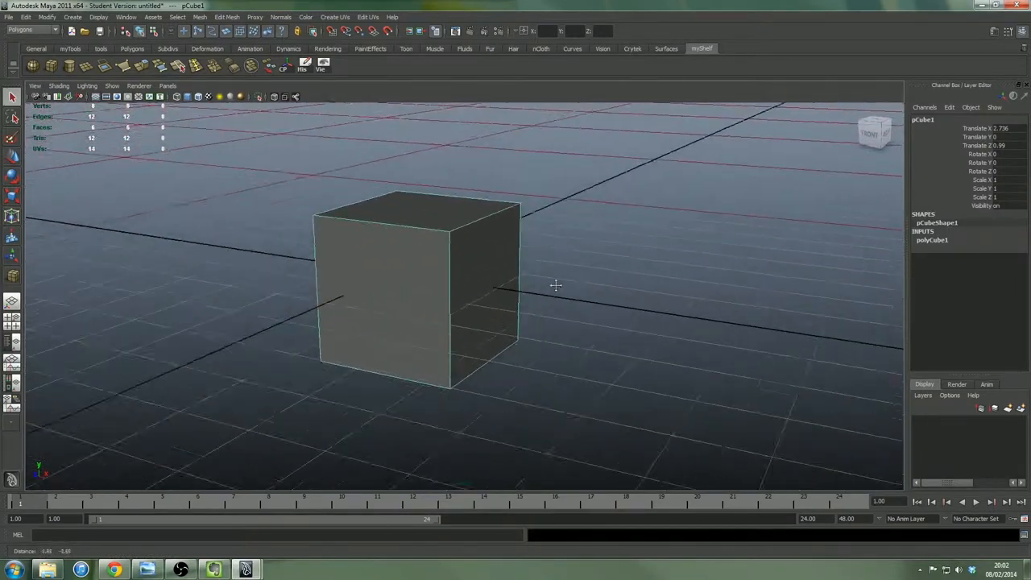
{"action": "left_click_drag", "start_coordinate": [556, 285], "coordinate": [641, 305]}
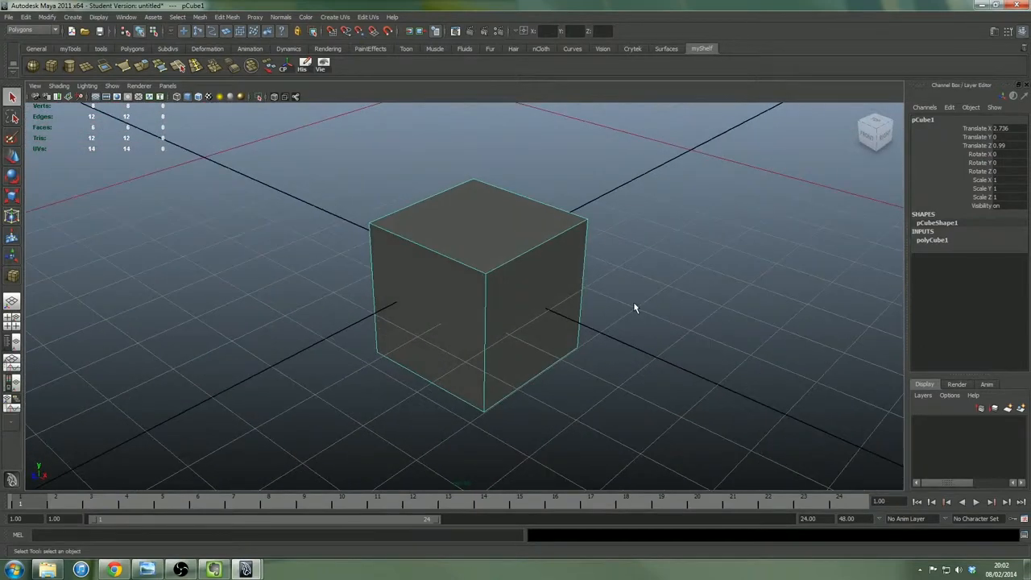
{"action": "left_click_drag", "start_coordinate": [635, 307], "coordinate": [629, 292]}
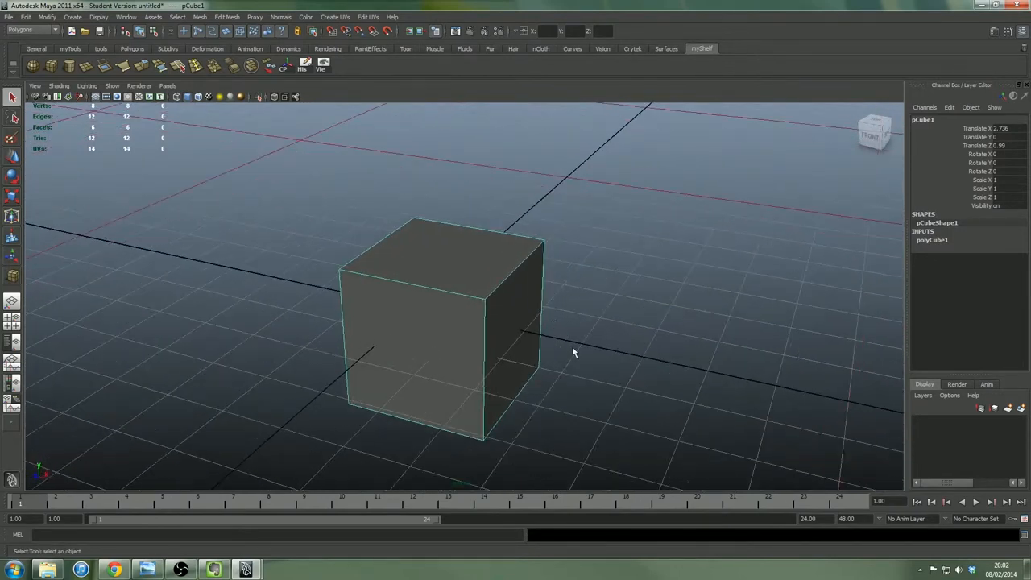
{"action": "right_click", "coordinate": [575, 352]}
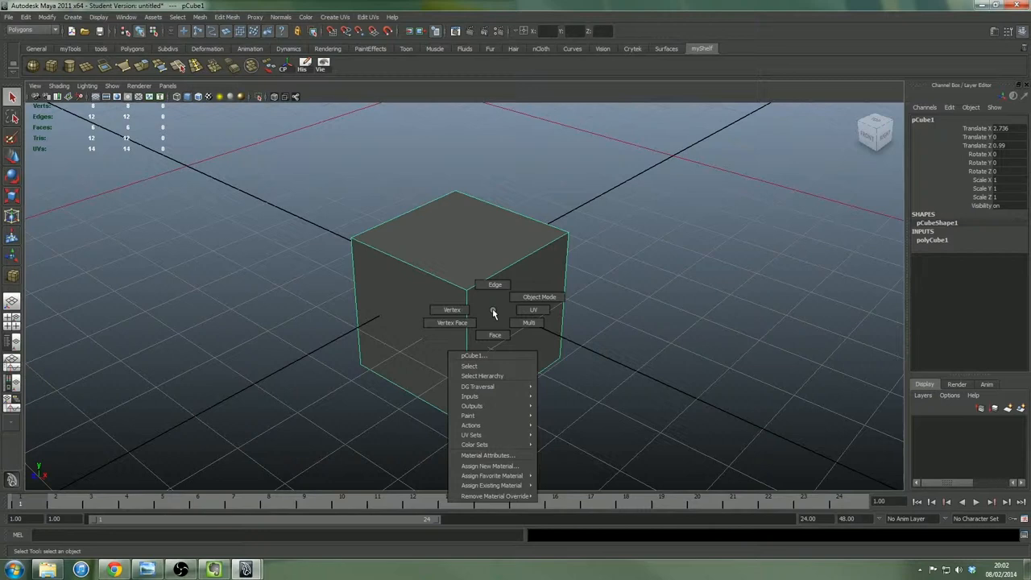
{"action": "mouse_move", "coordinate": [538, 296]}
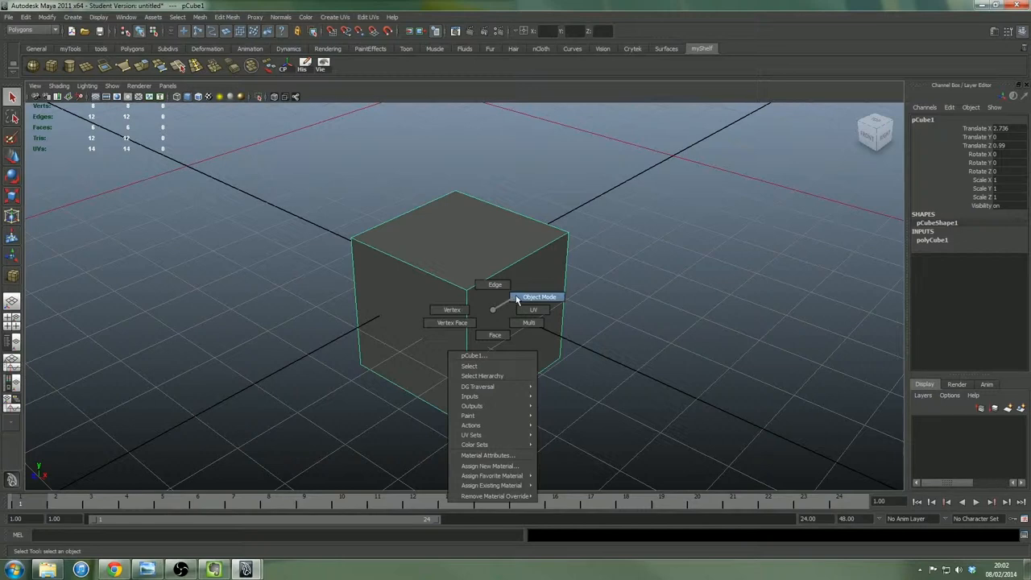
{"action": "left_click", "coordinate": [539, 296]}
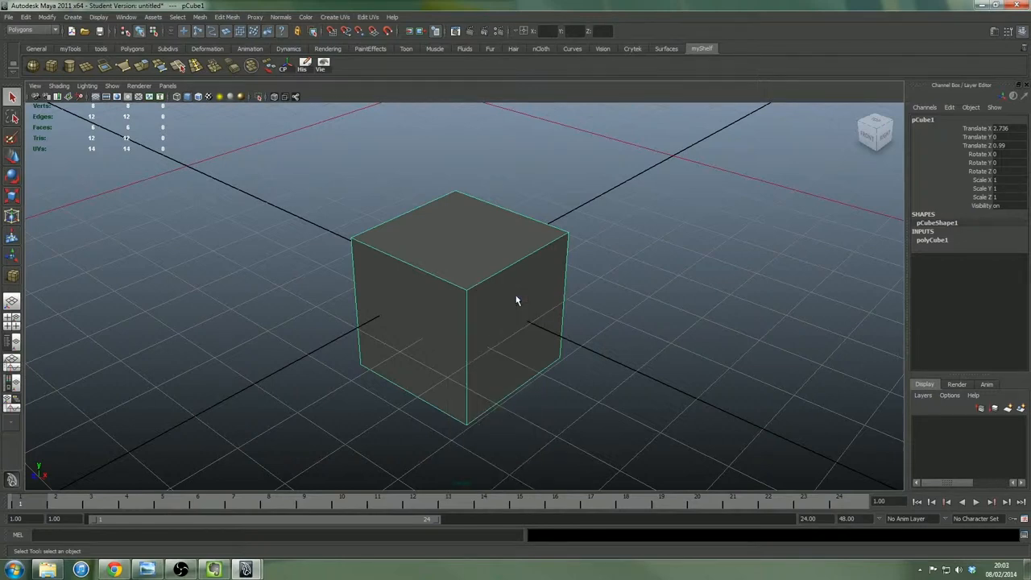
{"action": "right_click", "coordinate": [517, 301]}
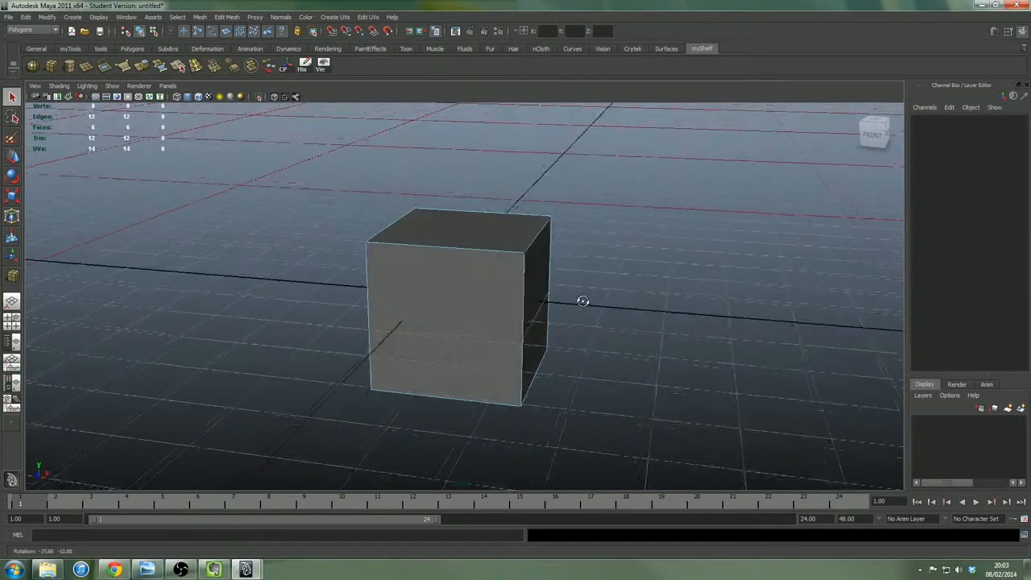
{"action": "left_click", "coordinate": [451, 306]}
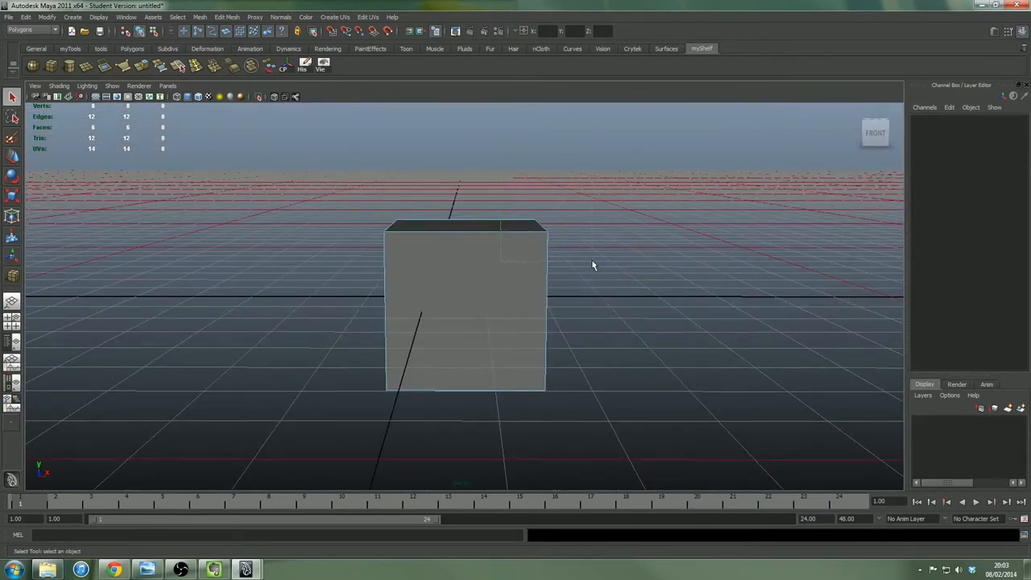
{"action": "left_click_drag", "start_coordinate": [592, 266], "coordinate": [433, 323]}
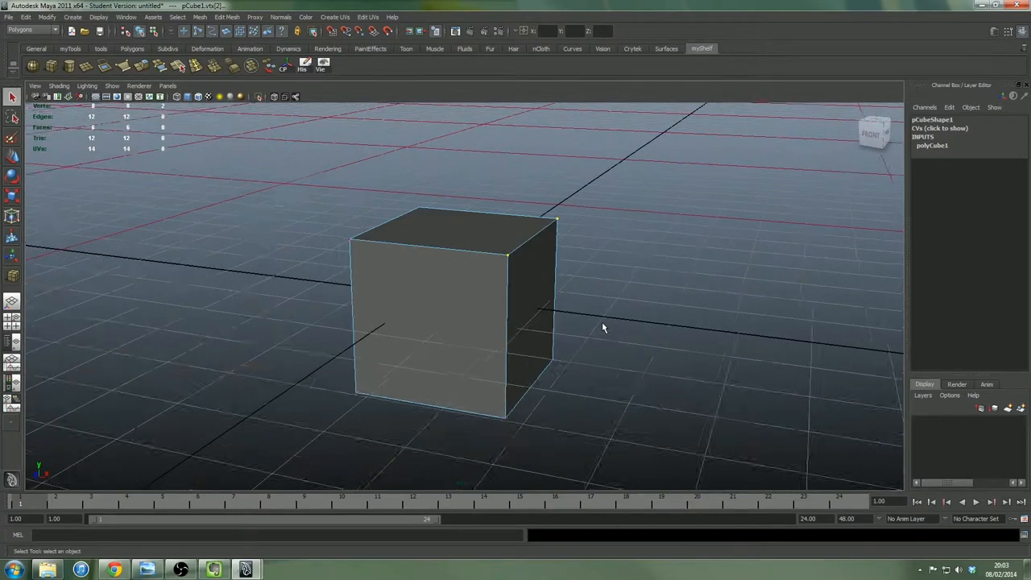
{"action": "left_click_drag", "start_coordinate": [604, 328], "coordinate": [407, 325]}
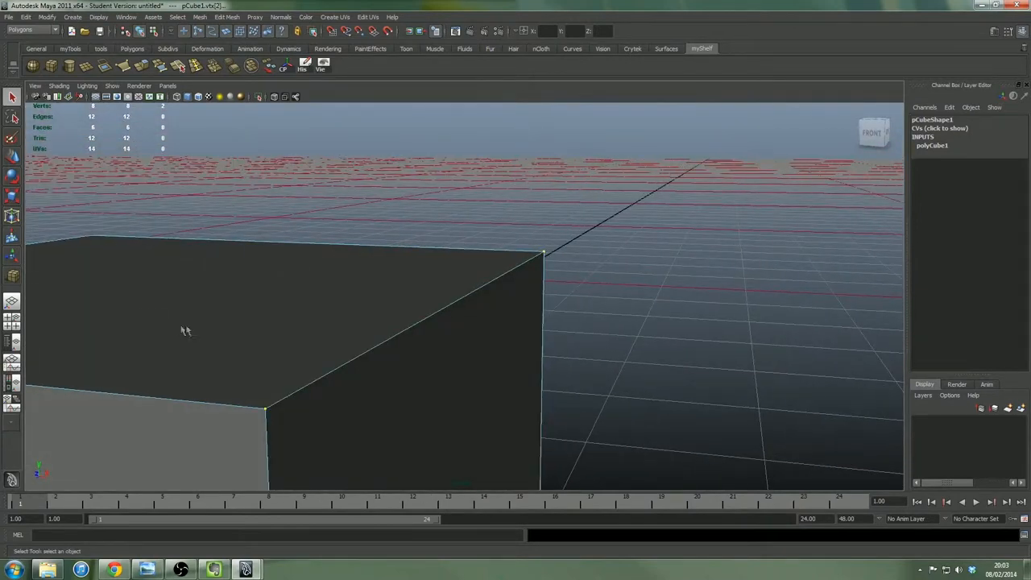
{"action": "right_click", "coordinate": [292, 310]}
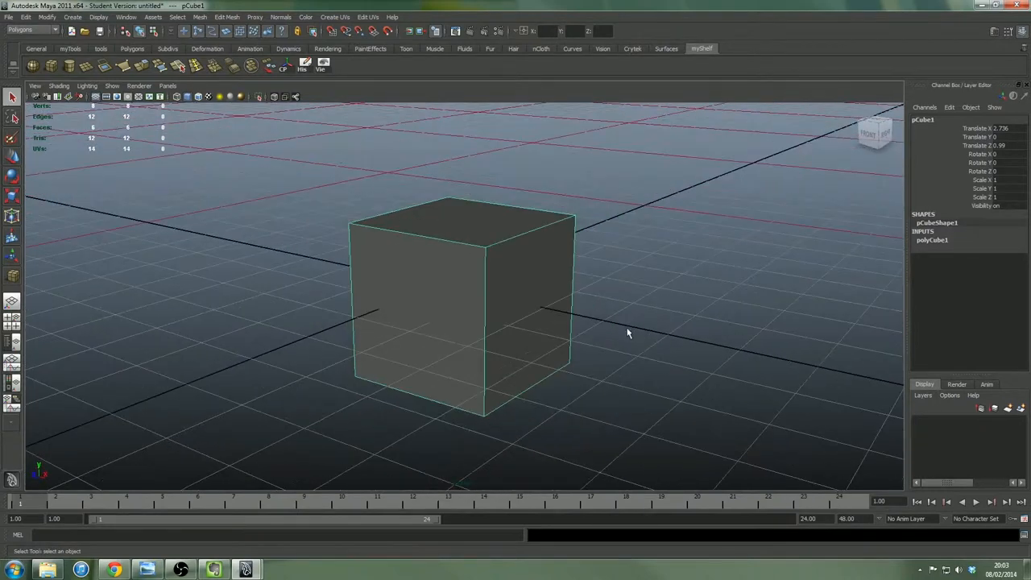
{"action": "mouse_move", "coordinate": [433, 287]}
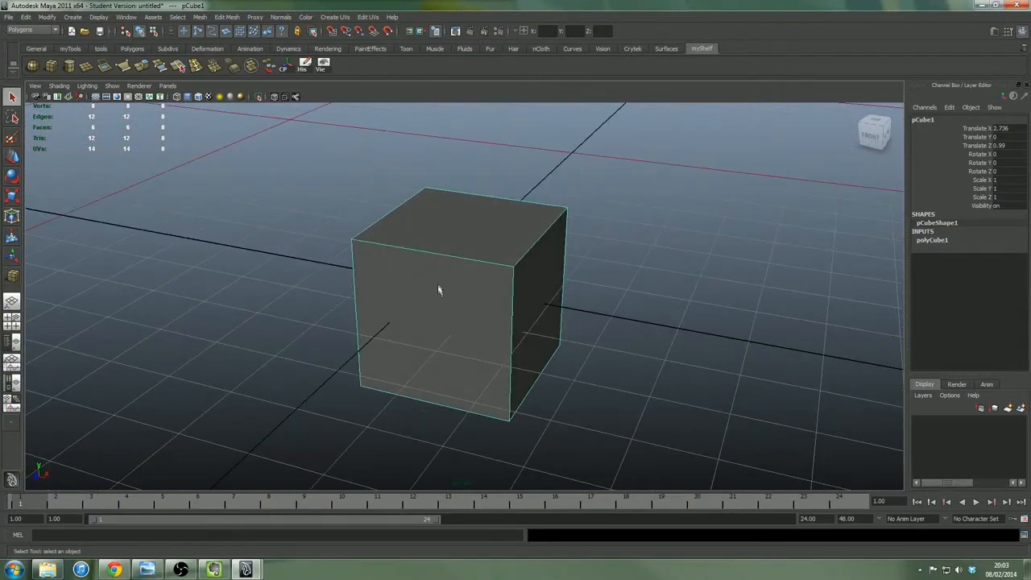
{"action": "mouse_move", "coordinate": [499, 290]}
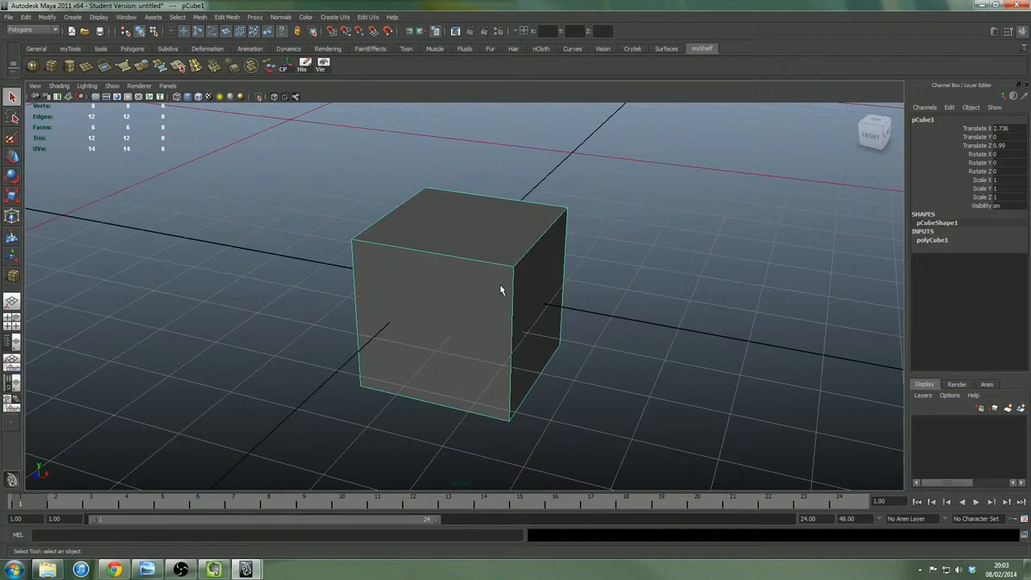
{"action": "mouse_move", "coordinate": [477, 296]}
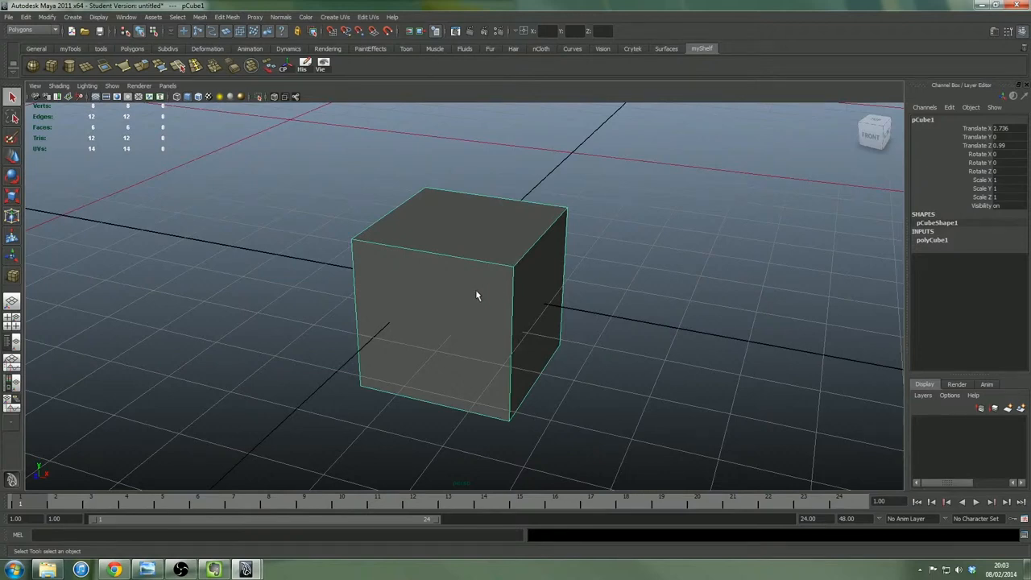
{"action": "mouse_move", "coordinate": [18, 165]}
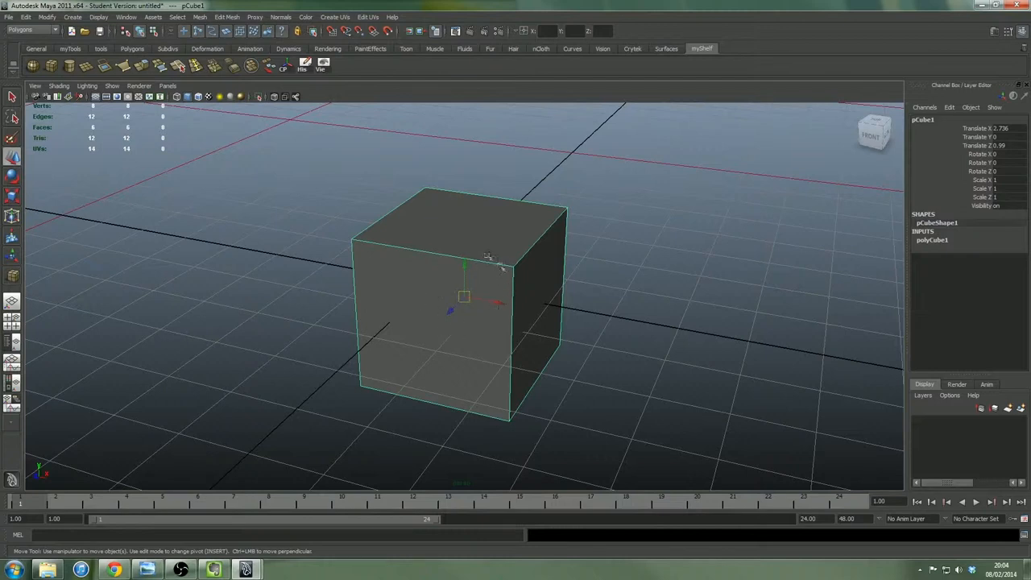
{"action": "mouse_move", "coordinate": [500, 315]}
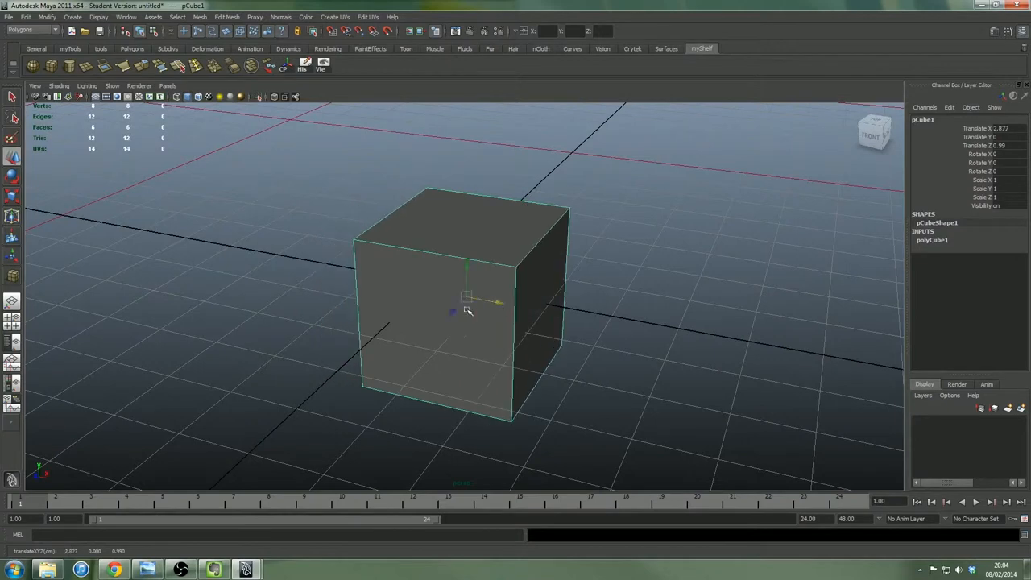
Step: Move pCube1 to about translate X 1.868, Y 0.075, Z -0.146
{"action": "left_click_drag", "start_coordinate": [499, 302], "coordinate": [548, 304]}
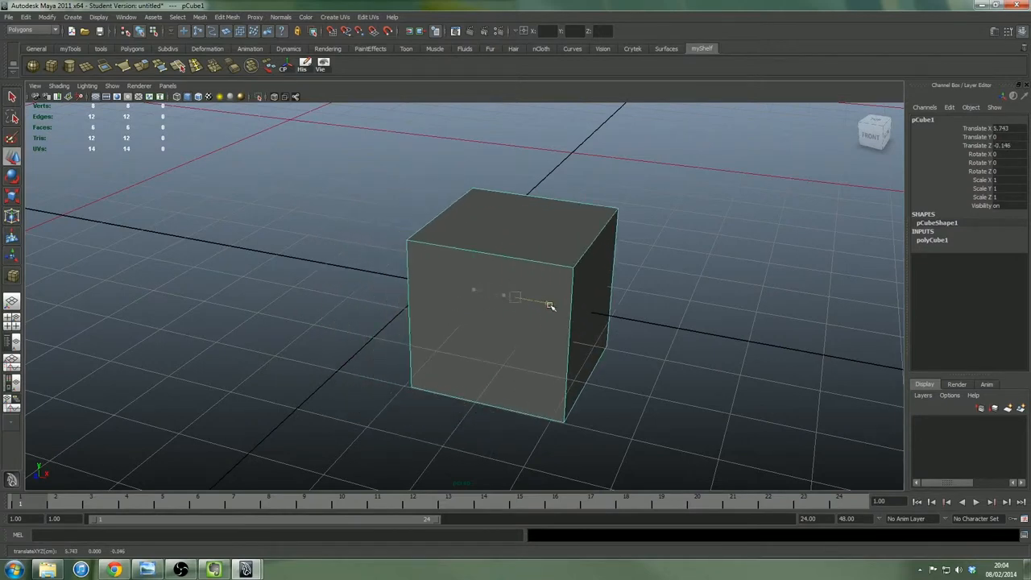
{"action": "left_click_drag", "start_coordinate": [550, 302], "coordinate": [462, 242]}
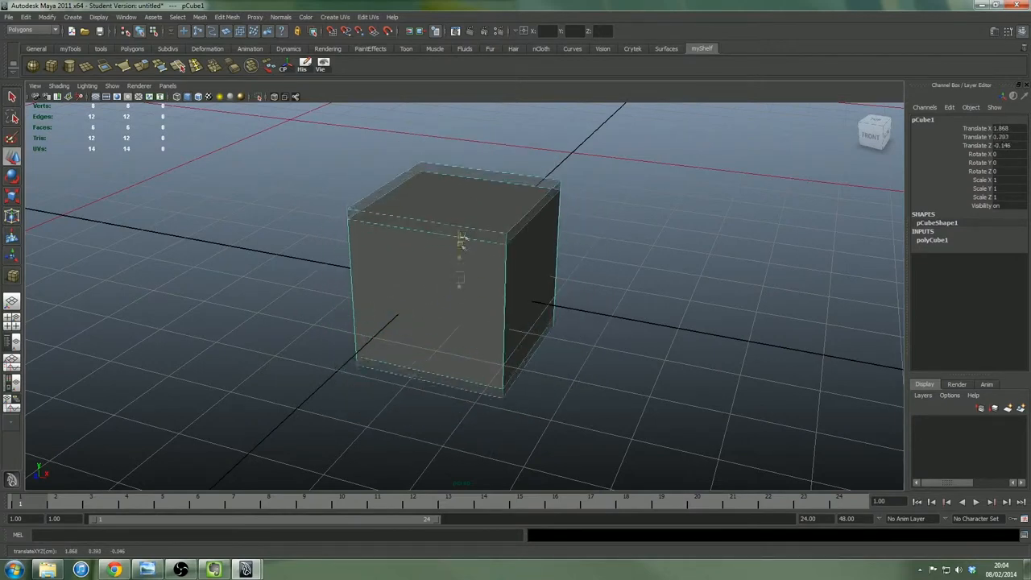
{"action": "left_click_drag", "start_coordinate": [459, 242], "coordinate": [470, 414]}
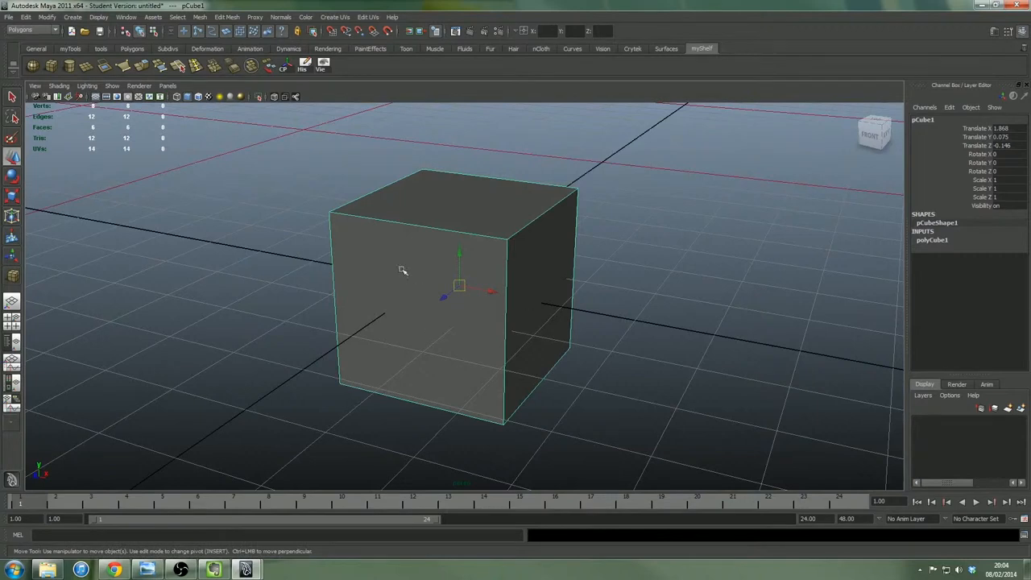
Step: Spin pCube1 freely with the Rotate tool, mostly tilting about the X axis
{"action": "left_click", "coordinate": [13, 179]}
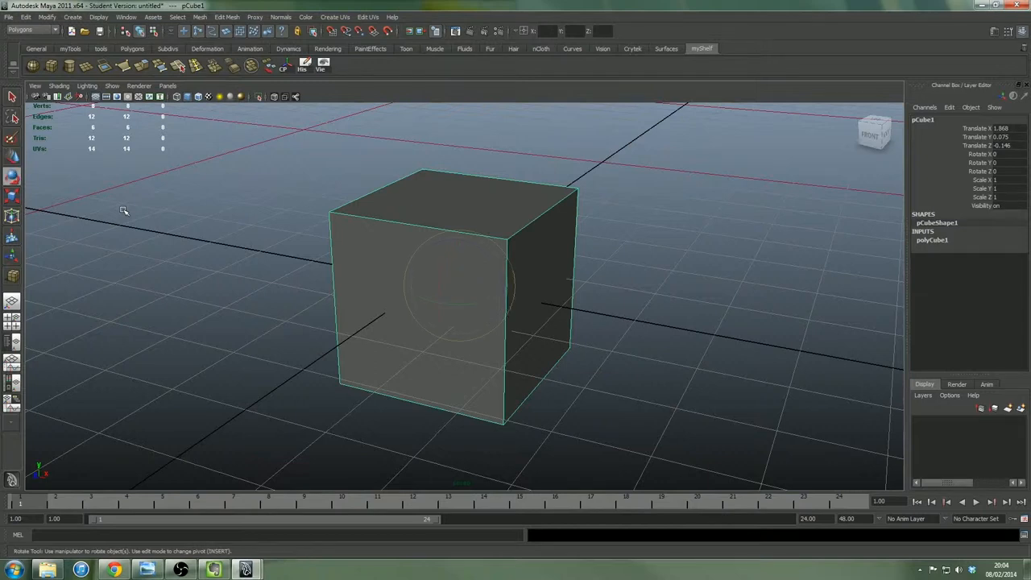
{"action": "left_click_drag", "start_coordinate": [443, 282], "coordinate": [438, 279]}
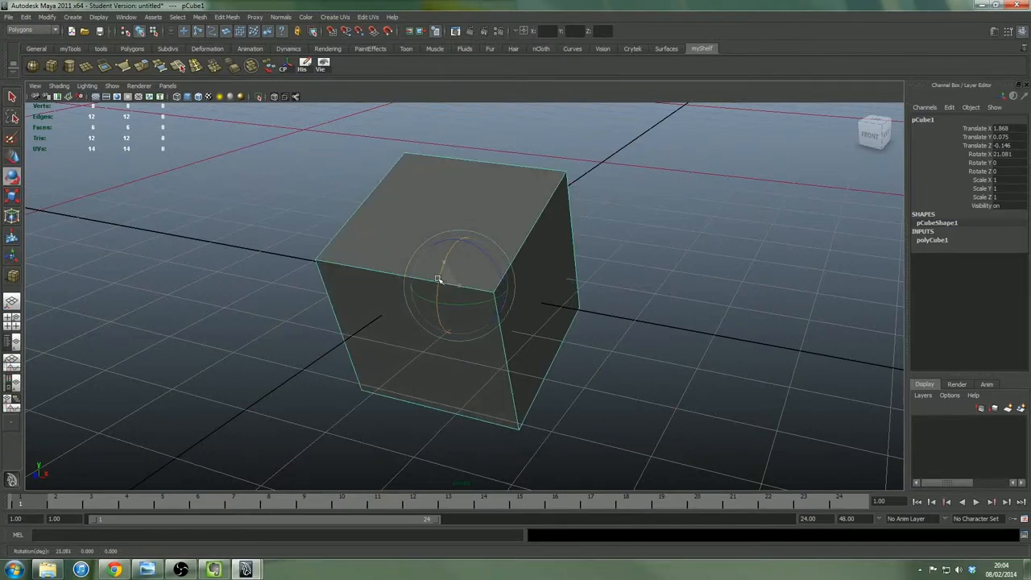
{"action": "left_click_drag", "start_coordinate": [439, 279], "coordinate": [479, 269]}
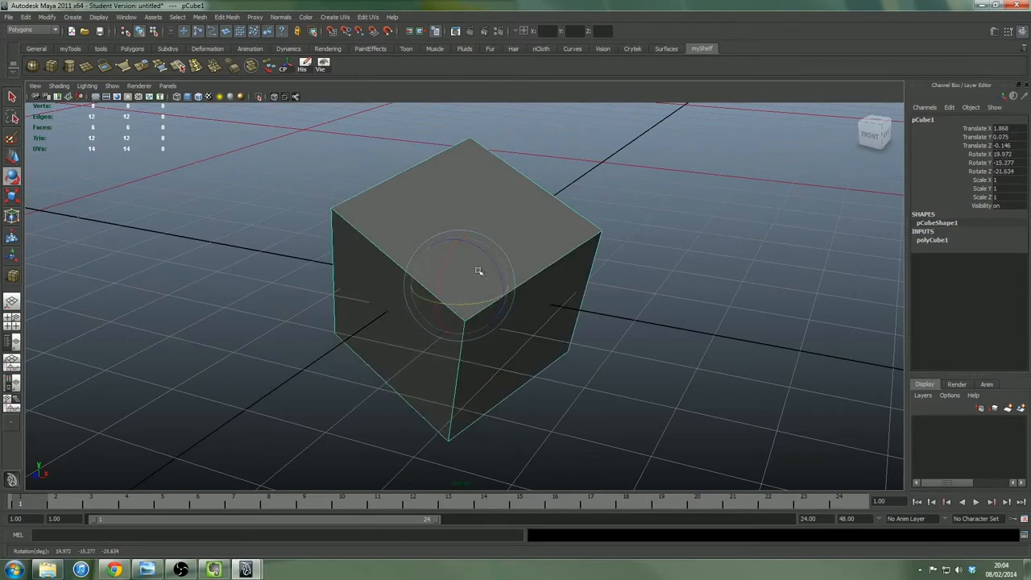
{"action": "left_click_drag", "start_coordinate": [479, 270], "coordinate": [455, 290]}
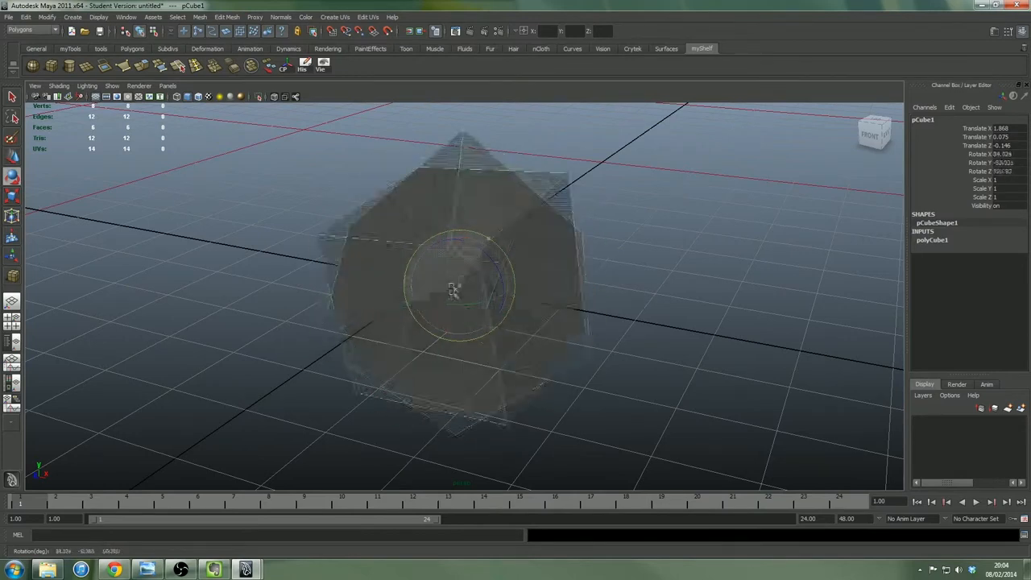
{"action": "left_click_drag", "start_coordinate": [451, 290], "coordinate": [427, 261]}
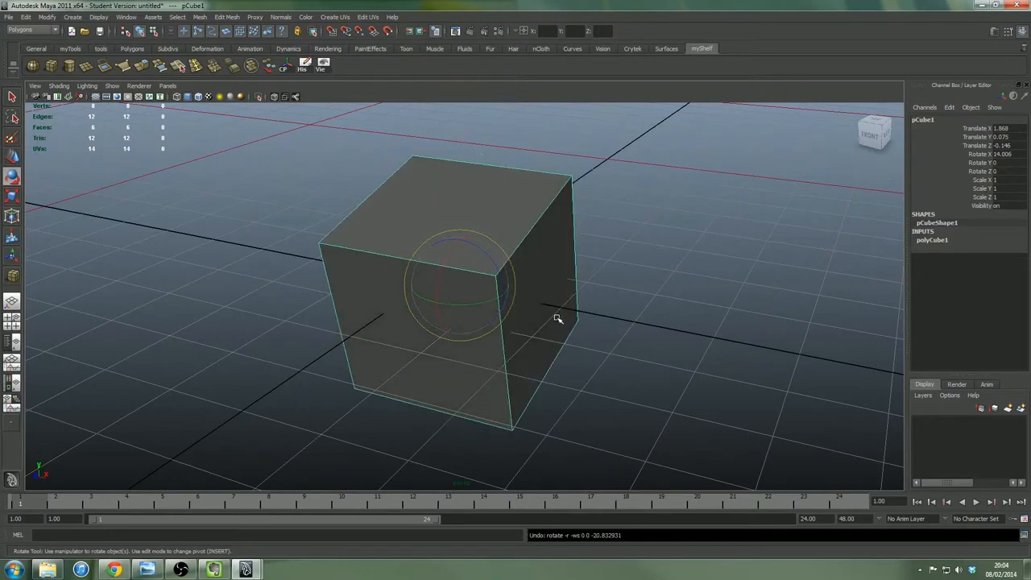
{"action": "left_click_drag", "start_coordinate": [558, 318], "coordinate": [145, 220]}
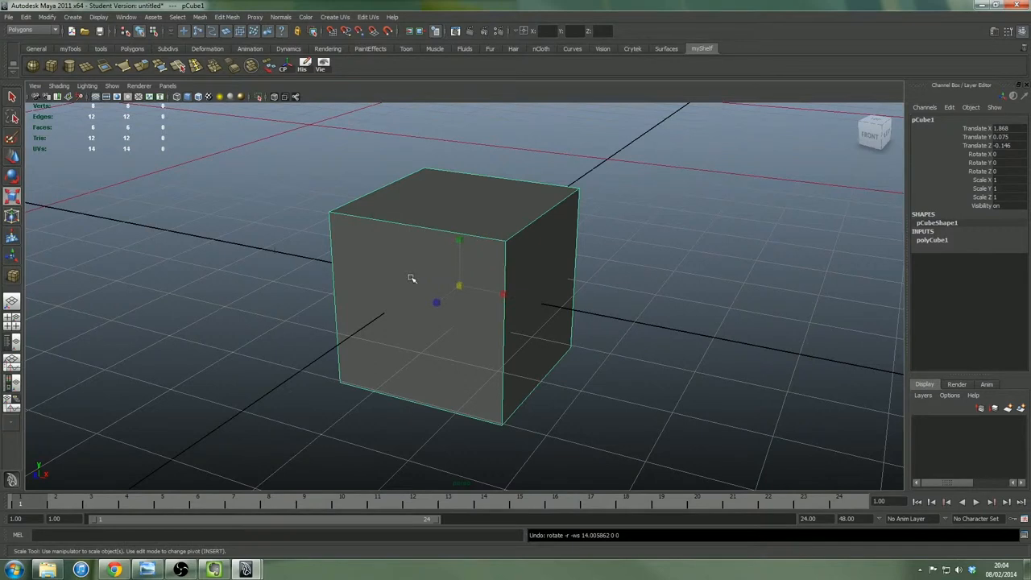
{"action": "mouse_move", "coordinate": [460, 287]}
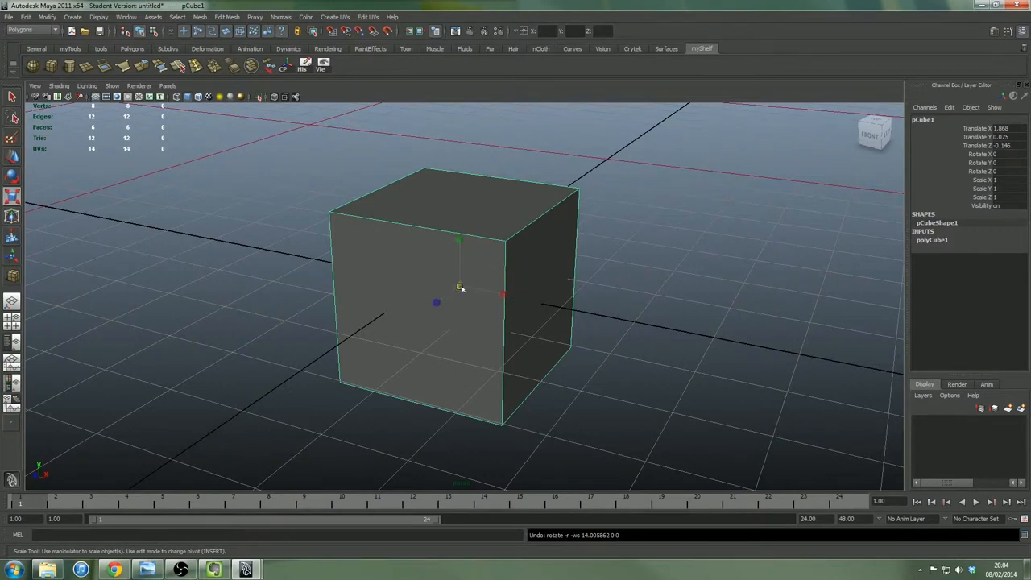
Step: Scale the cube evenly to about 1.031, then stretch it into a tall narrow box
{"action": "left_click_drag", "start_coordinate": [460, 288], "coordinate": [485, 300]}
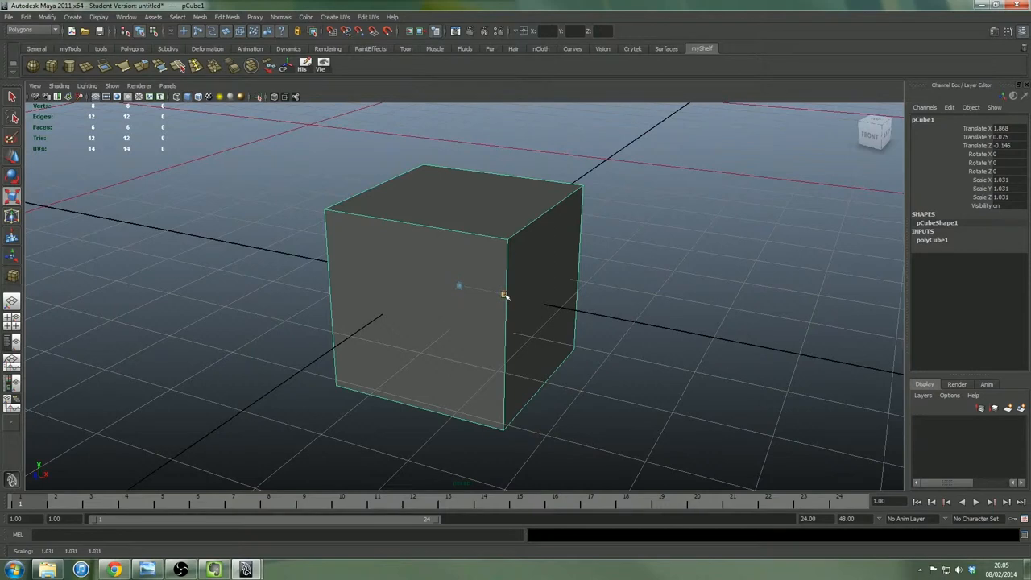
{"action": "left_click_drag", "start_coordinate": [503, 294], "coordinate": [459, 298]}
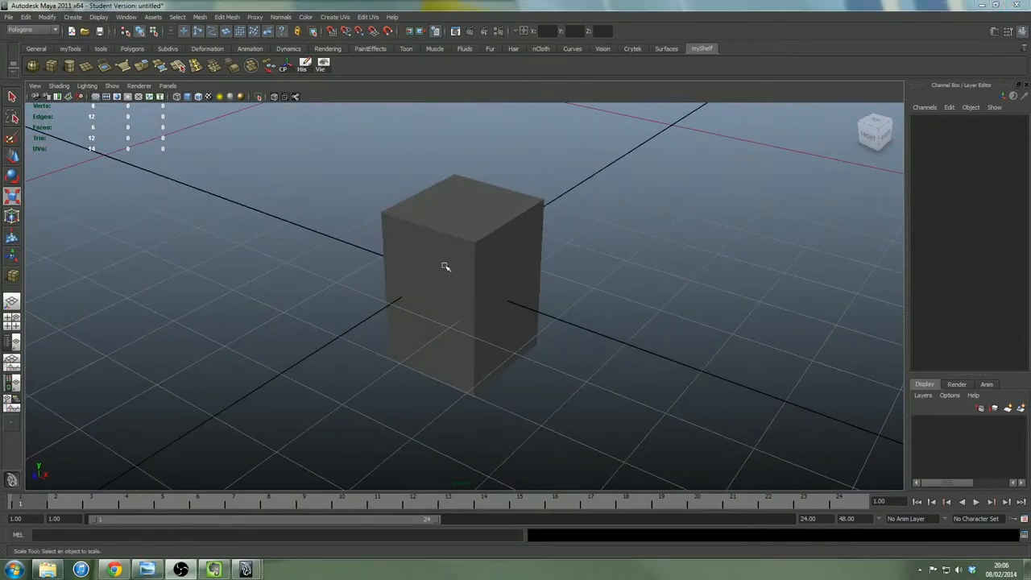
Step: Move the narrow box to about translate X 1.433, Y -0.957, Z -1.023
{"action": "left_click", "coordinate": [462, 282]}
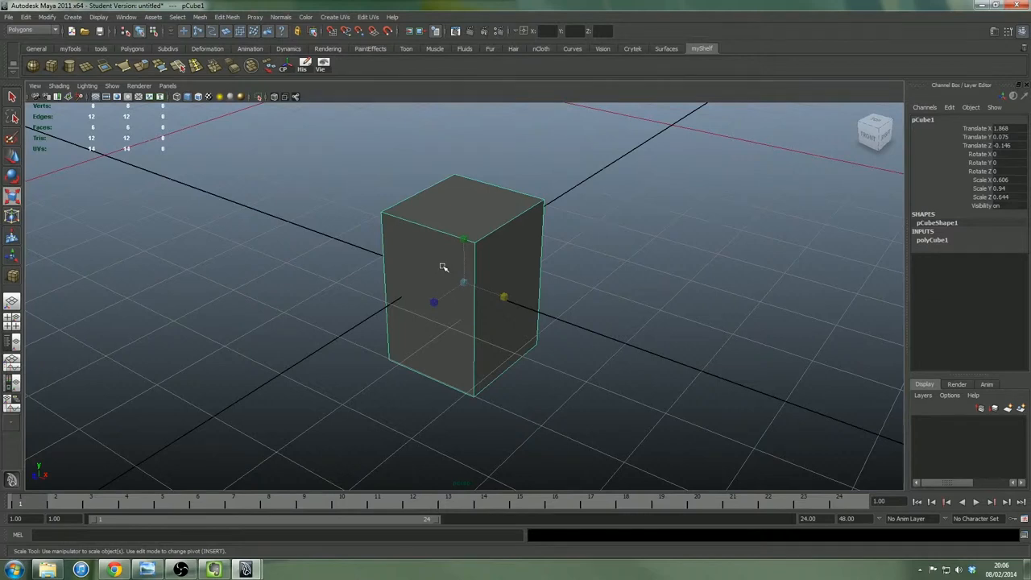
{"action": "key", "text": "w"}
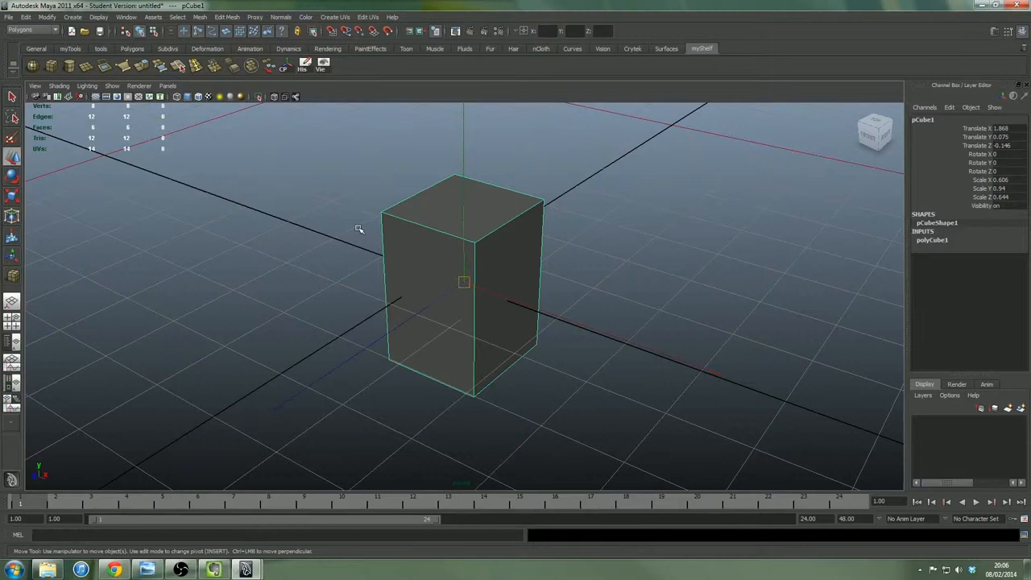
{"action": "mouse_move", "coordinate": [456, 176]}
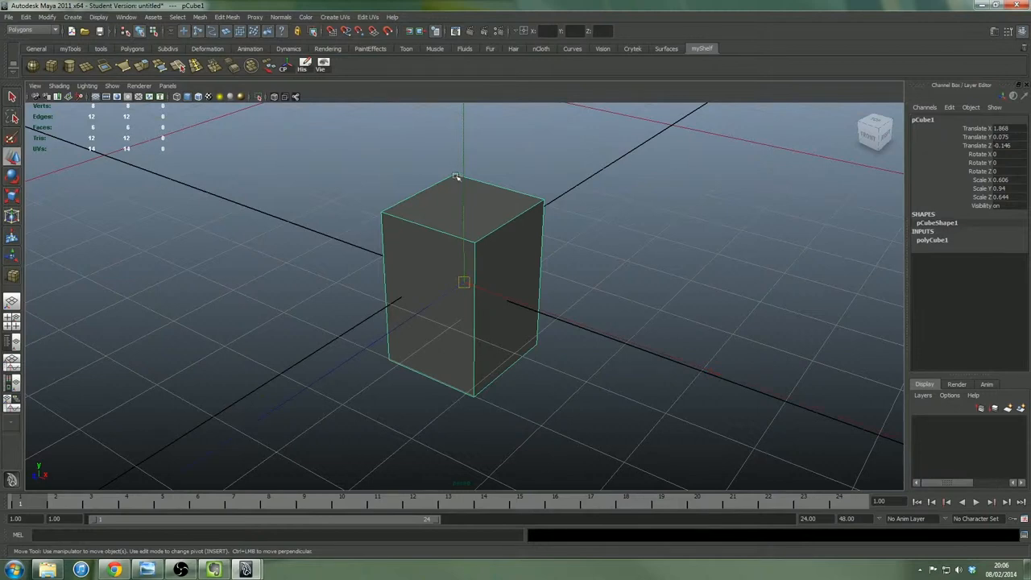
{"action": "mouse_move", "coordinate": [463, 282]}
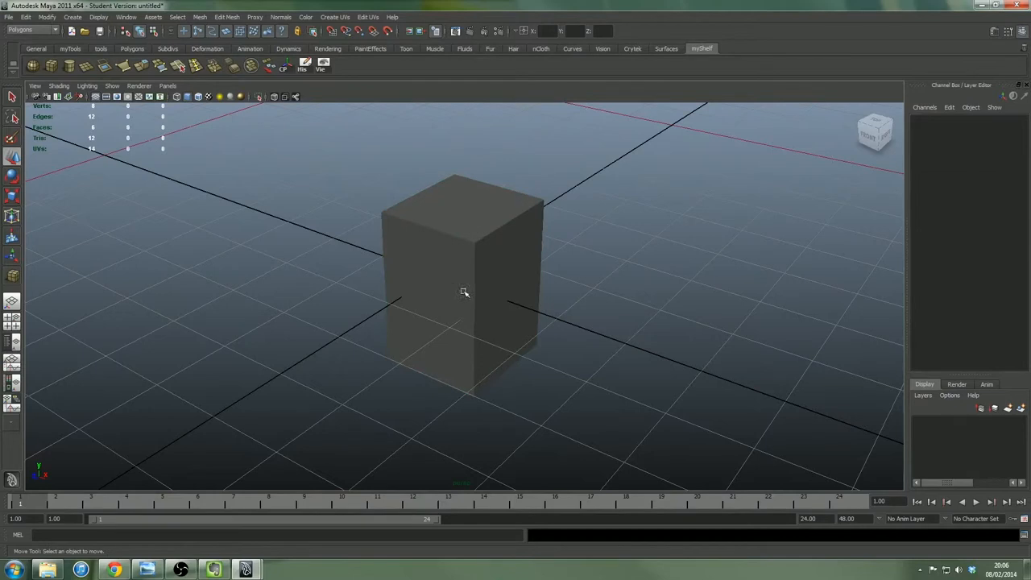
{"action": "left_click", "coordinate": [459, 294]}
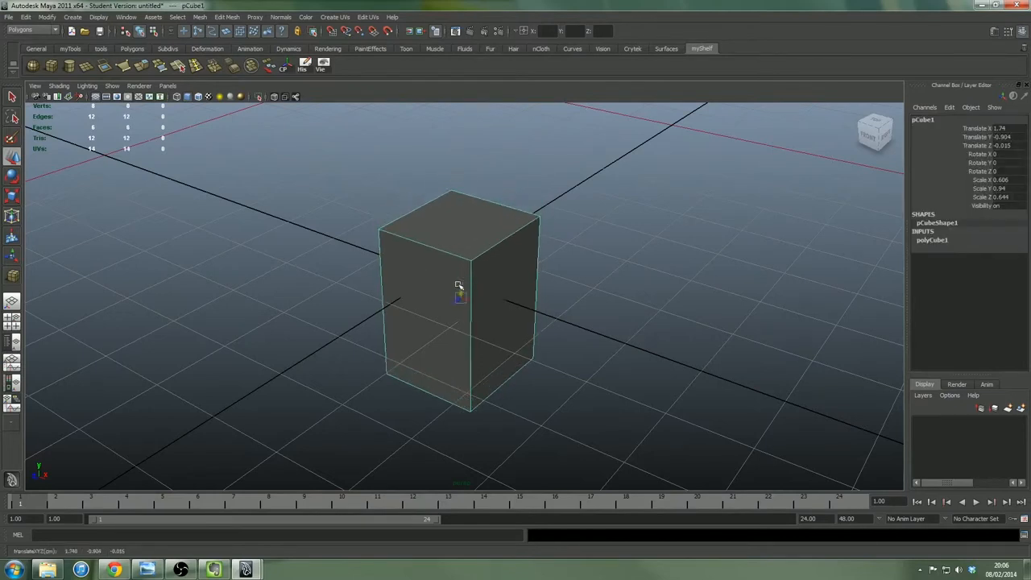
{"action": "left_click_drag", "start_coordinate": [459, 298], "coordinate": [487, 294]}
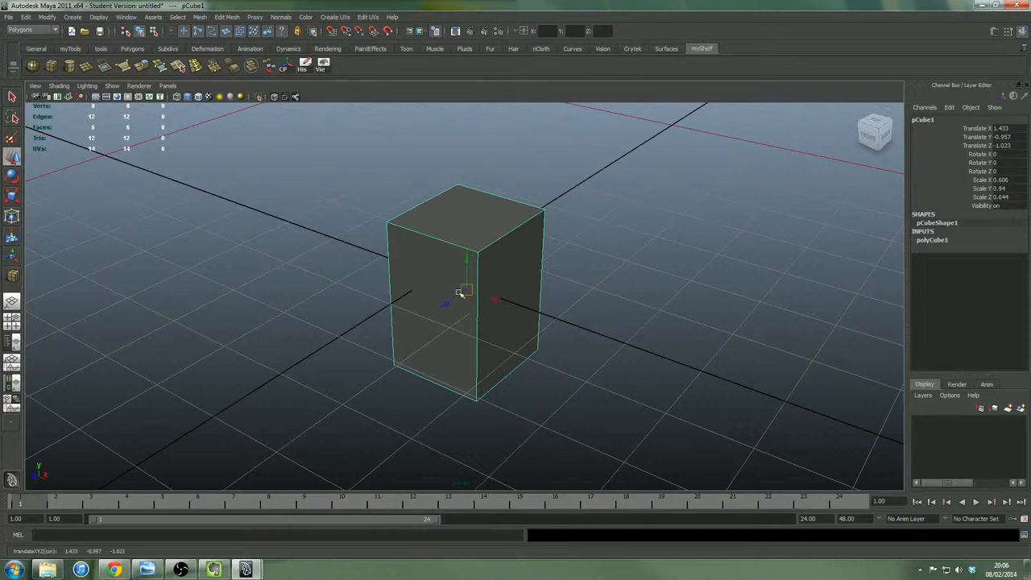
{"action": "mouse_move", "coordinate": [486, 262]}
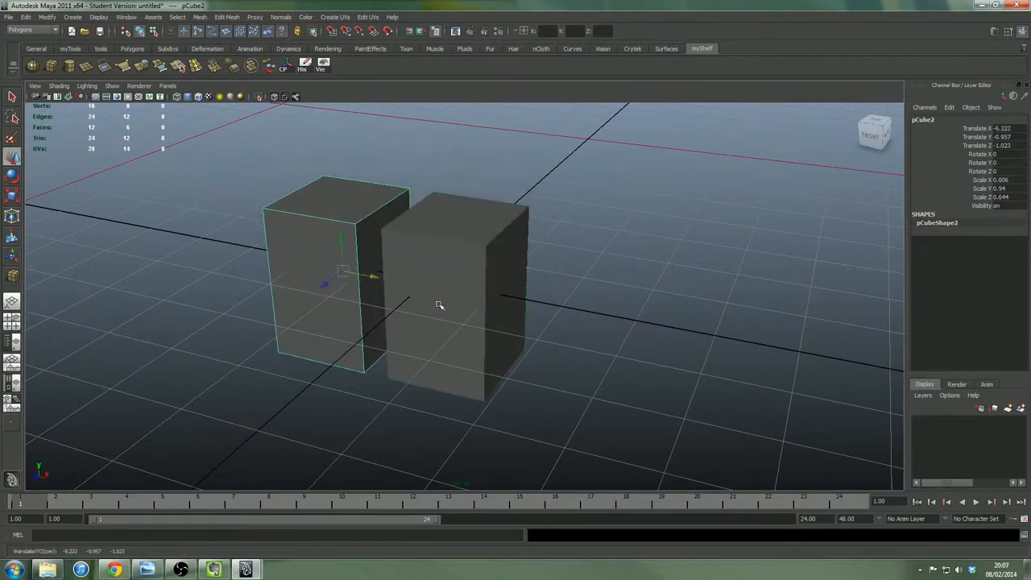
{"action": "mouse_move", "coordinate": [377, 247]}
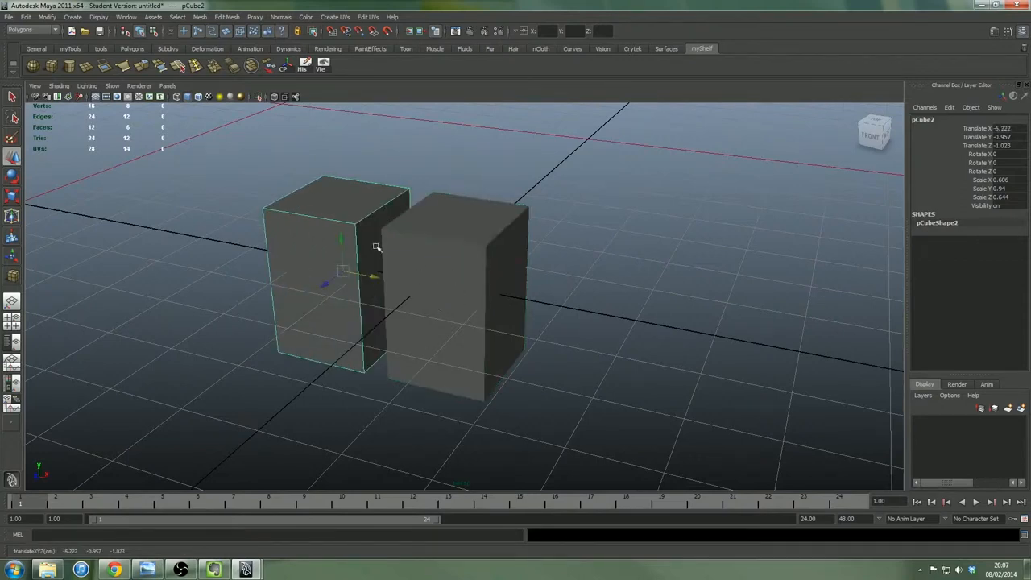
{"action": "mouse_move", "coordinate": [455, 275]}
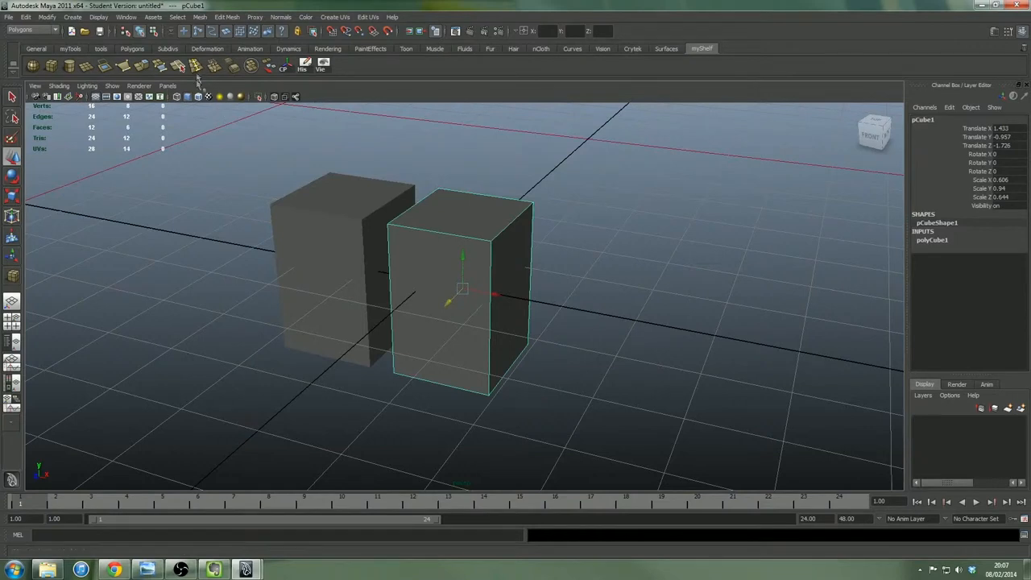
{"action": "mouse_move", "coordinate": [515, 264]}
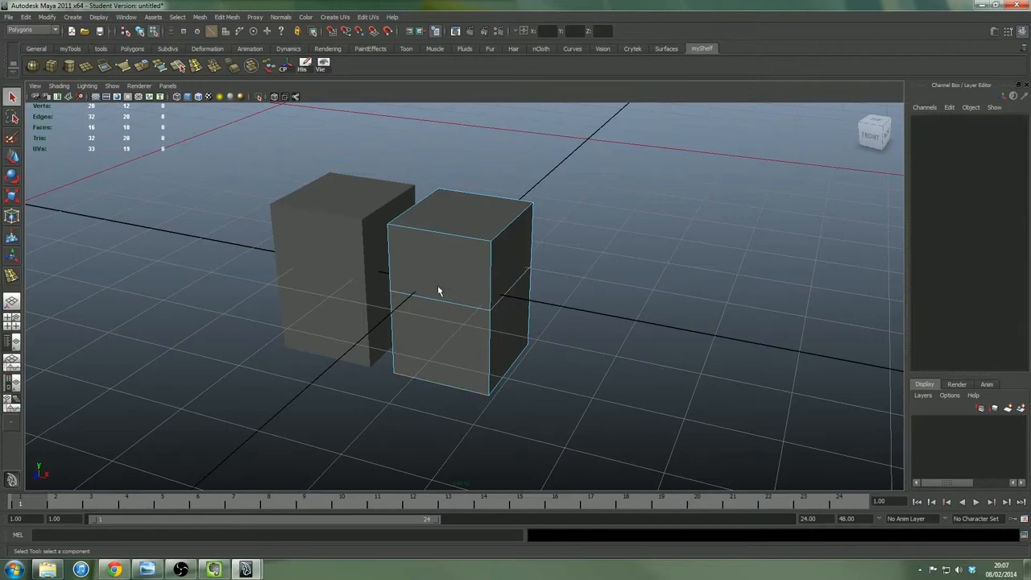
{"action": "mouse_move", "coordinate": [418, 413]}
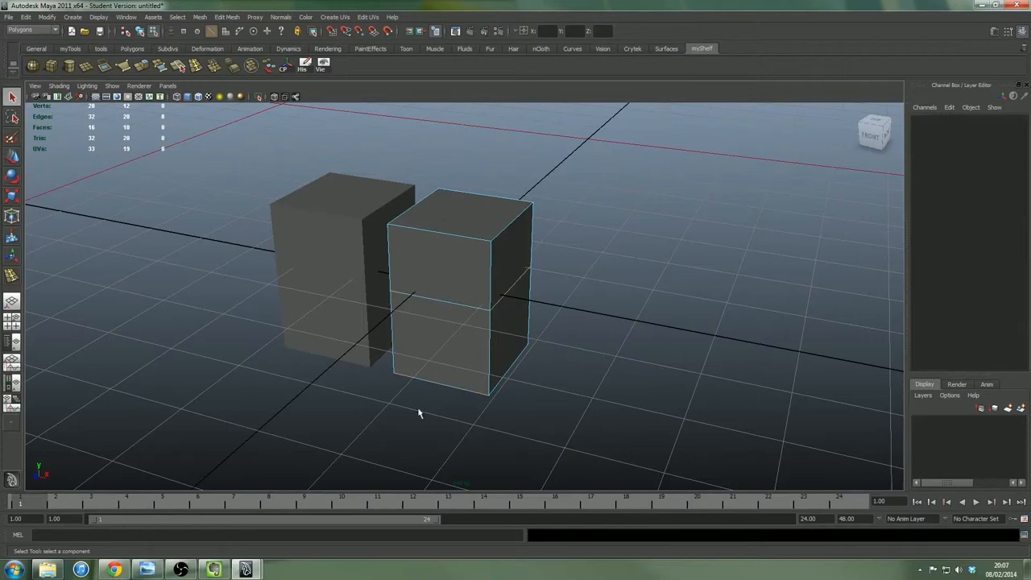
{"action": "mouse_move", "coordinate": [219, 298]}
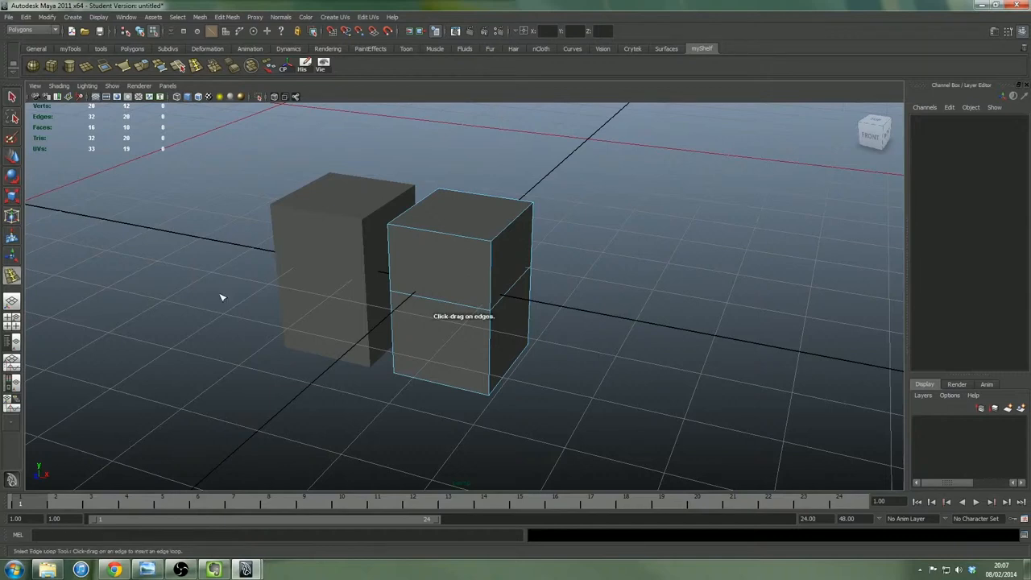
{"action": "mouse_move", "coordinate": [447, 236]}
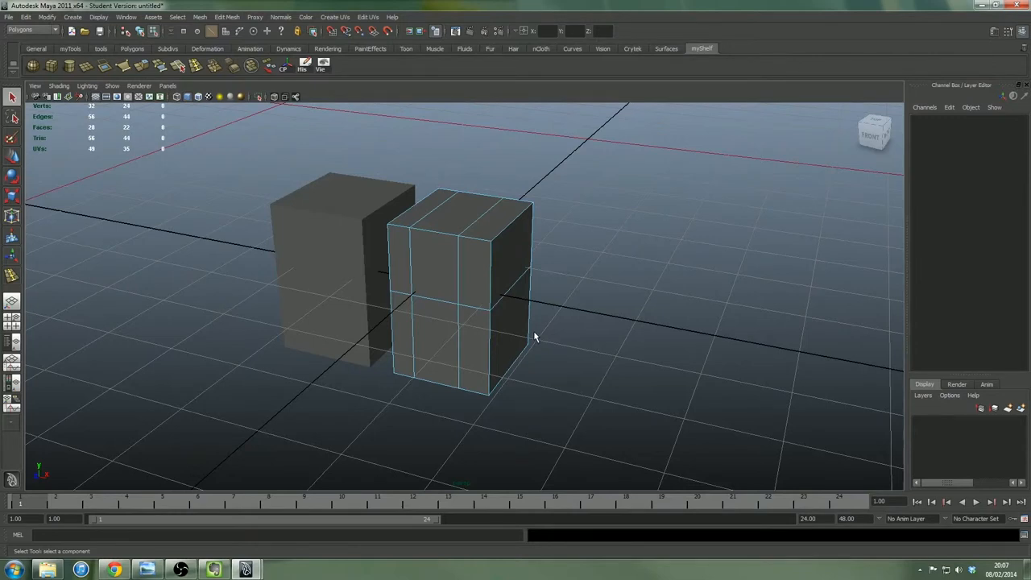
Step: Return to object selection mode after inserting the three edge loops
{"action": "right_click", "coordinate": [439, 258]}
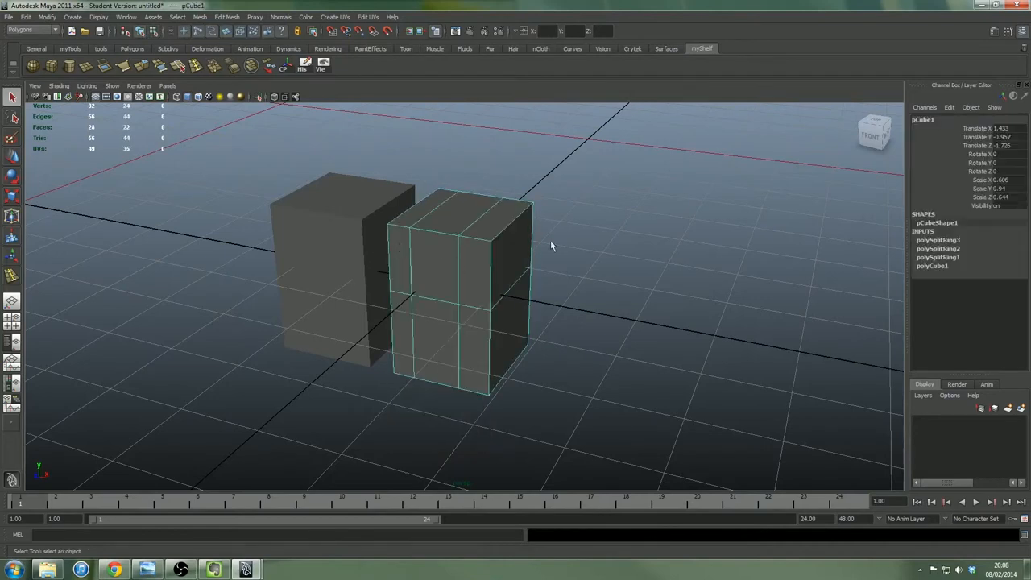
{"action": "mouse_move", "coordinate": [804, 233]}
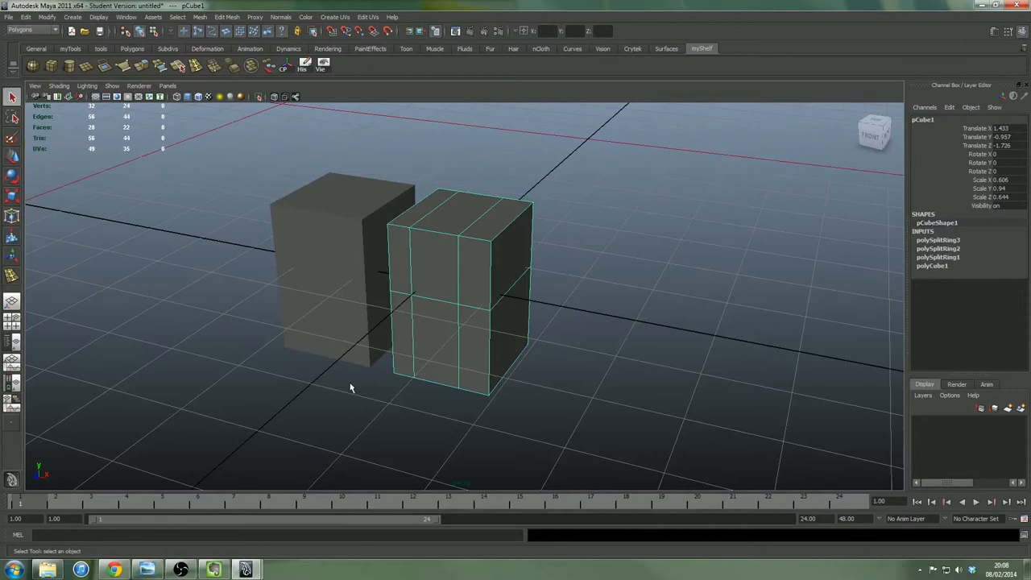
{"action": "mouse_move", "coordinate": [514, 252]}
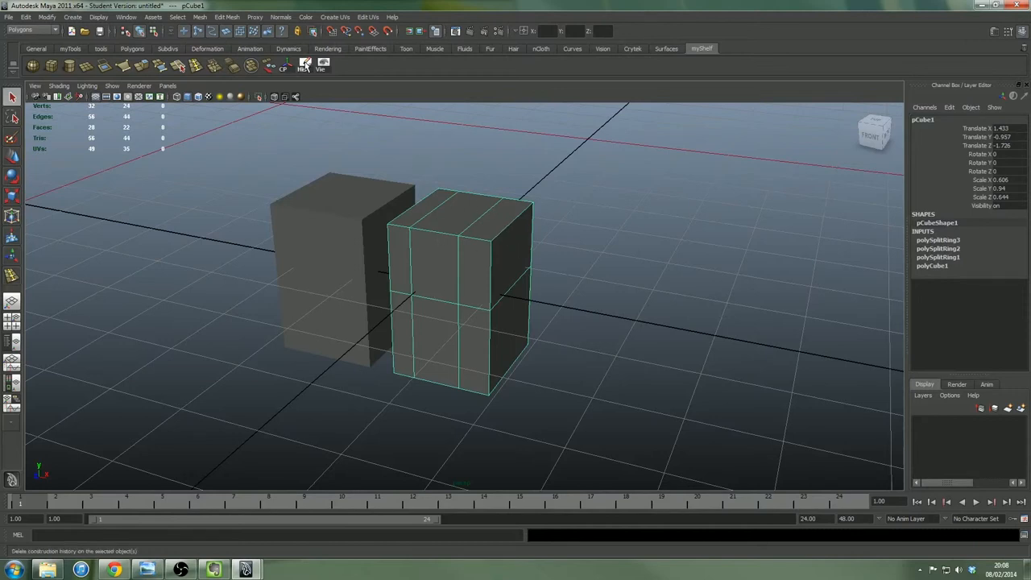
Step: Delete pCube1's construction history with the History shelf button
{"action": "left_click", "coordinate": [304, 64]}
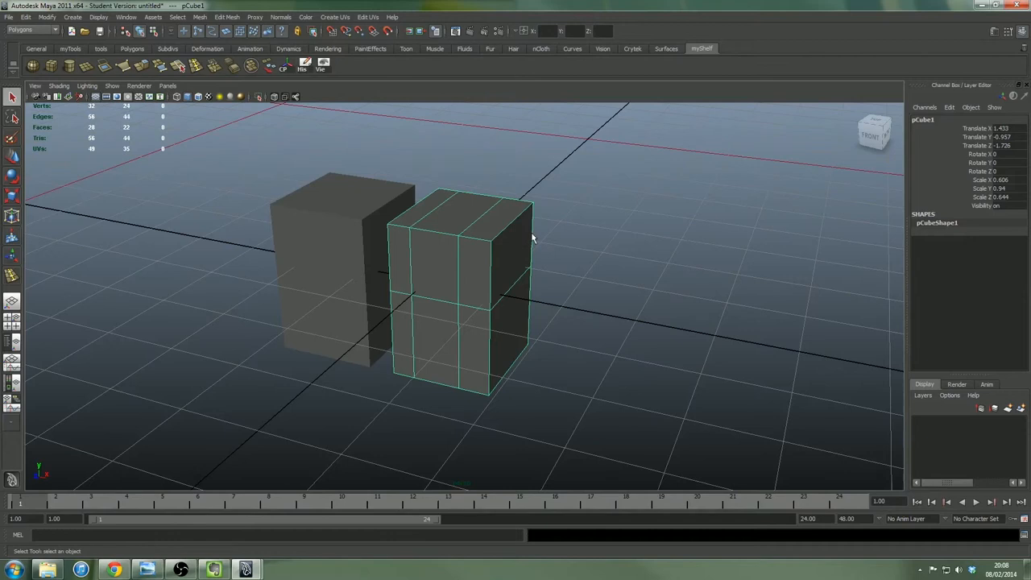
{"action": "mouse_move", "coordinate": [644, 331]}
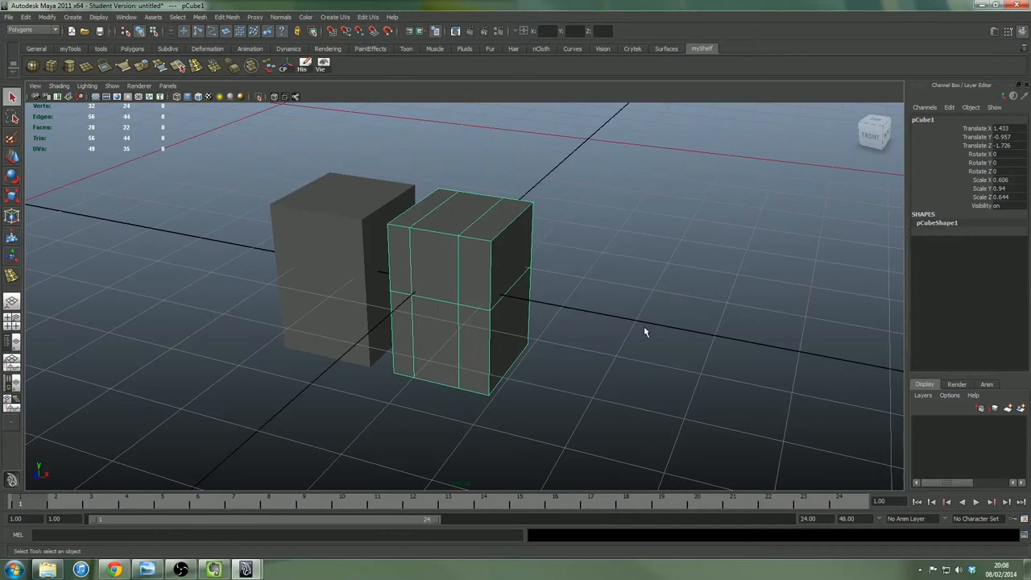
{"action": "mouse_move", "coordinate": [629, 322]}
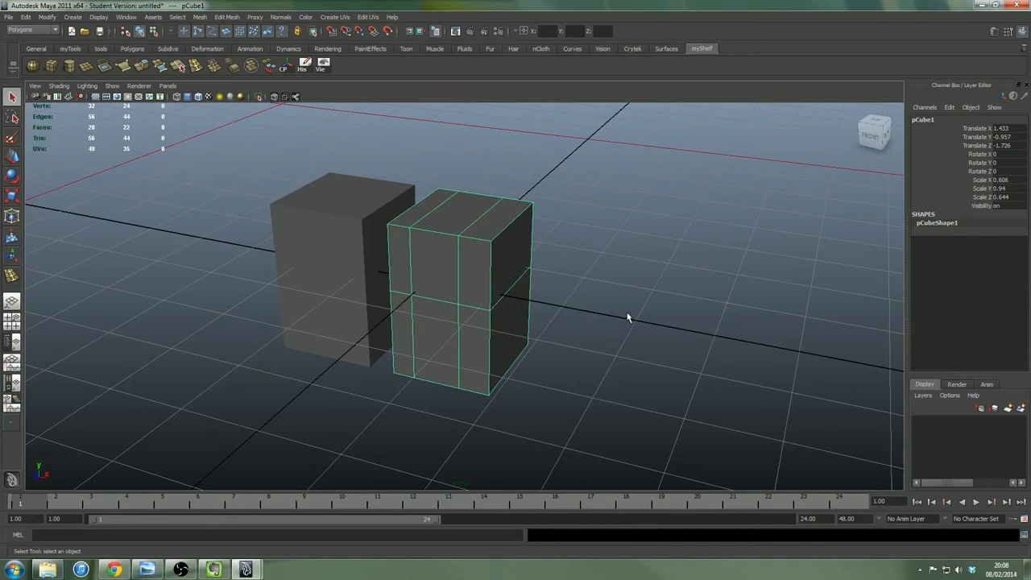
{"action": "mouse_move", "coordinate": [620, 306]}
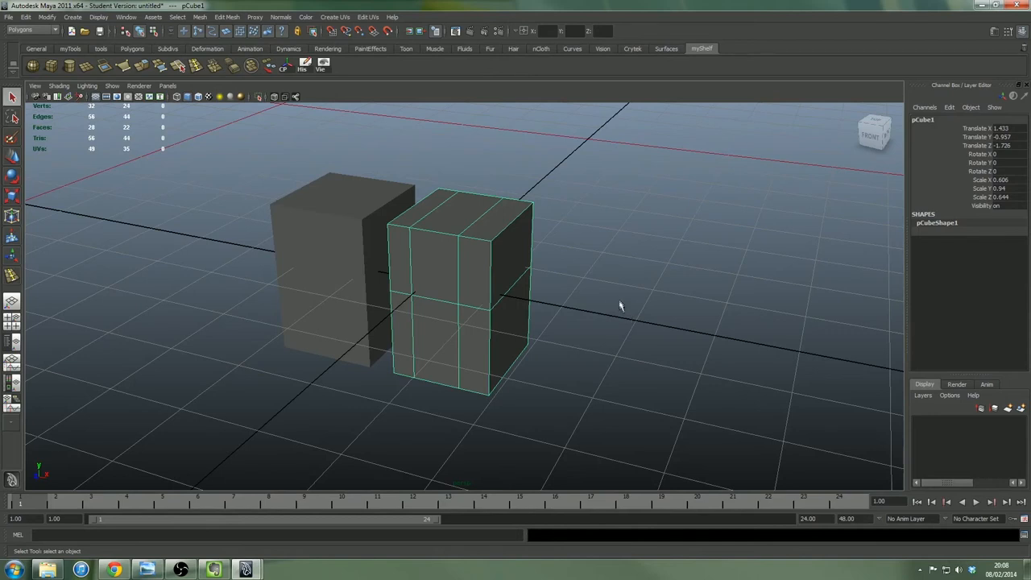
{"action": "mouse_move", "coordinate": [610, 284]}
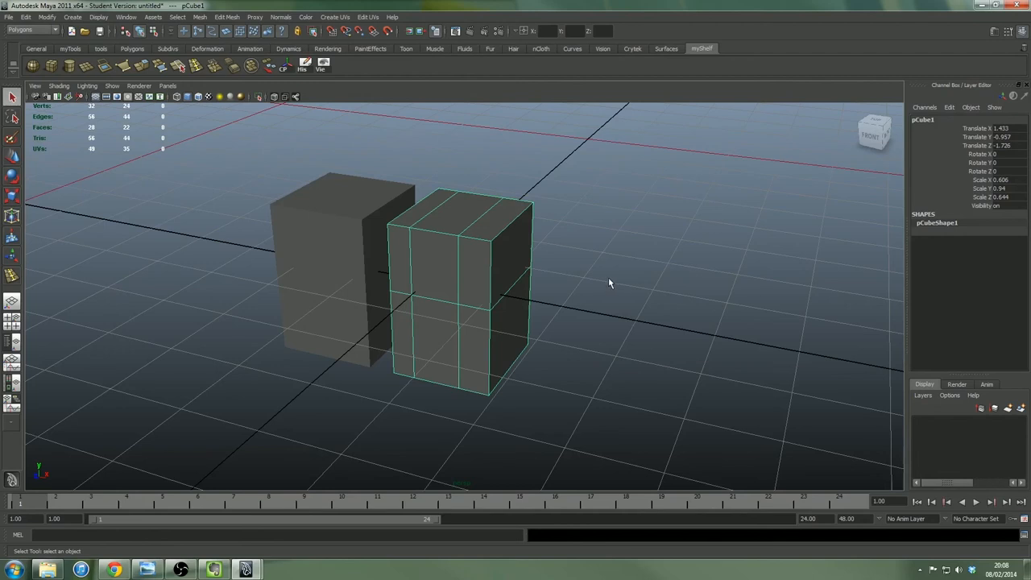